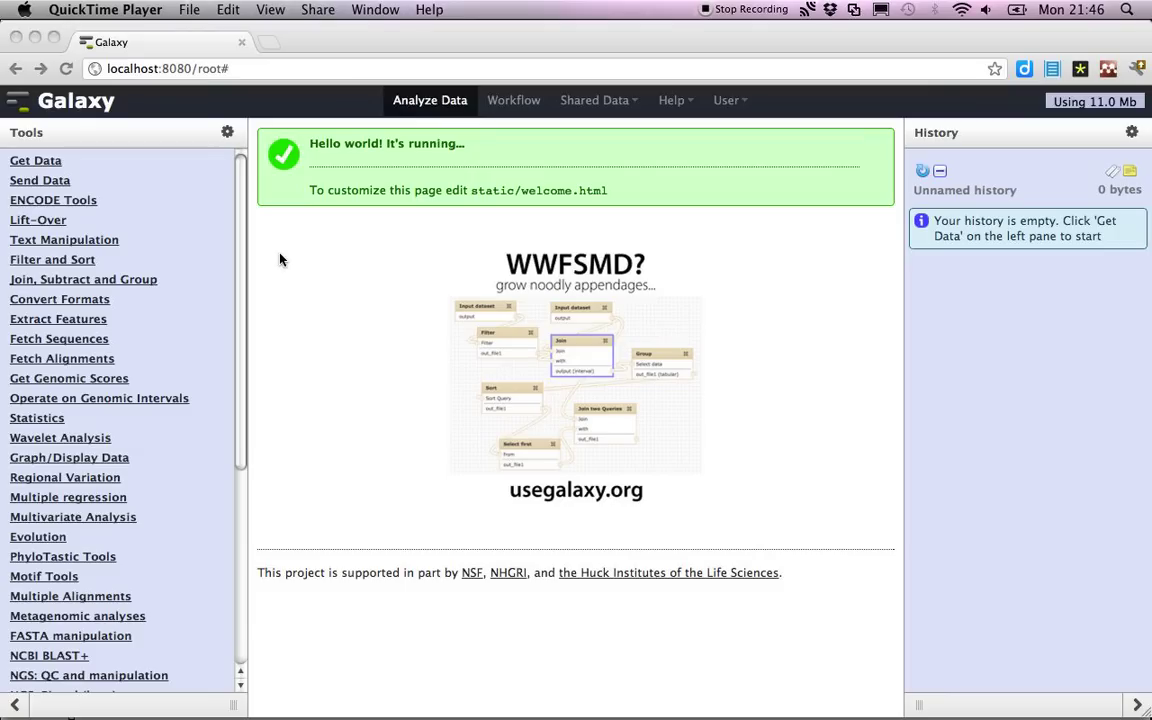
mouse_move(212, 356)
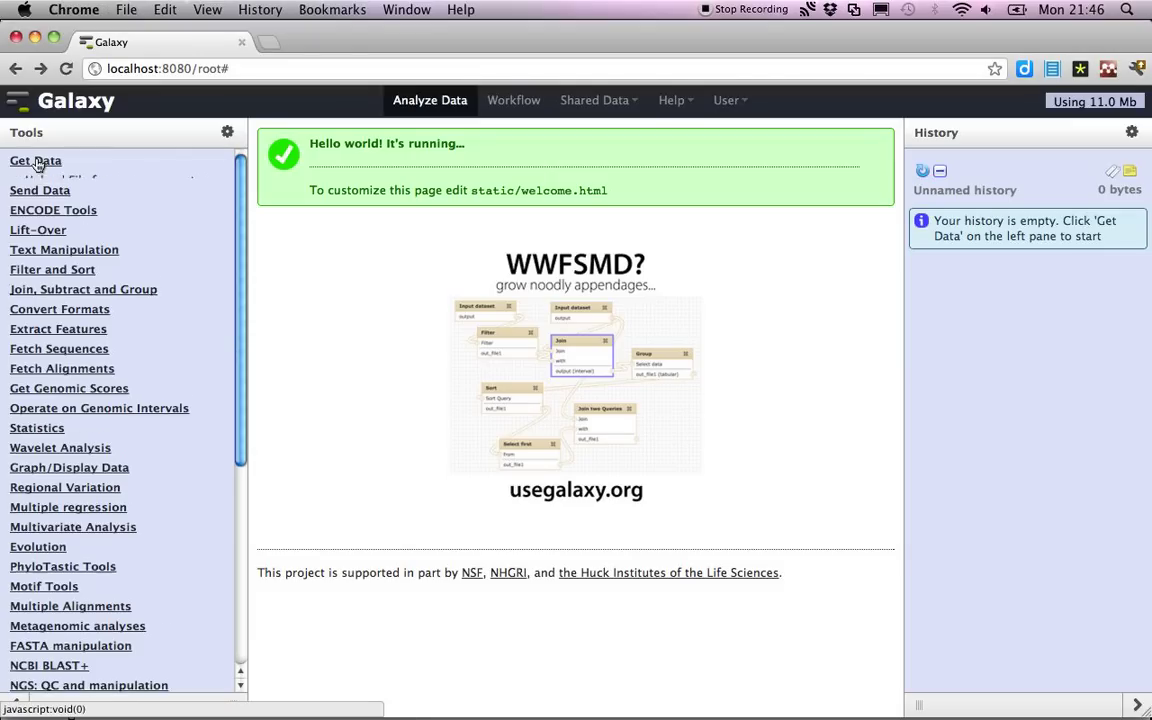
Step: Prepare an upload of Bininda-emonds_2007_mammals.nex with the file format set to nex
click(56, 180)
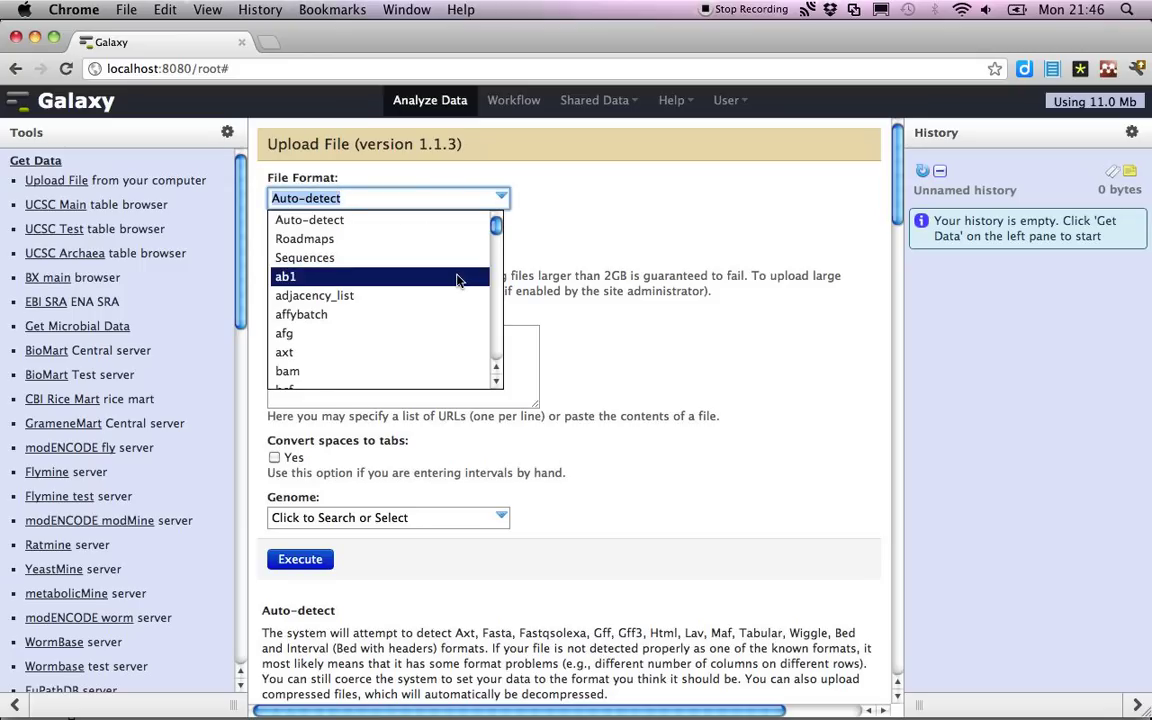
scroll(down, 3)
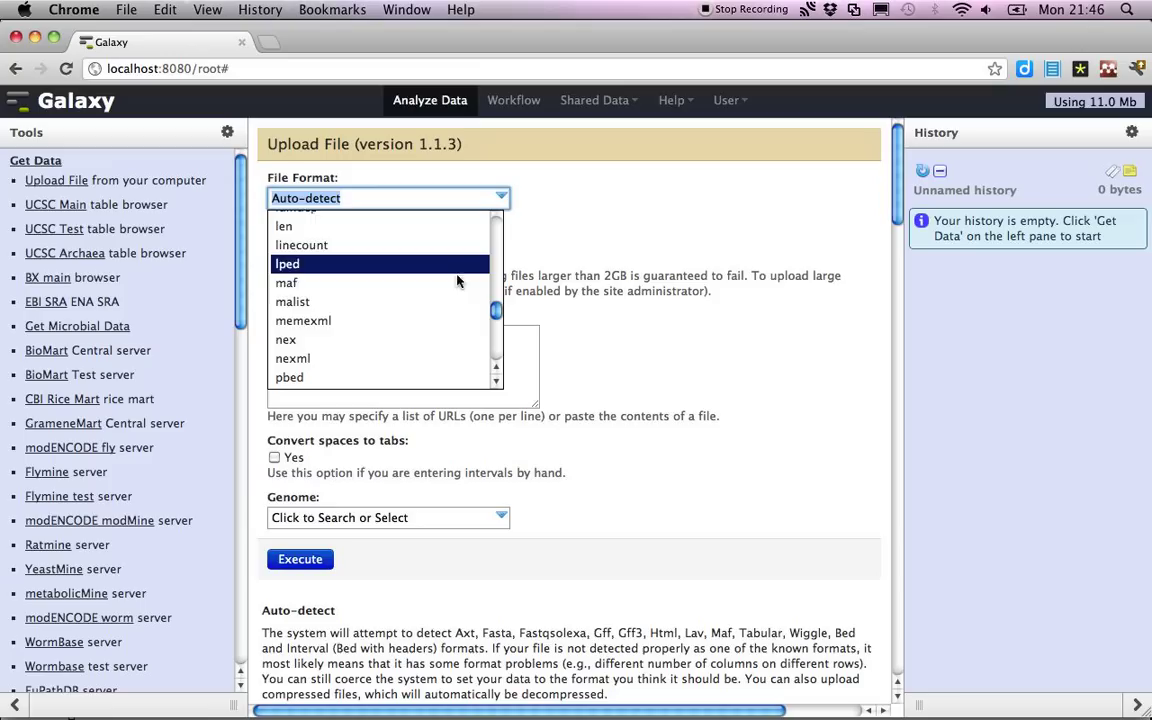
click(284, 340)
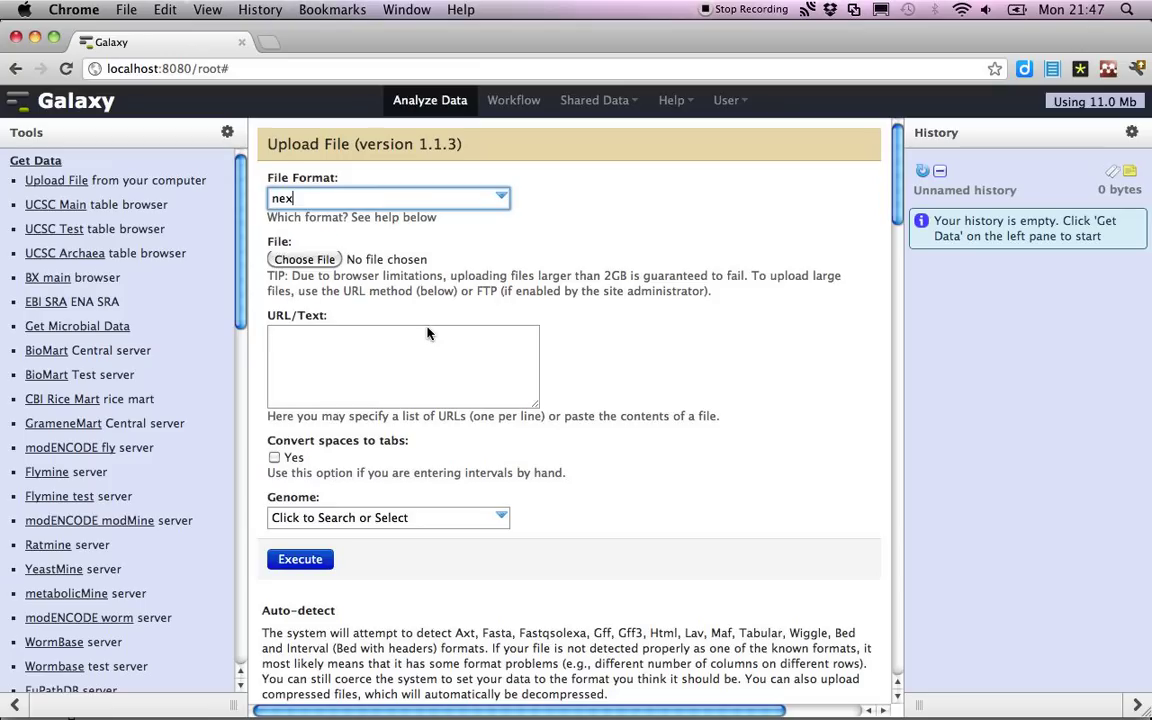
click(304, 260)
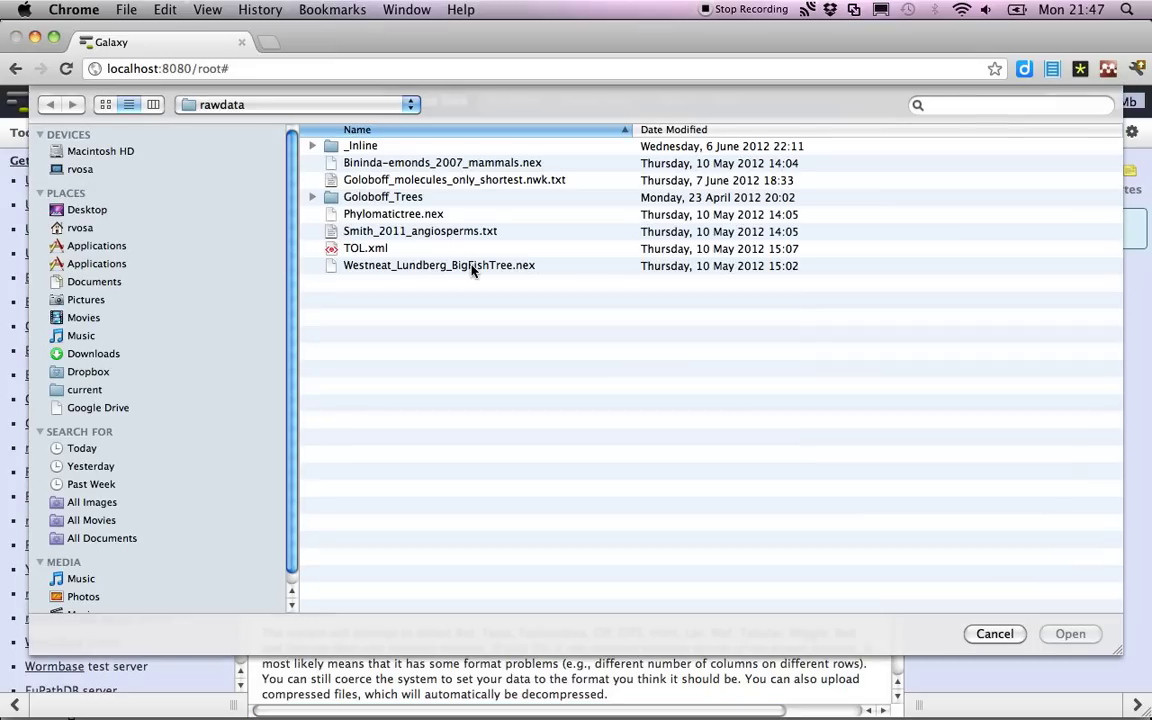
click(442, 162)
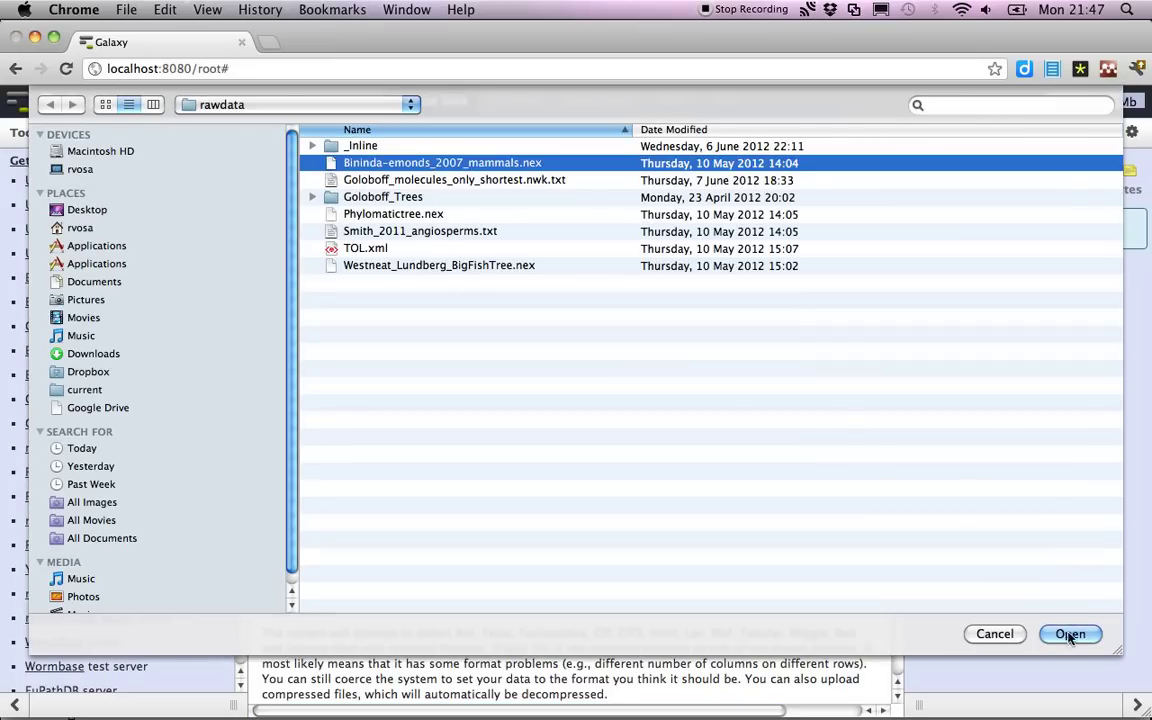
click(1070, 632)
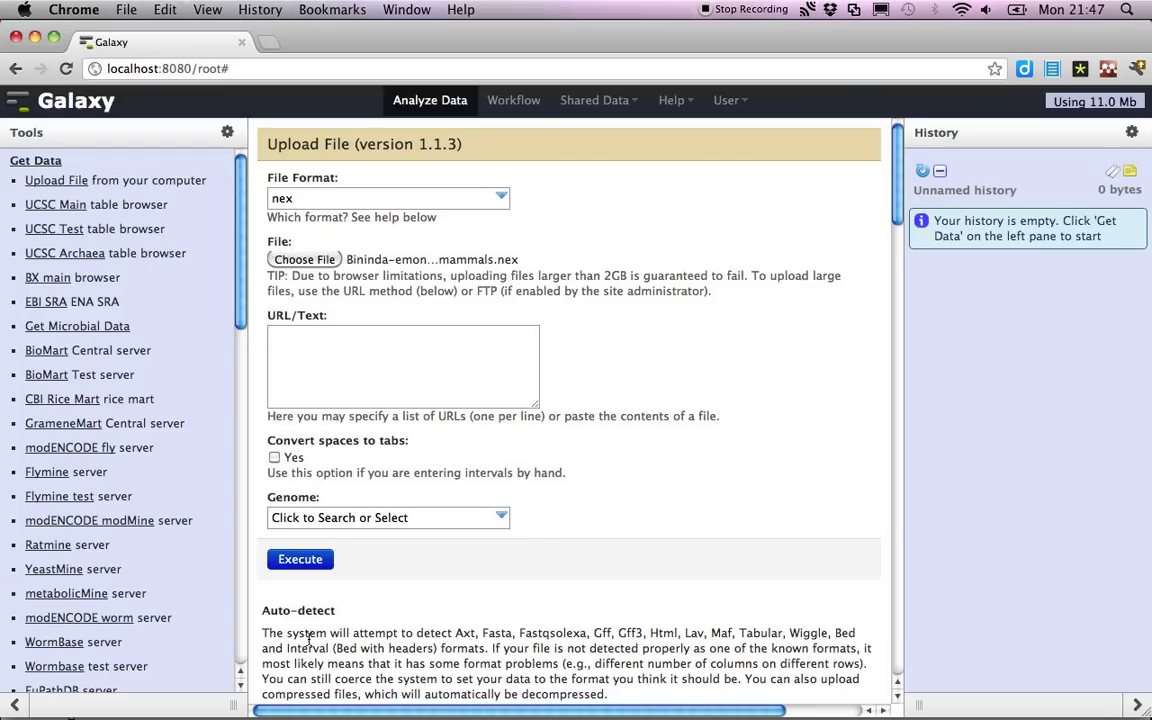
mouse_move(584, 564)
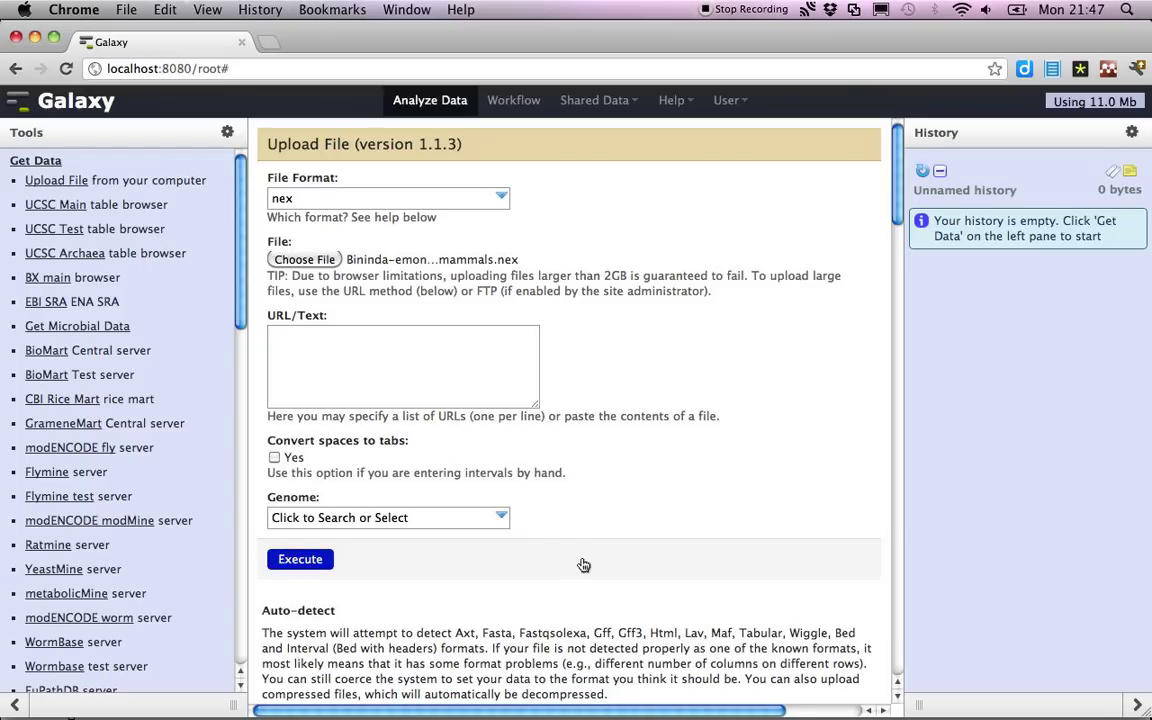
Step: Execute the mammals nex upload as history item 1 and expand the PhyloTastic tools
click(300, 560)
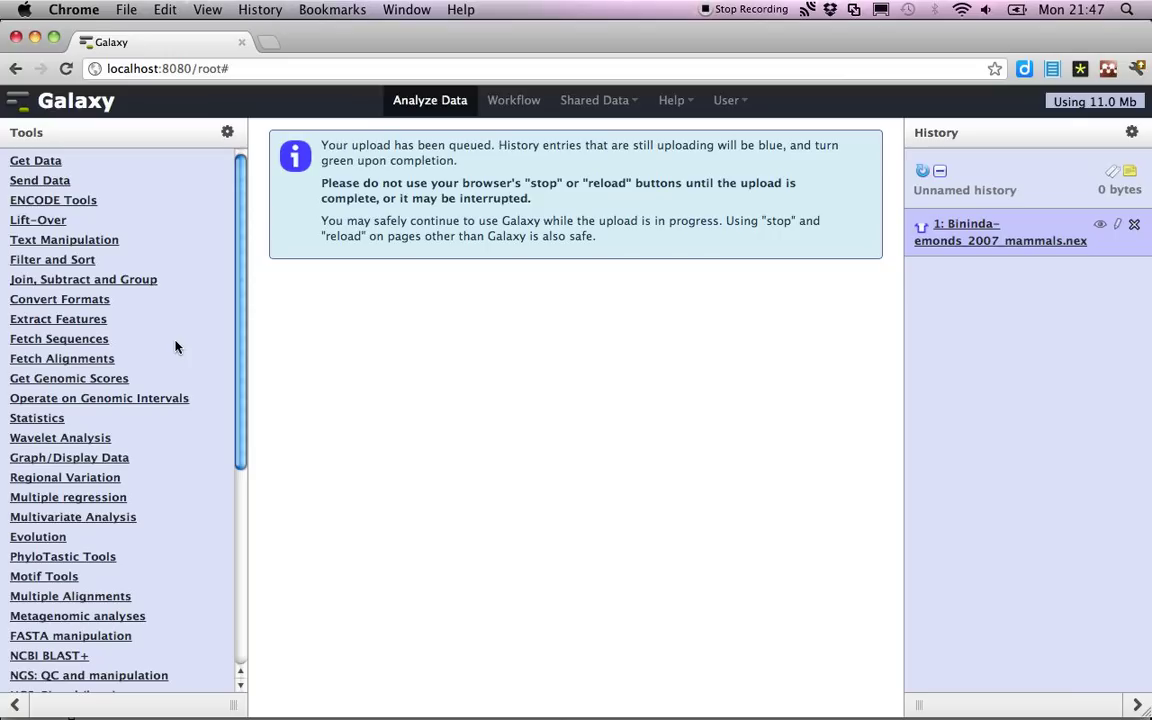
mouse_move(112, 566)
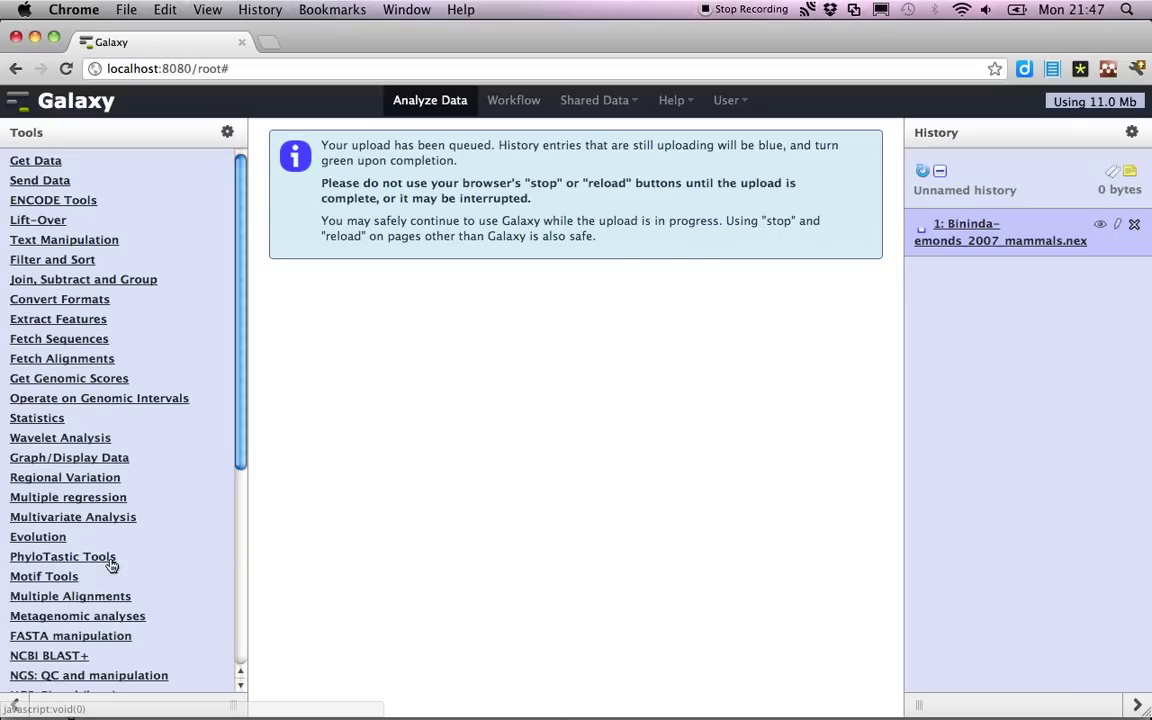
click(62, 556)
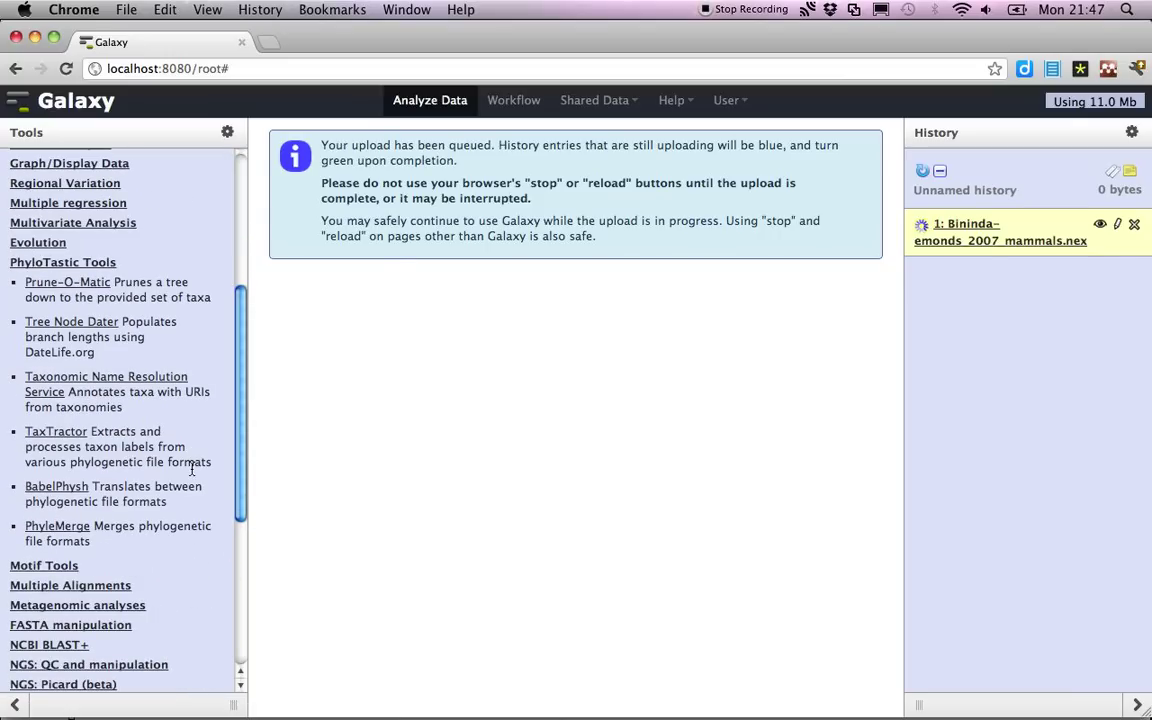
scroll(down, 3)
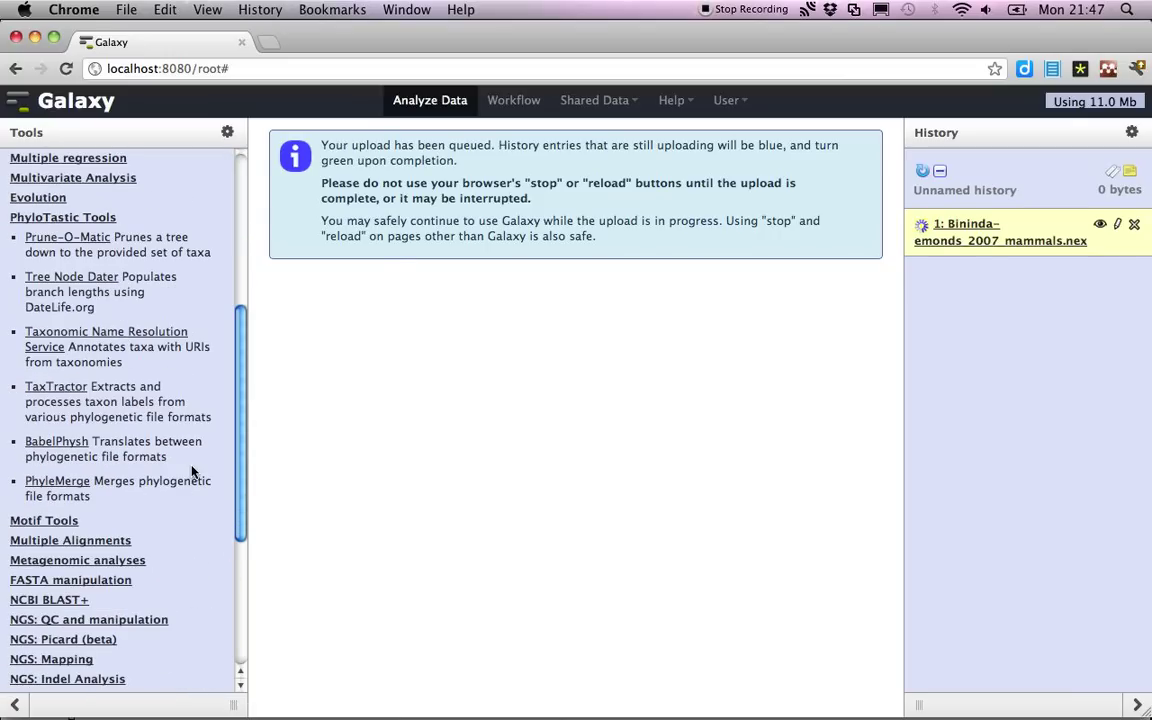
Step: Run BabelPhysh on the mammals NEXUS file with Adjacency table output, queued as item 2
click(56, 442)
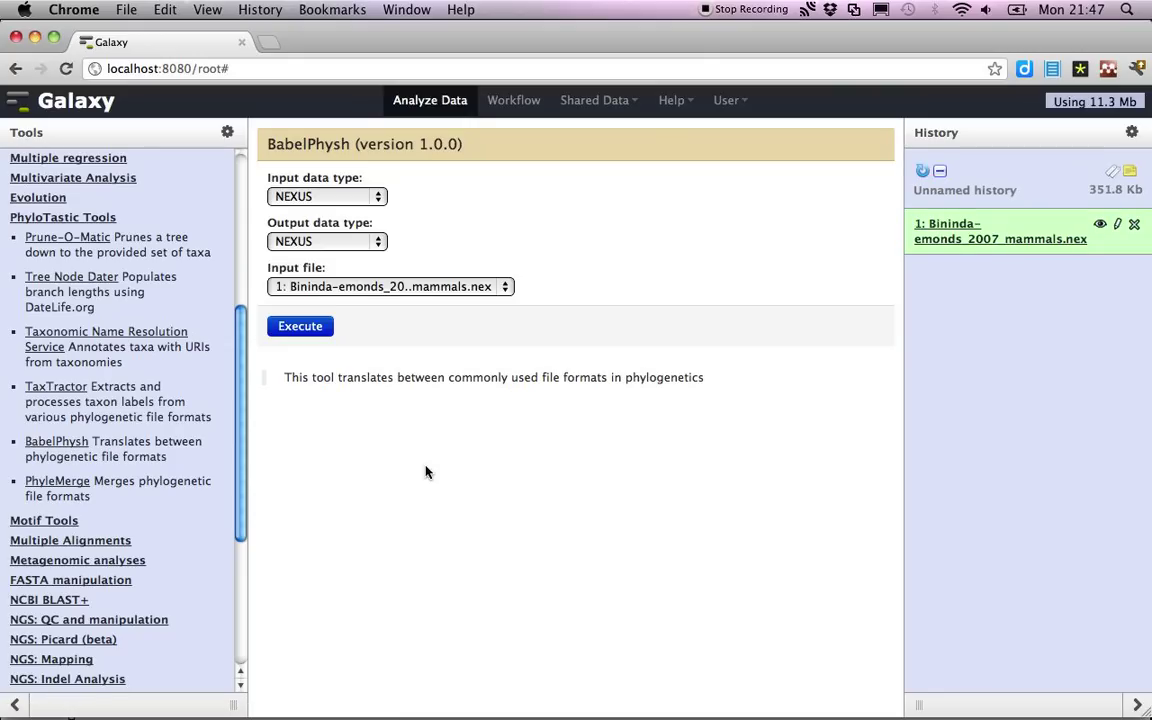
click(328, 240)
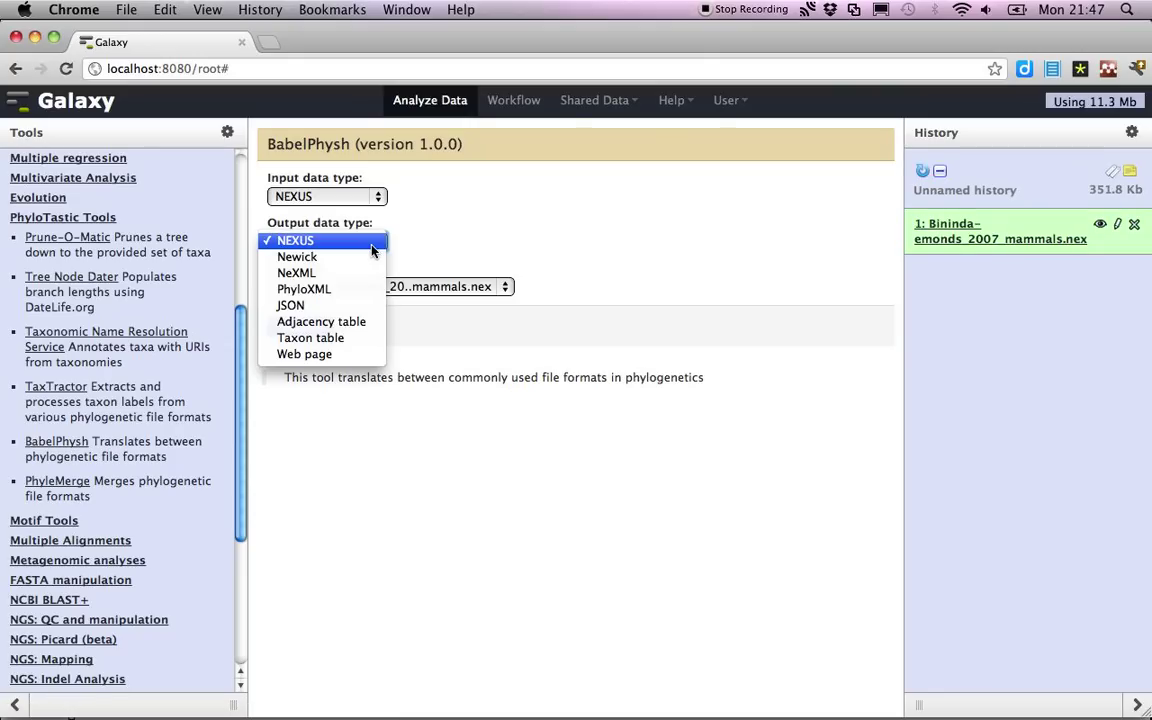
mouse_move(336, 330)
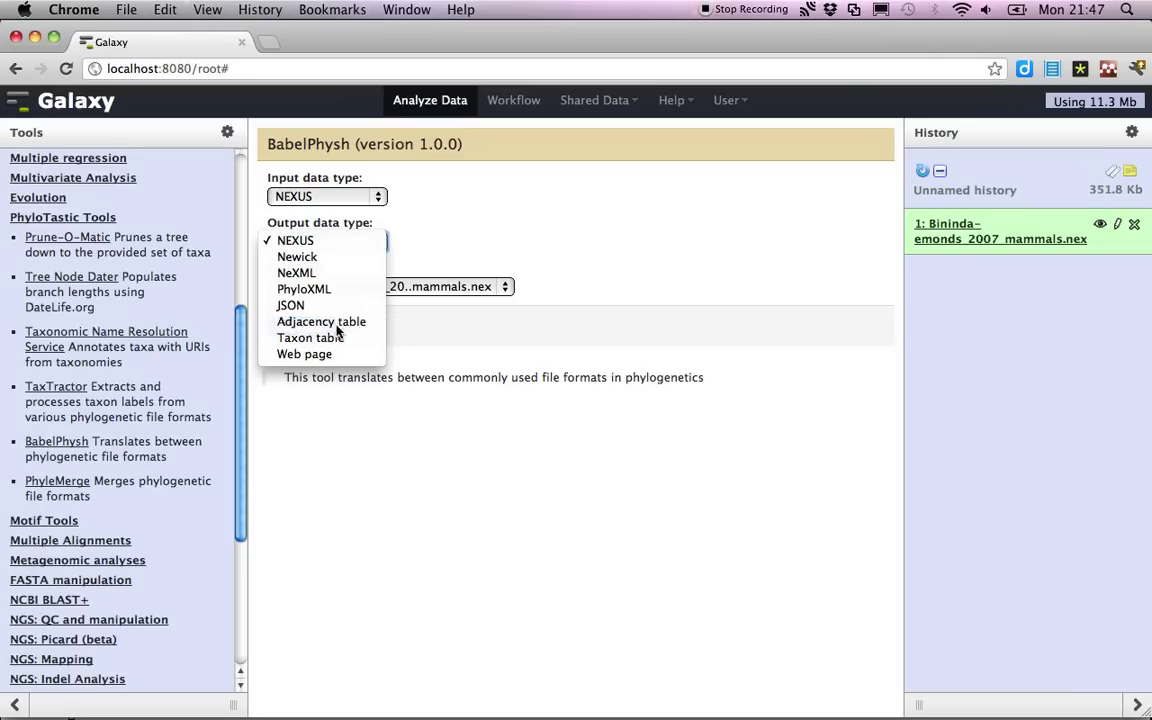
click(320, 320)
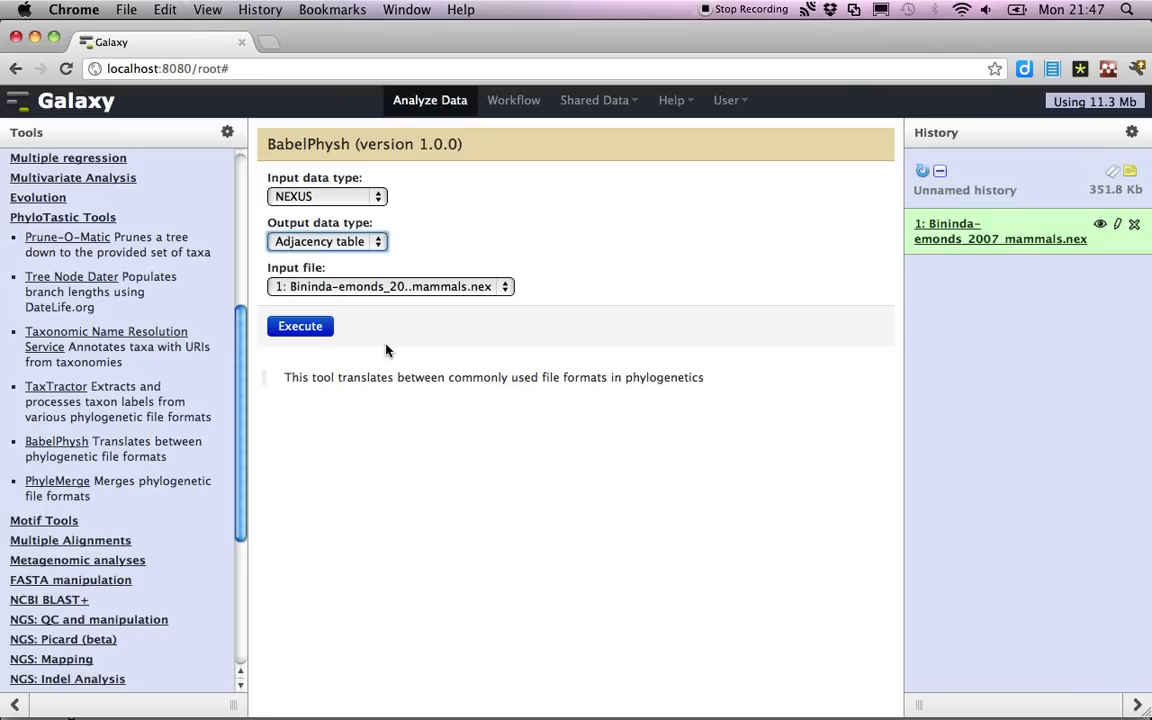
mouse_move(372, 376)
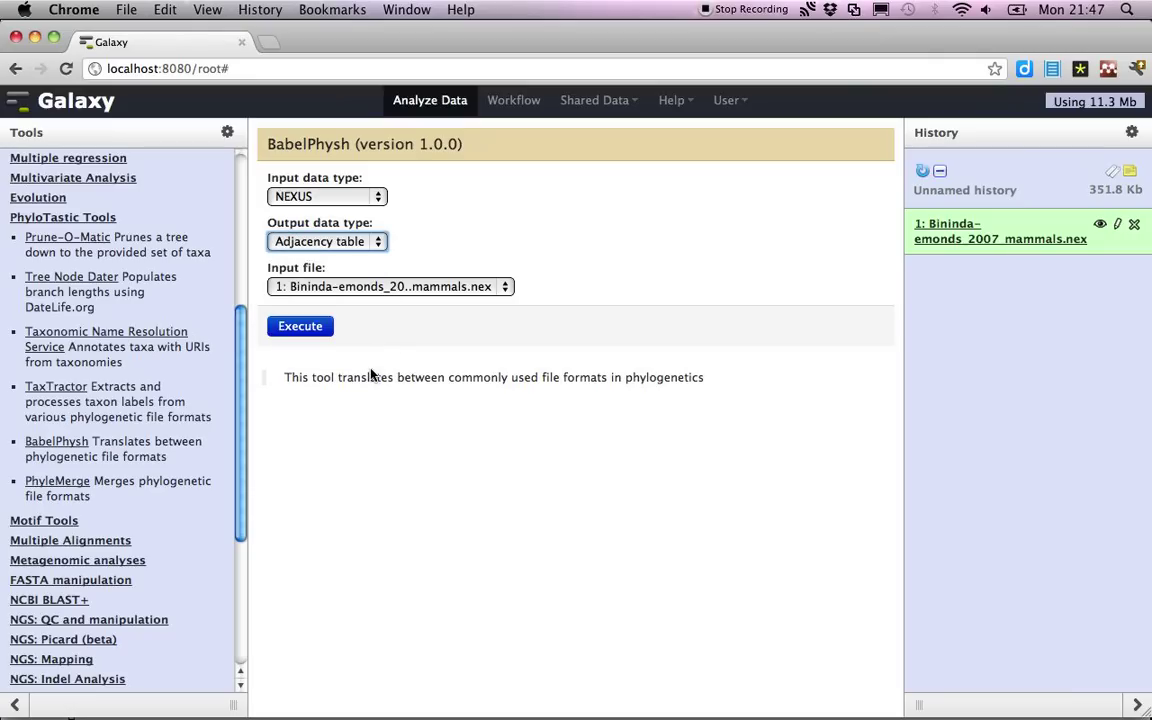
mouse_move(350, 408)
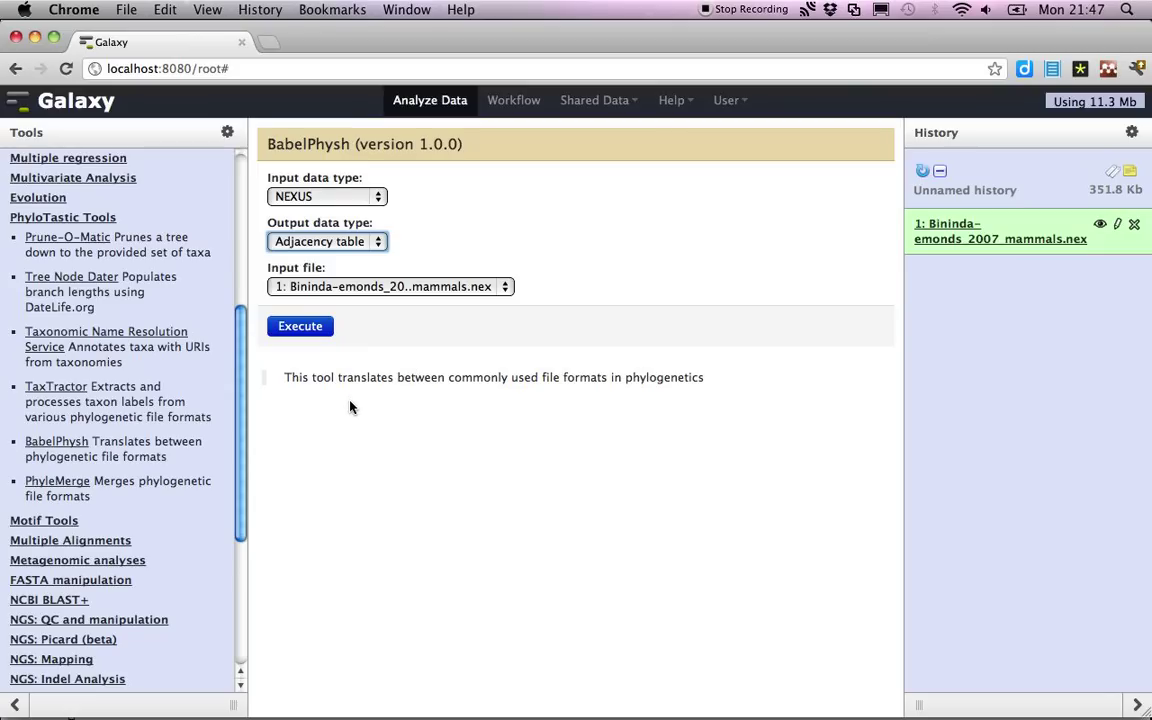
mouse_move(296, 350)
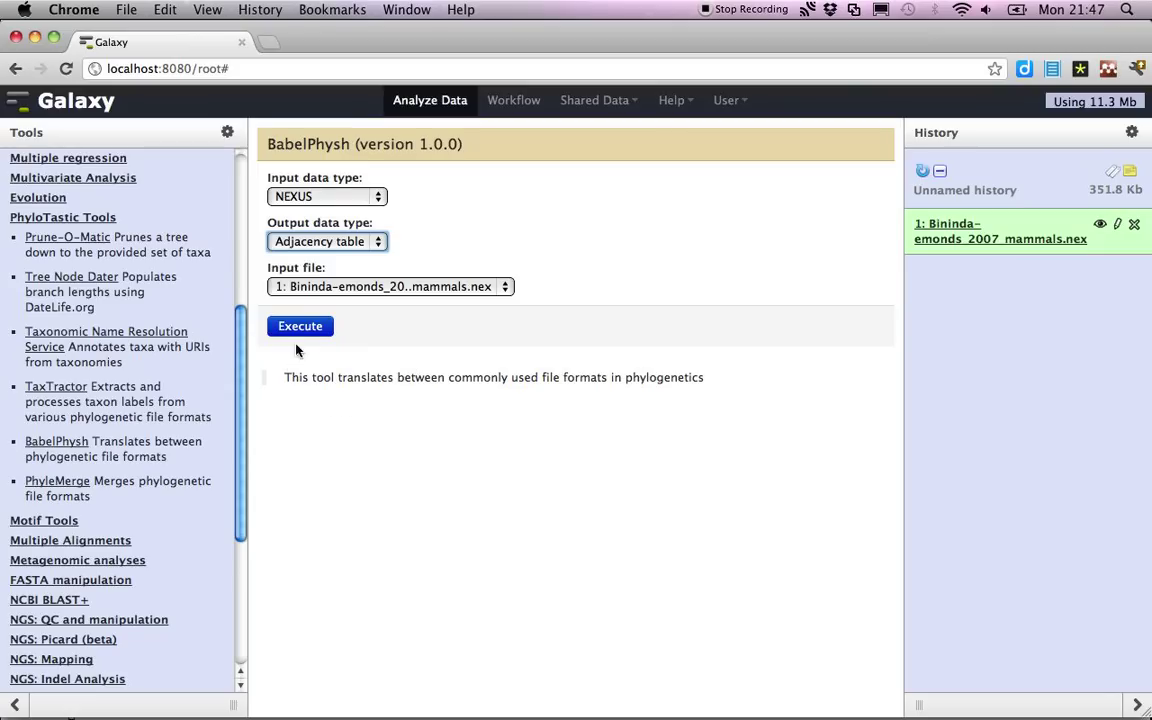
click(300, 326)
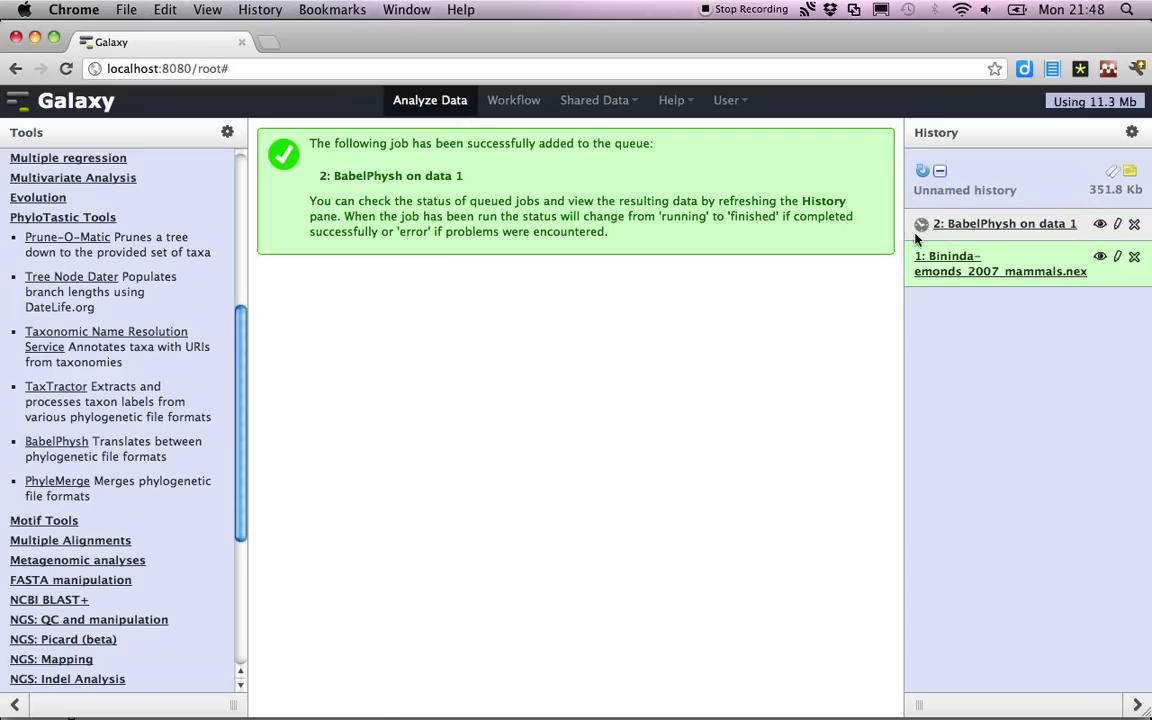
mouse_move(548, 444)
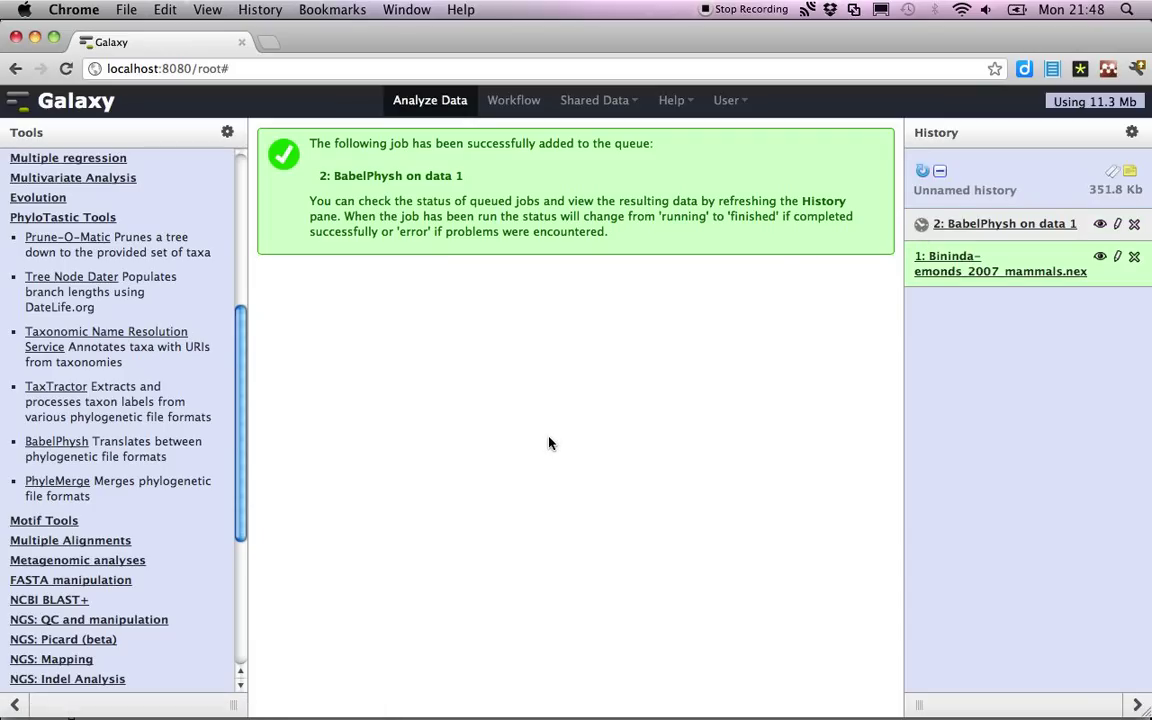
mouse_move(56, 386)
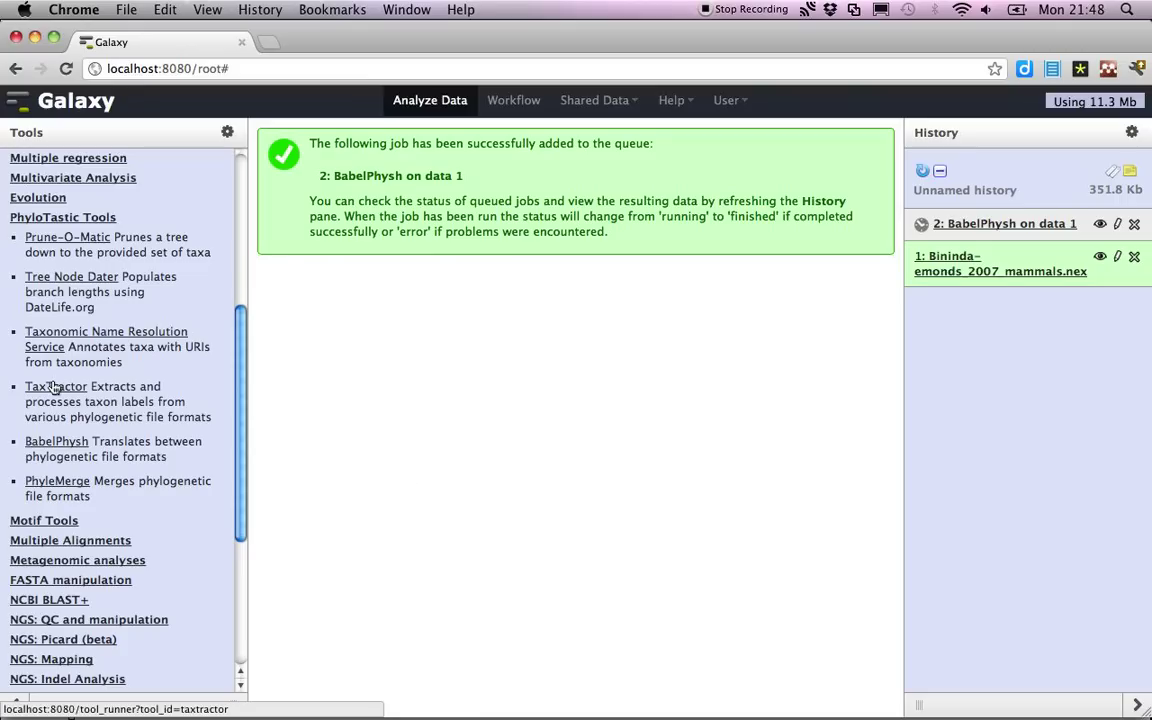
Step: Run TaxTractor on data 2 with Adjacency table input type, queued as item 3
click(56, 386)
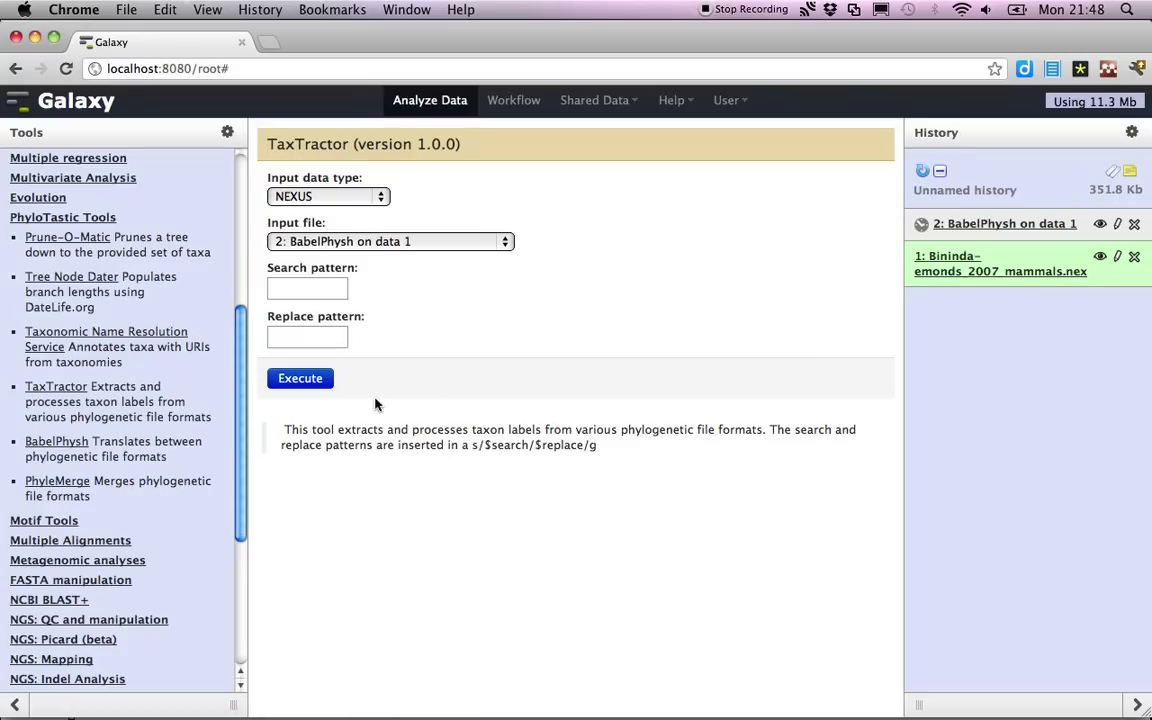
mouse_move(342, 300)
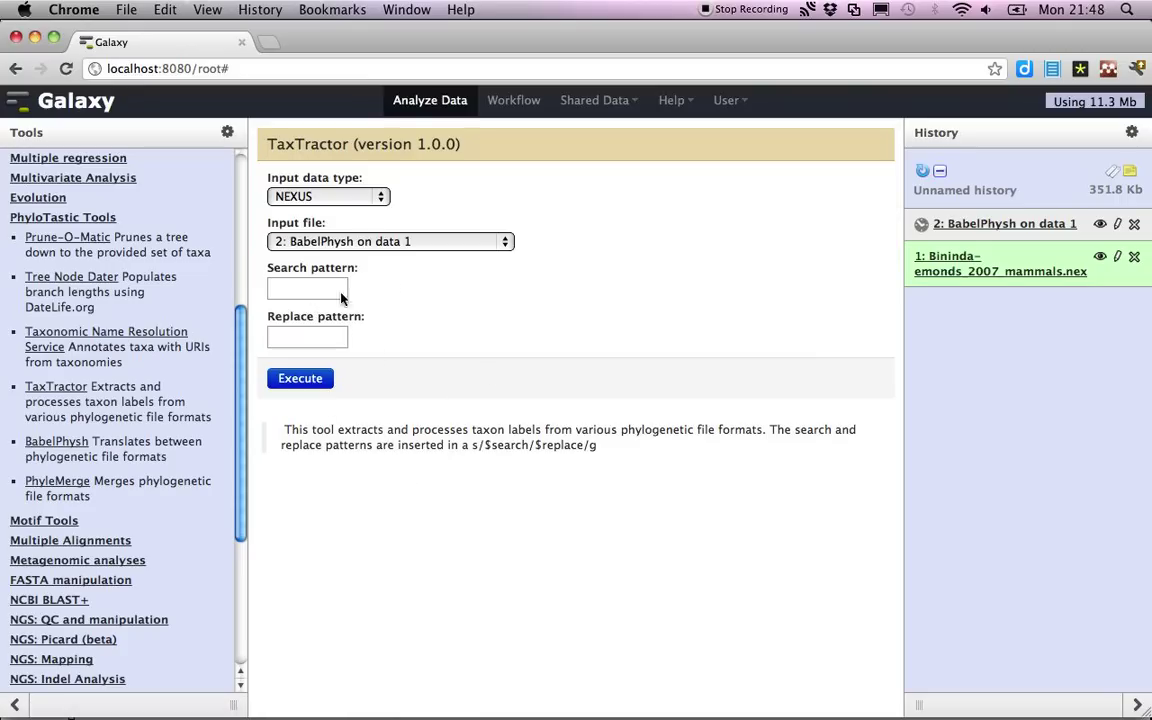
mouse_move(476, 290)
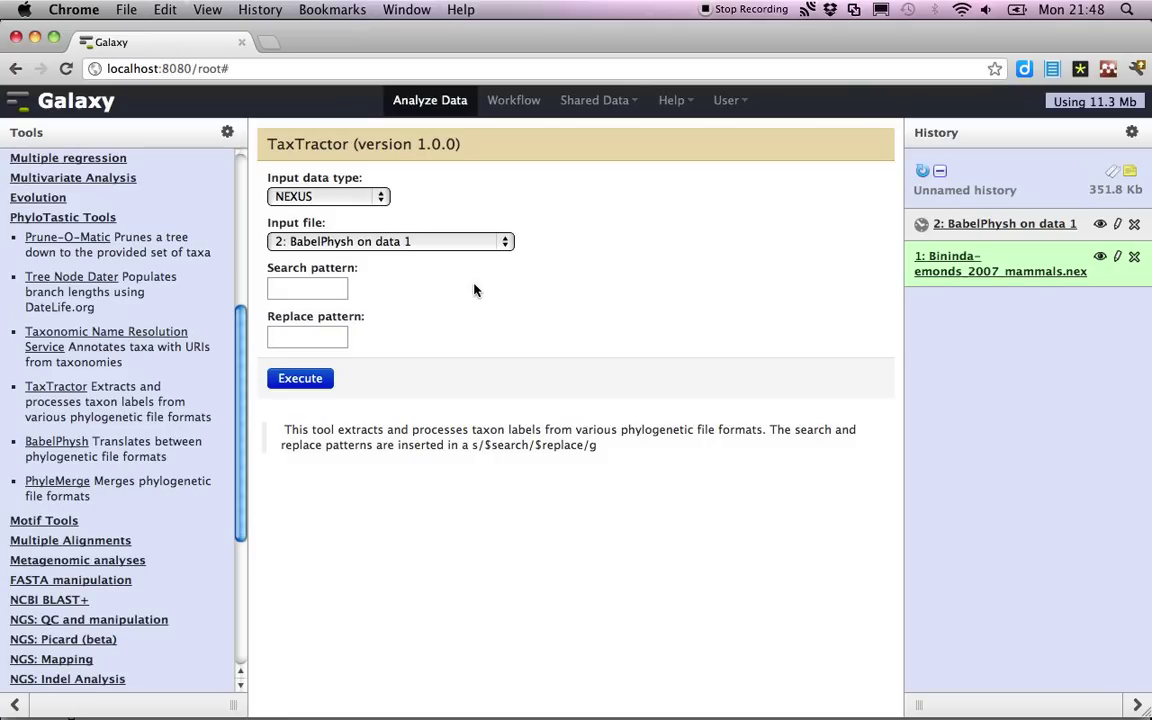
mouse_move(318, 196)
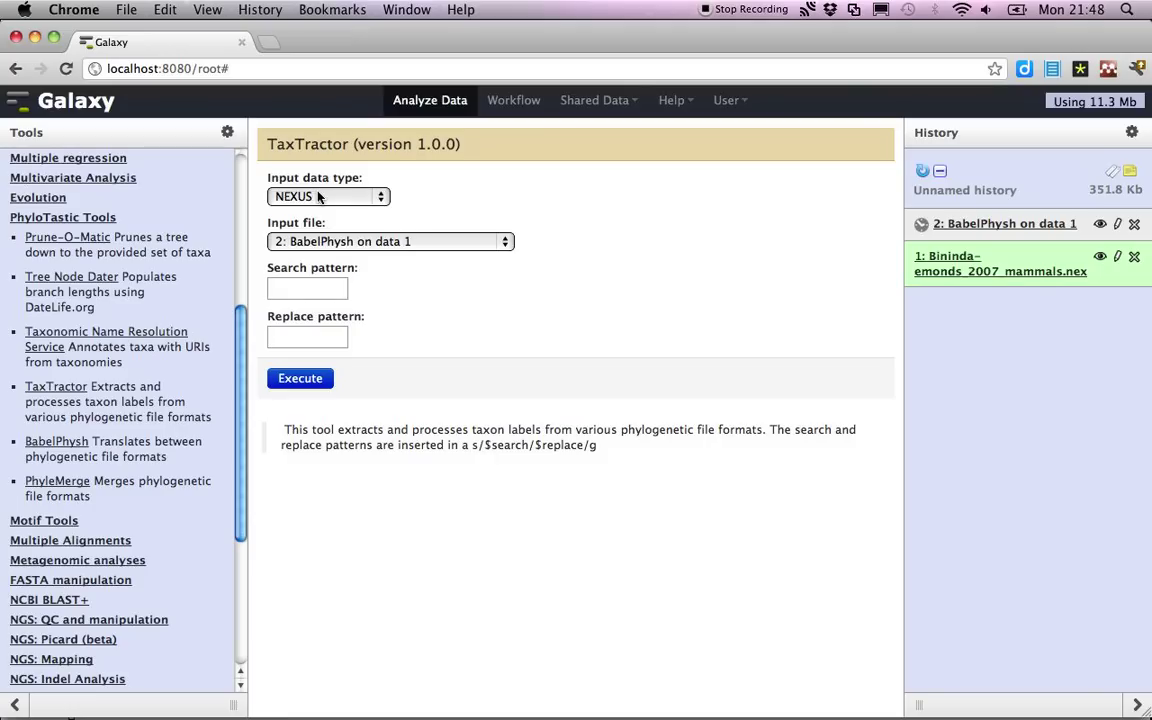
click(328, 196)
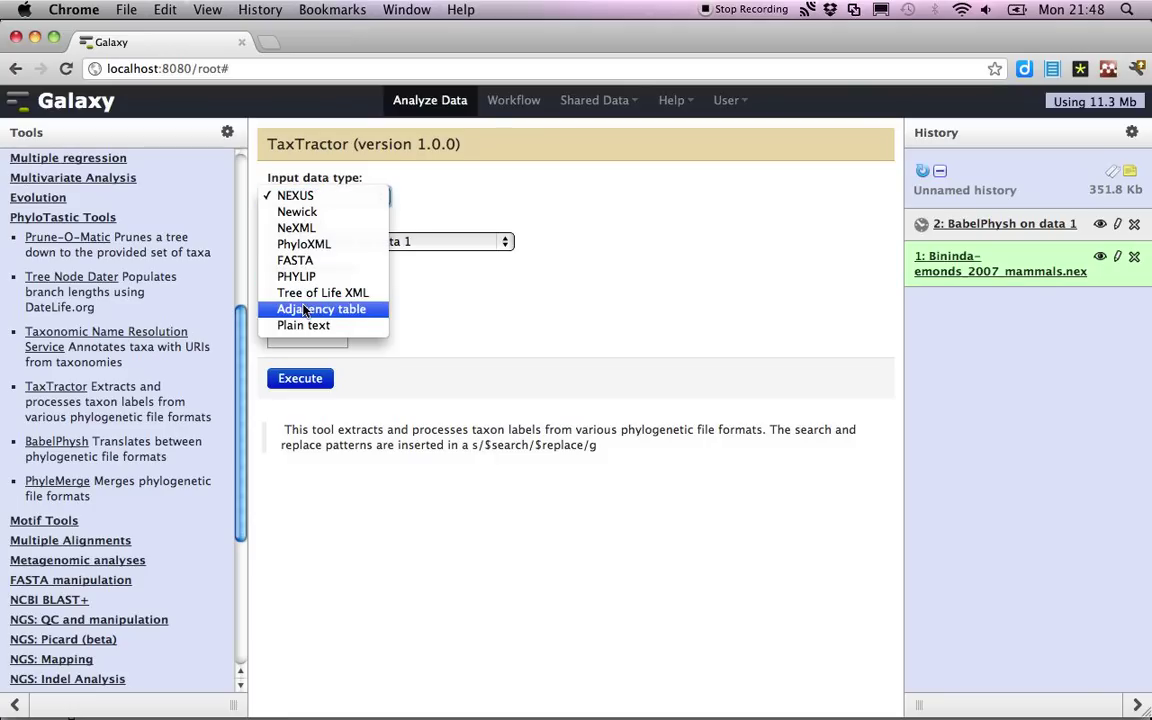
click(320, 308)
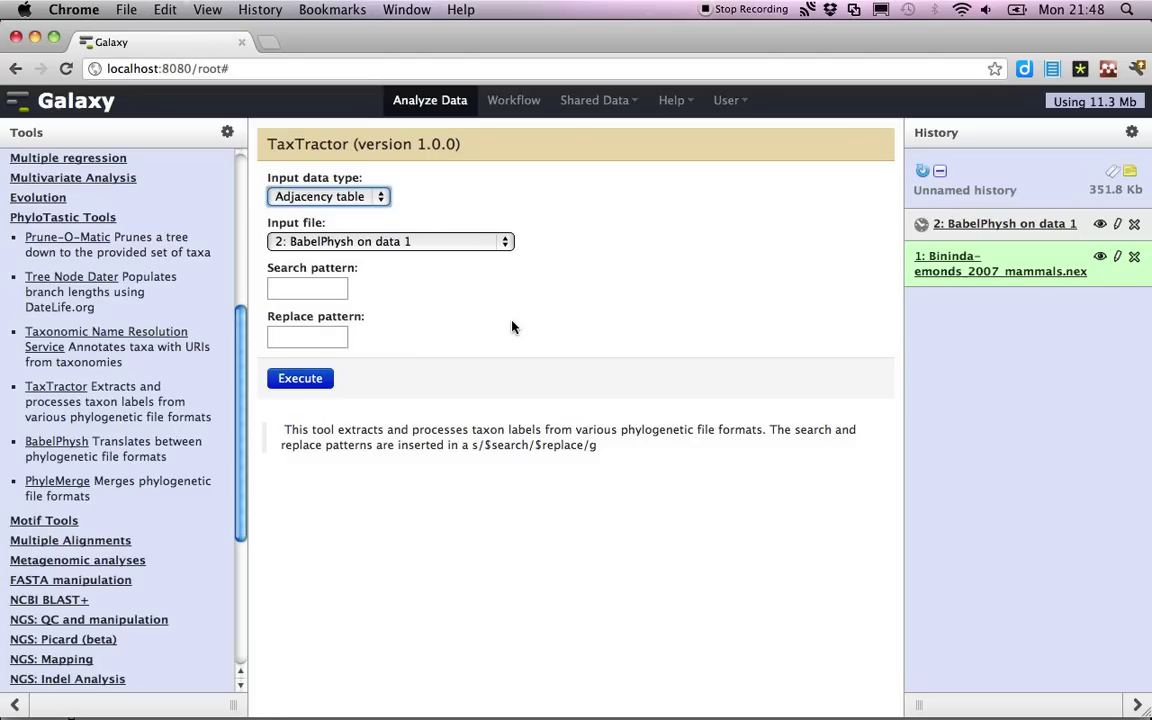
mouse_move(476, 346)
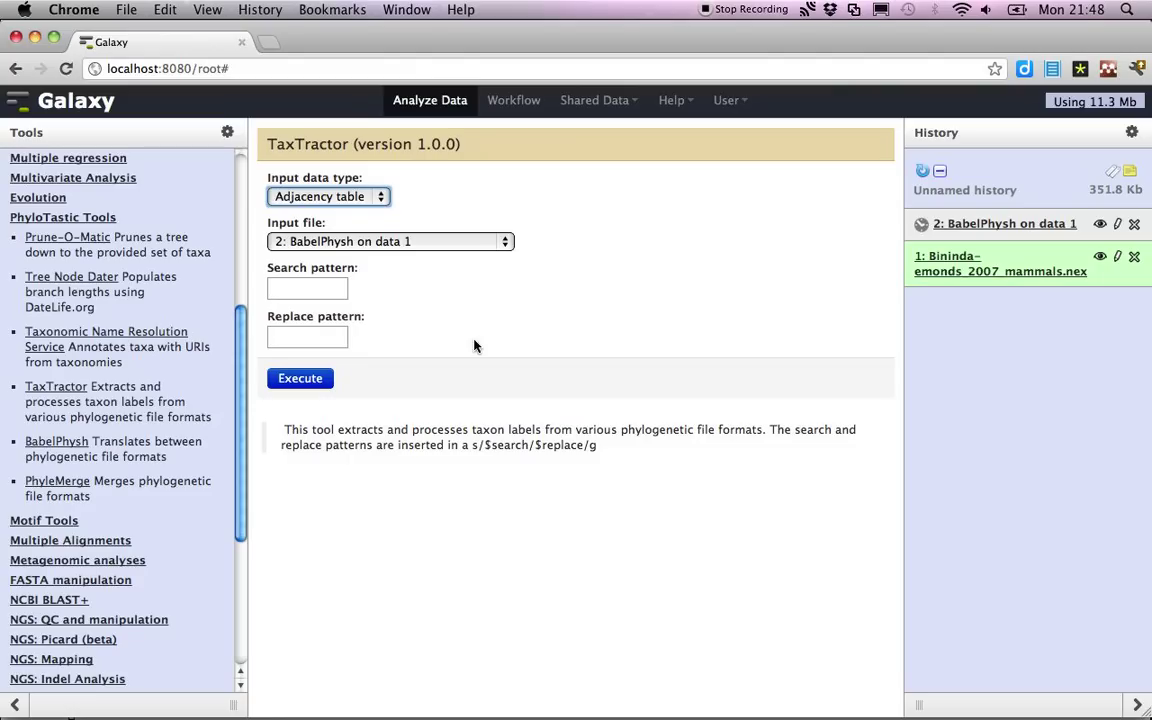
mouse_move(336, 476)
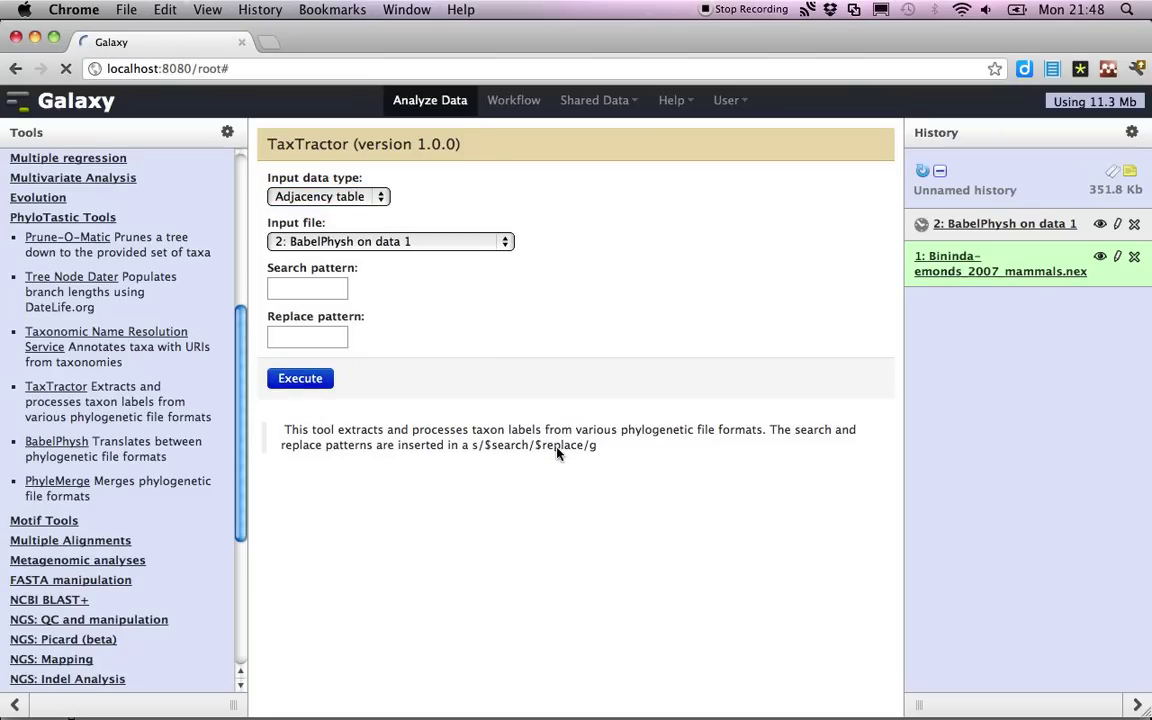
click(300, 378)
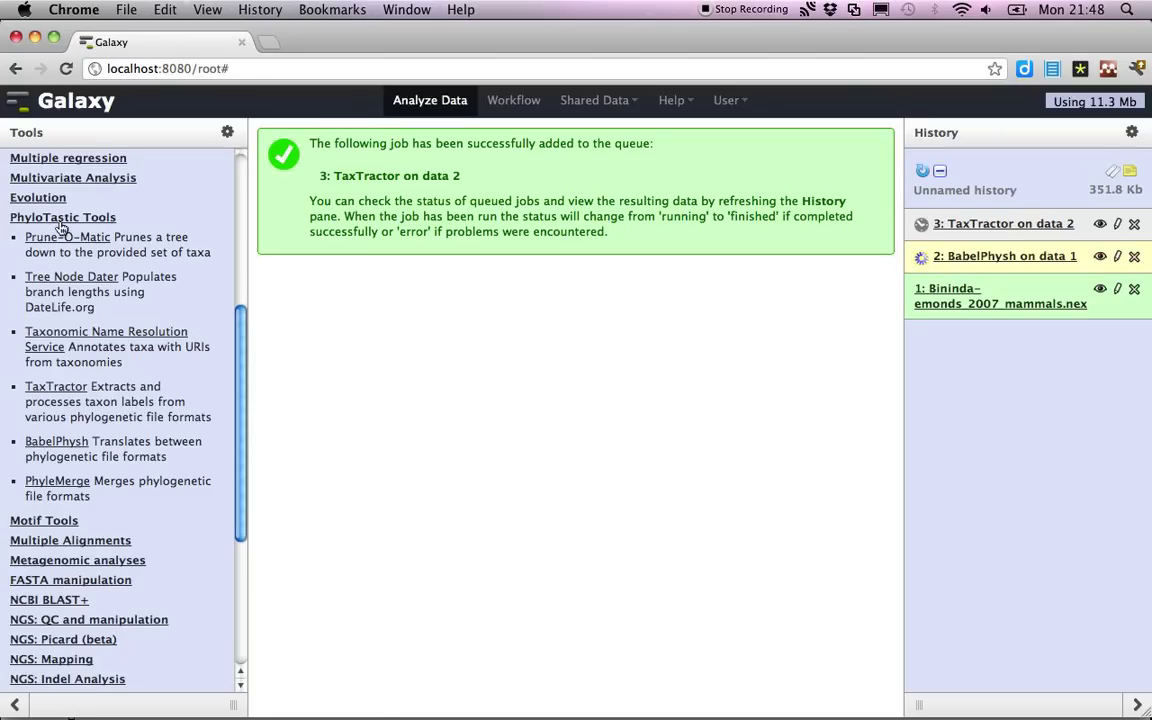
Step: Expand the Text Manipulation category in the Tools panel
scroll(up, 3)
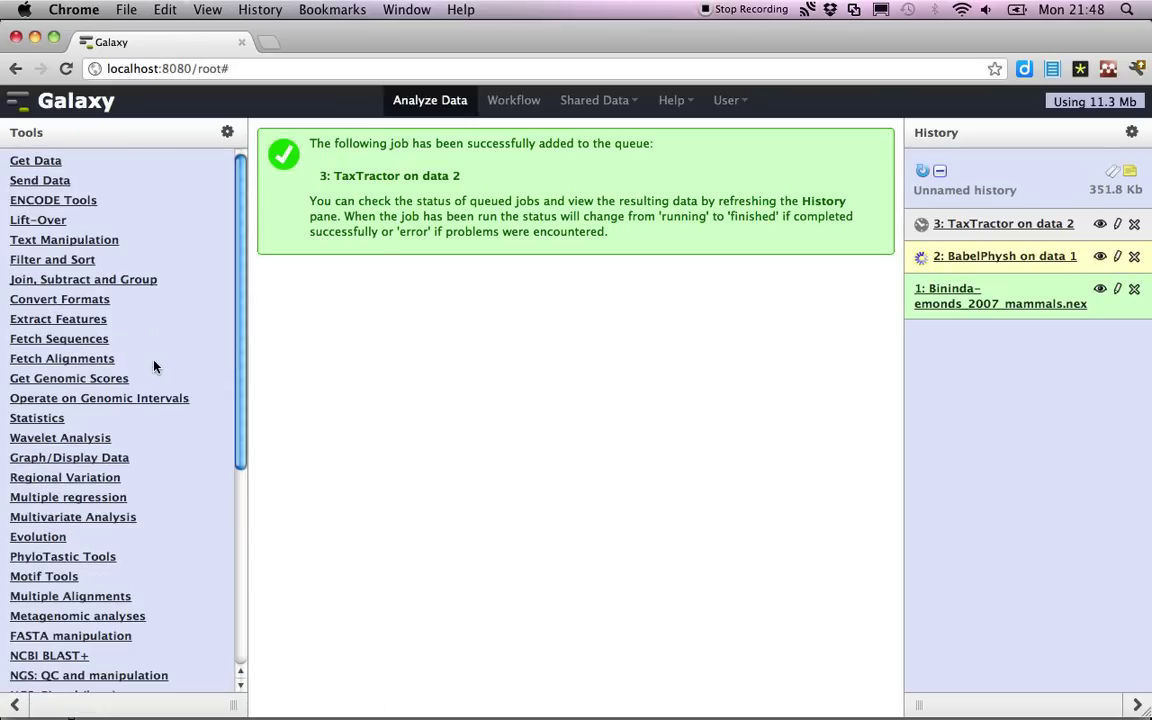
mouse_move(156, 238)
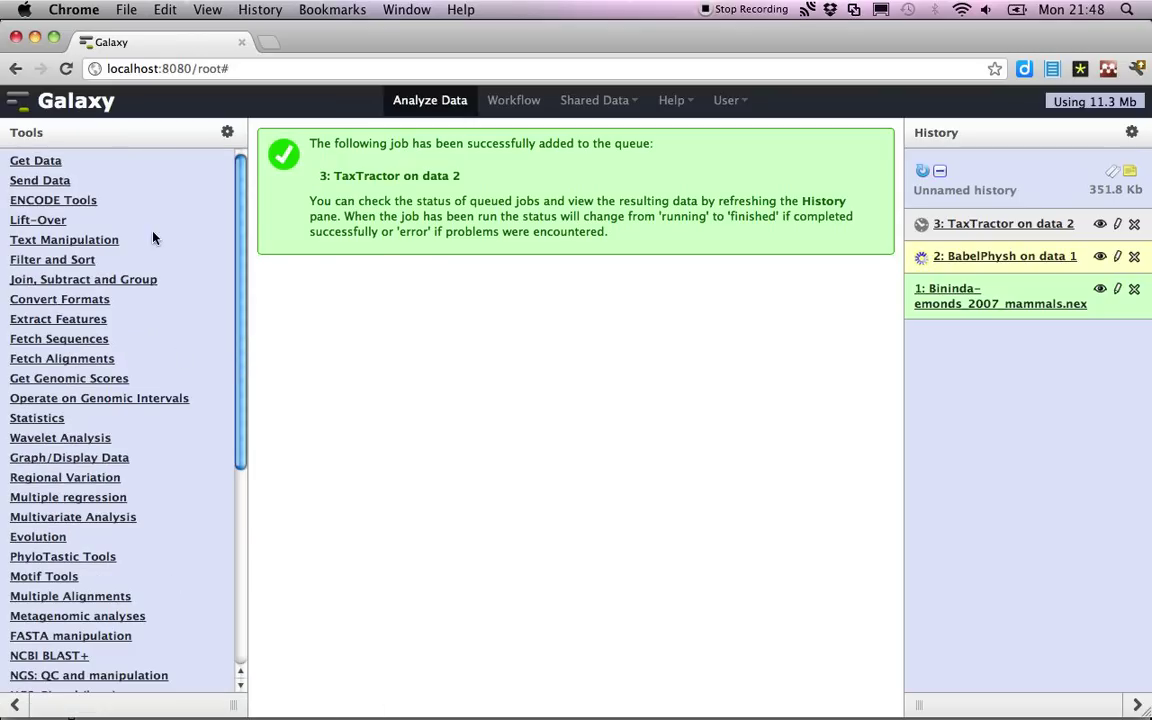
click(64, 240)
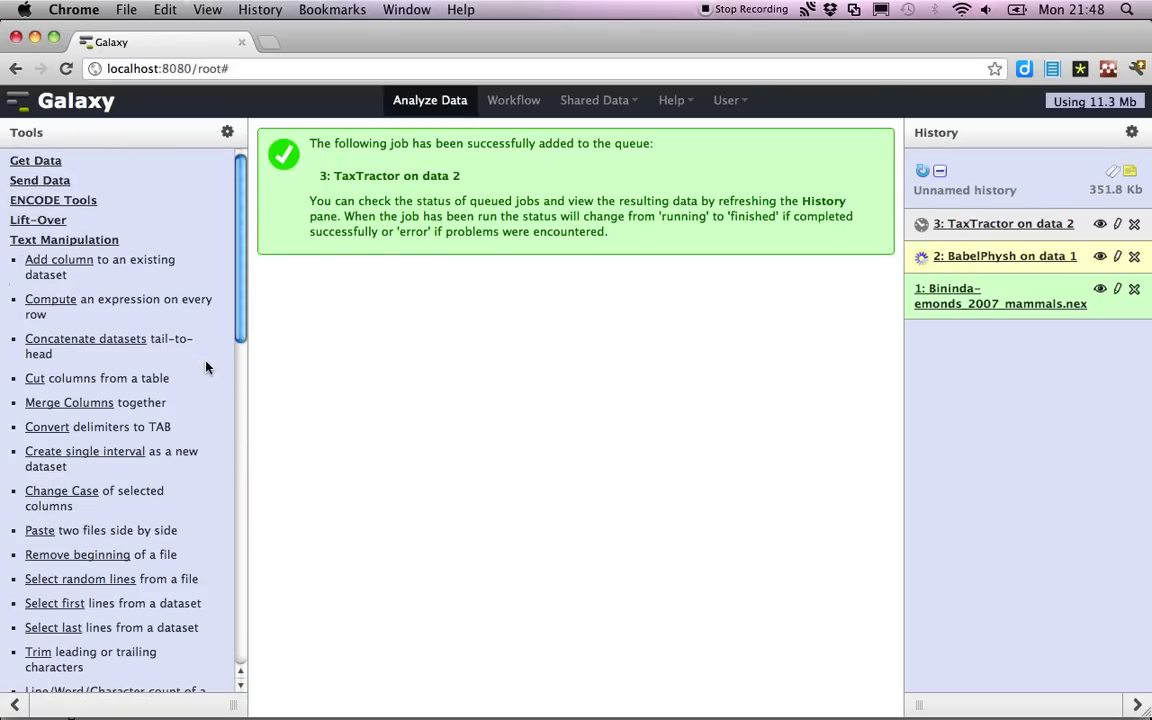
scroll(down, 3)
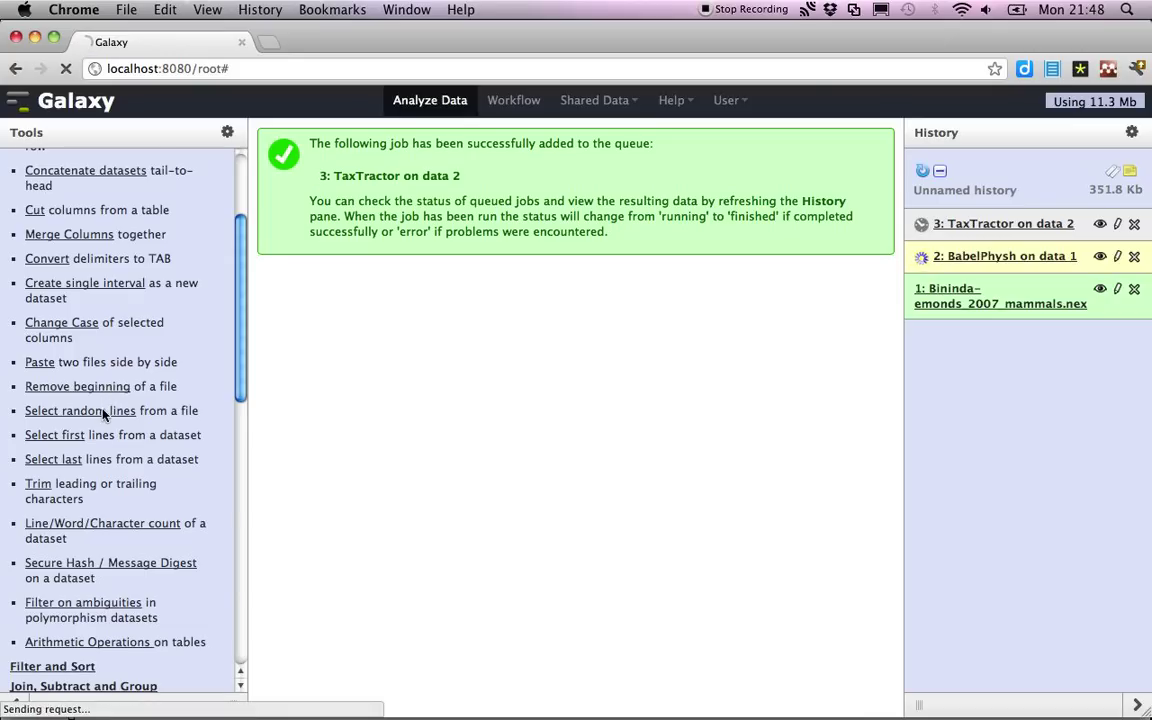
Step: Select 40 random lines from the TaxTractor output, queued as history item 4
click(80, 410)
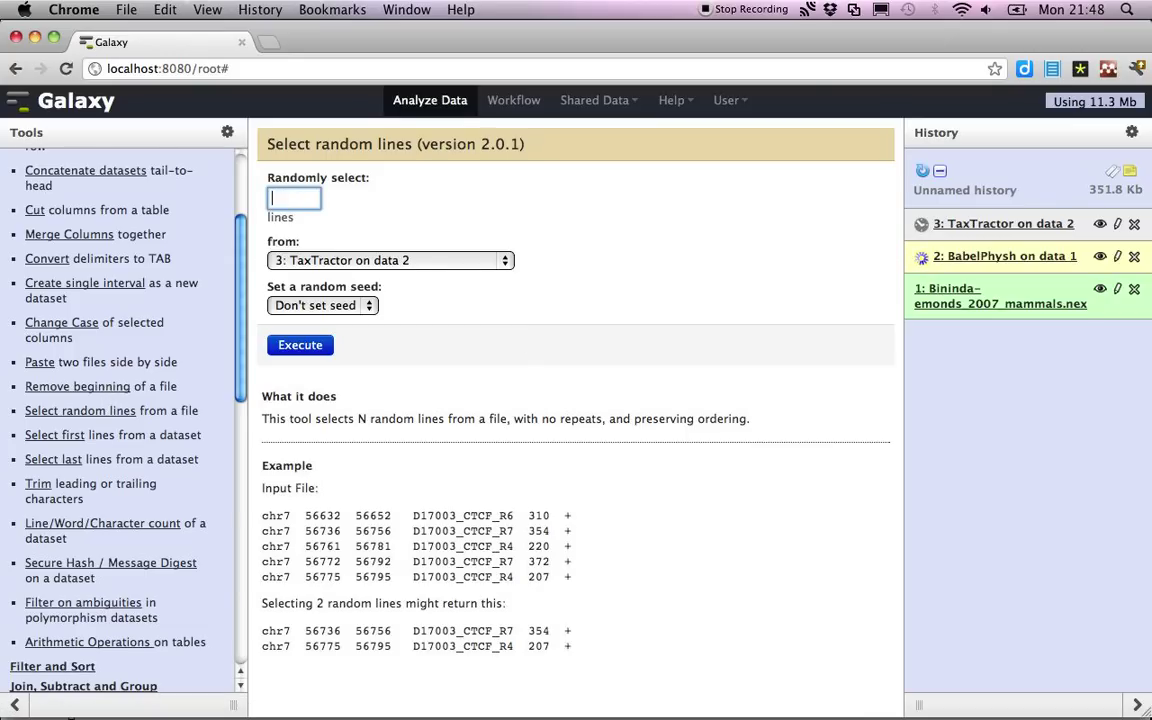
text(40)
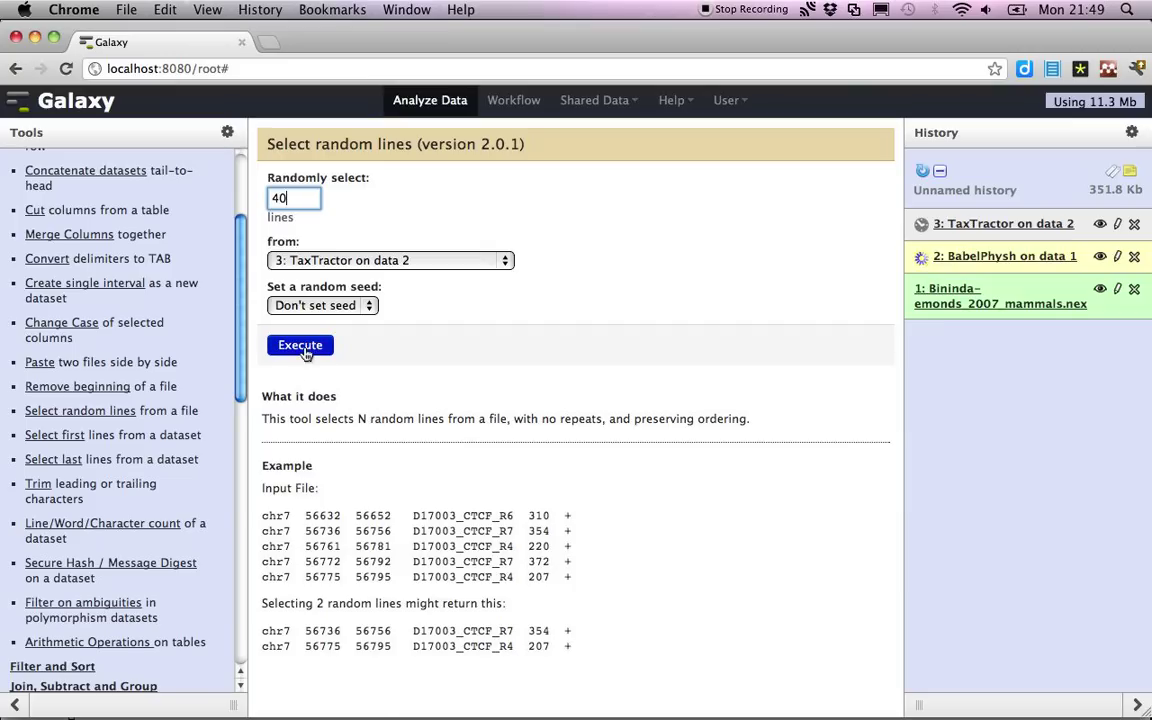
click(300, 344)
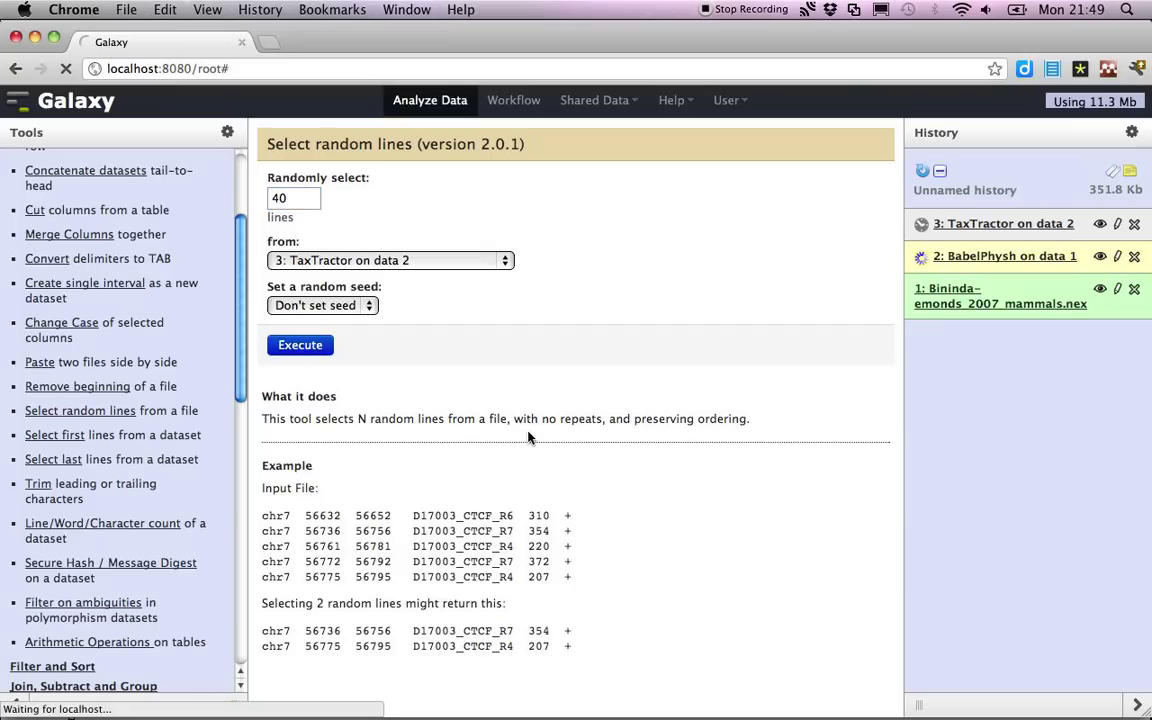
click(300, 344)
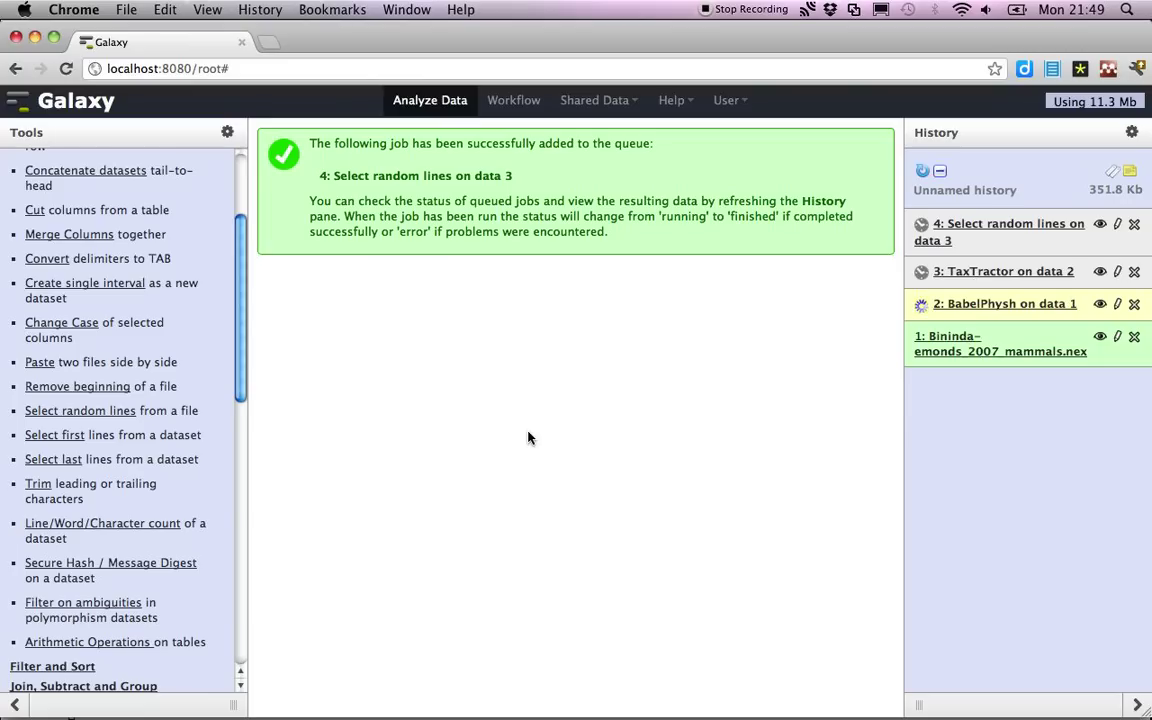
Step: Collapse Text Manipulation and scroll back to the PhyloTastic tools
scroll(up, 3)
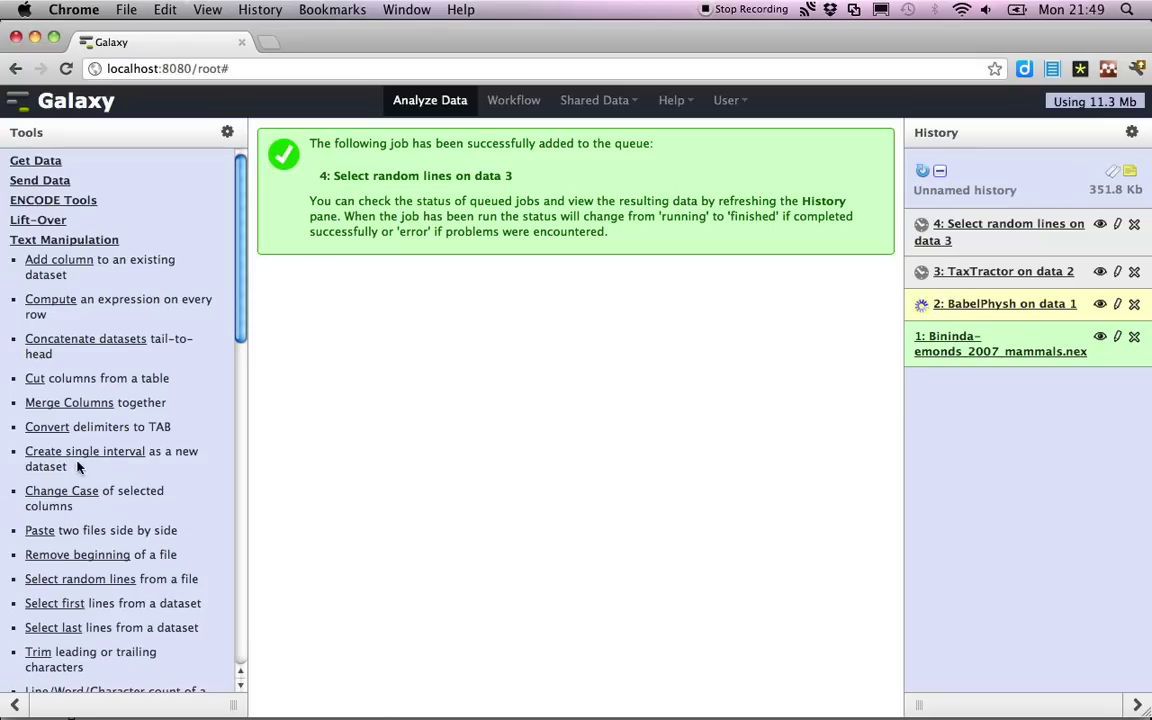
click(64, 240)
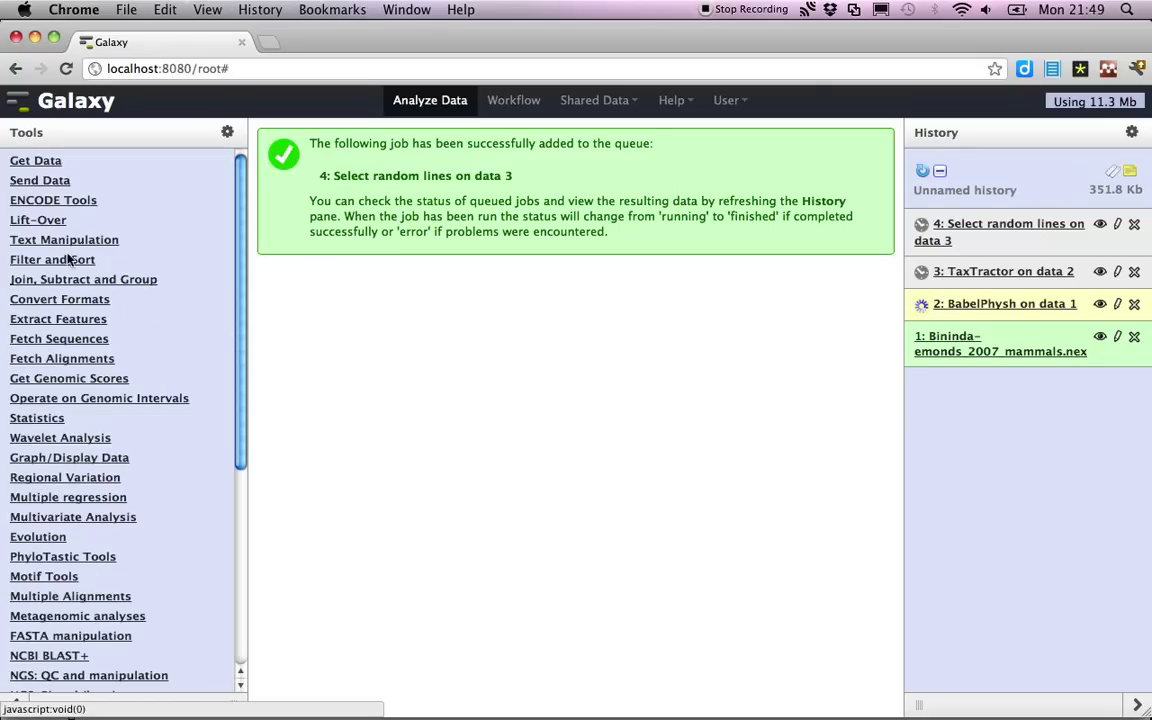
mouse_move(204, 452)
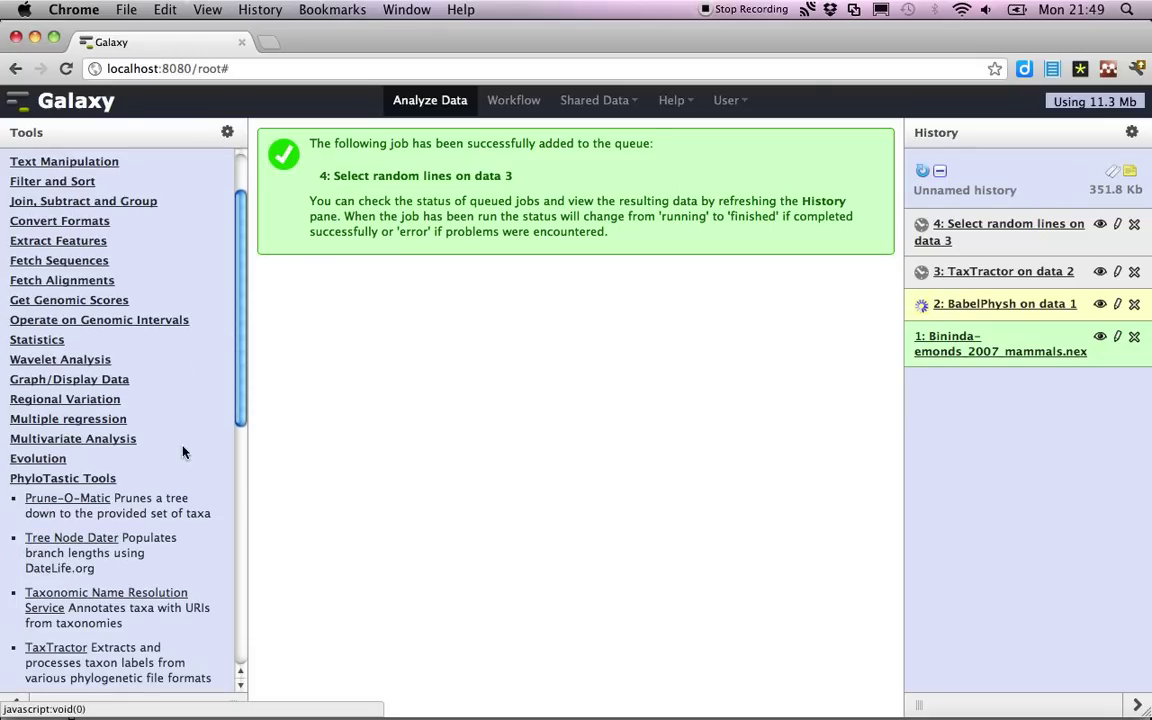
scroll(down, 3)
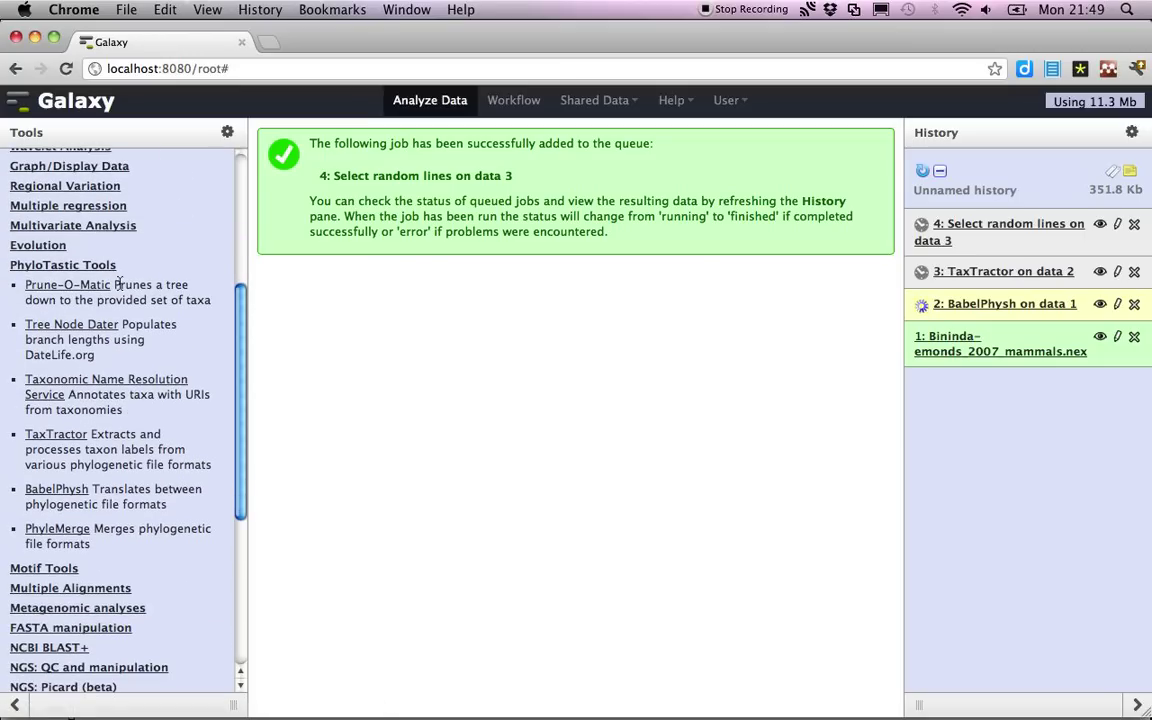
Step: Run Prune-O-Matic pruning the BabelPhysh tree to the random taxa, queued as item 5
click(66, 284)
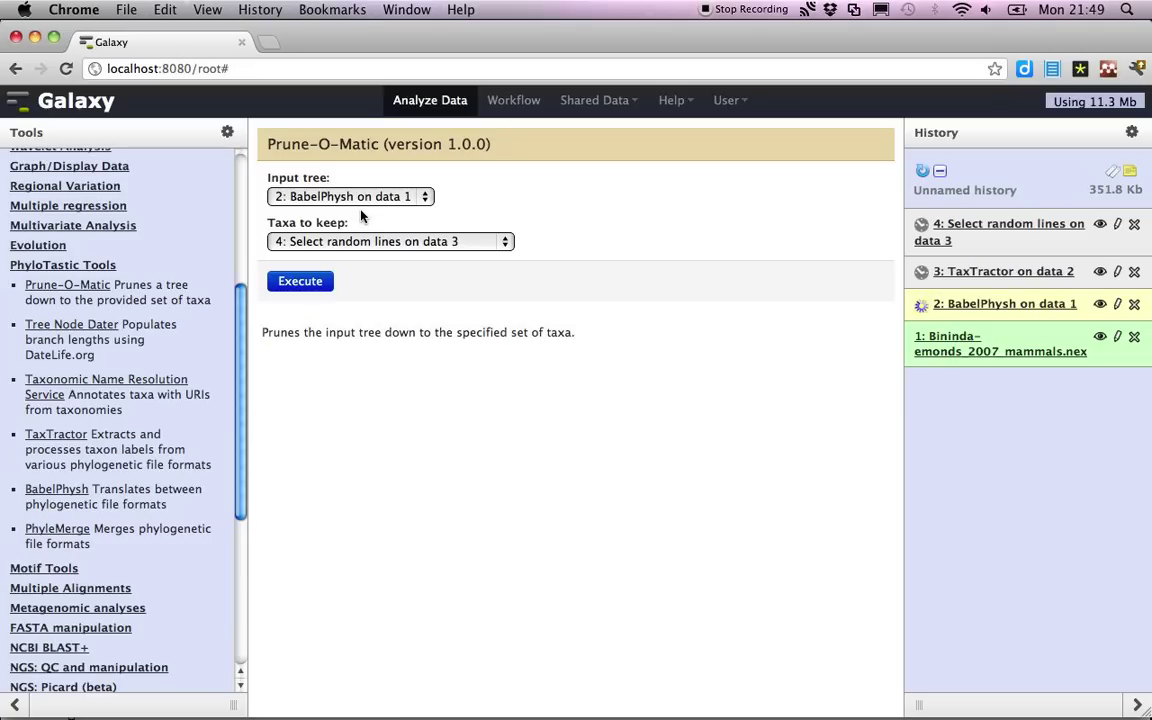
mouse_move(372, 268)
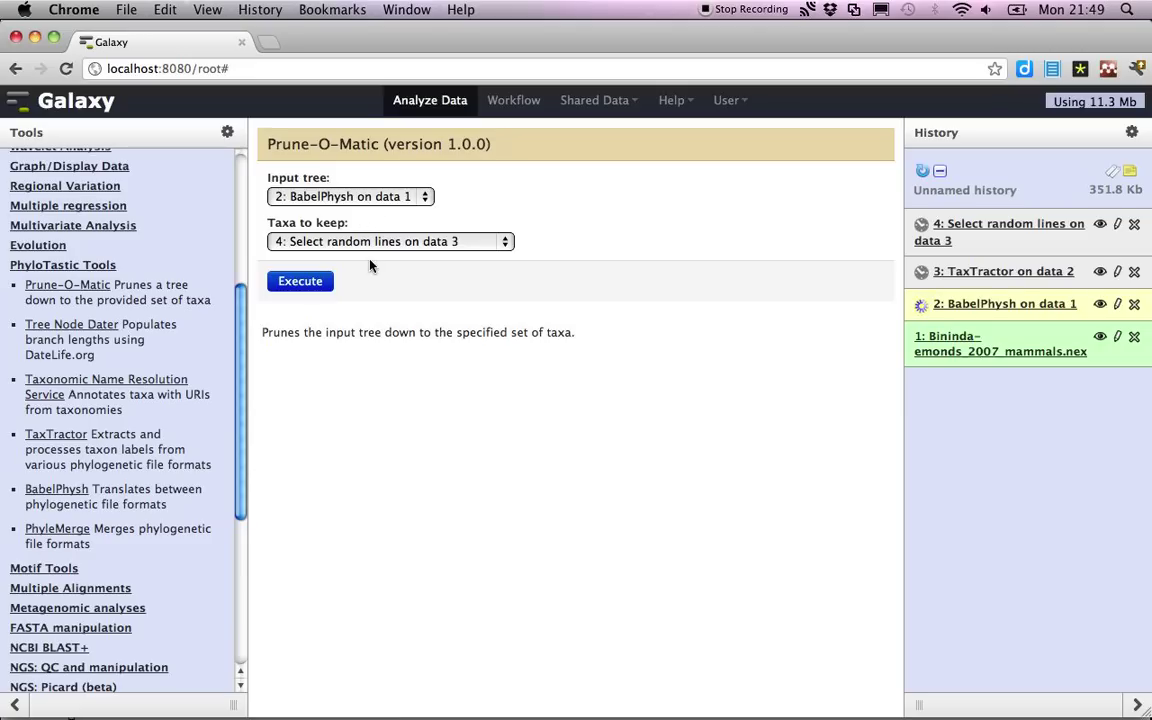
mouse_move(276, 308)
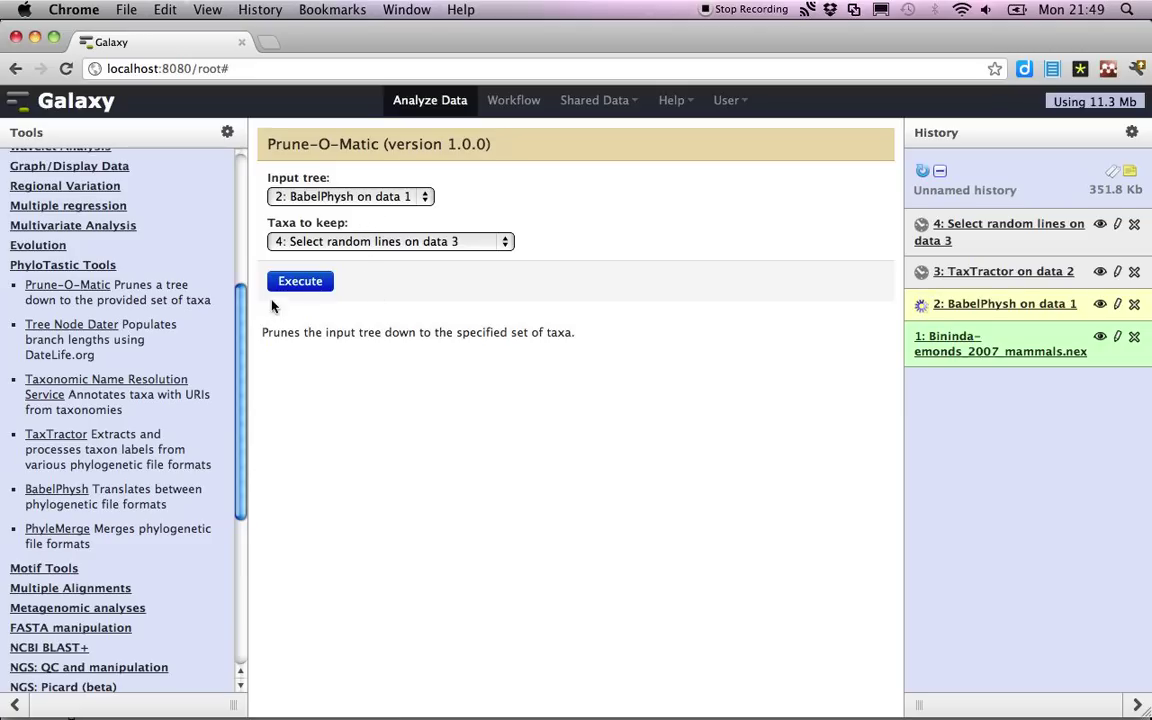
click(300, 280)
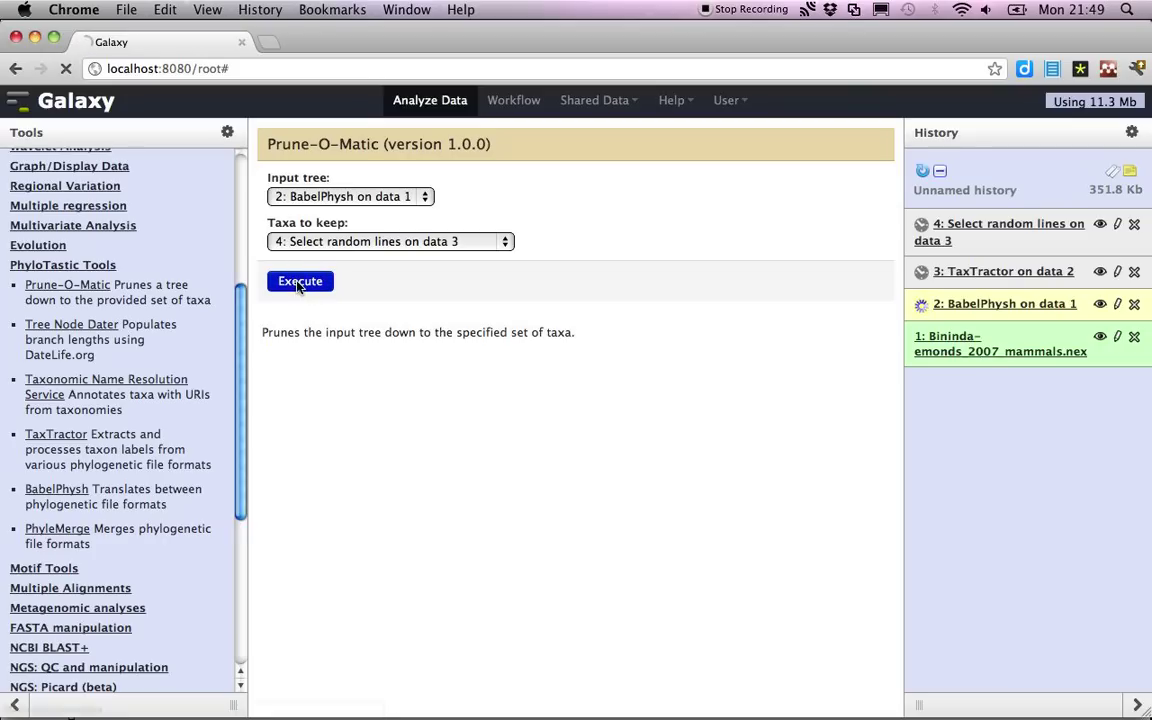
click(300, 280)
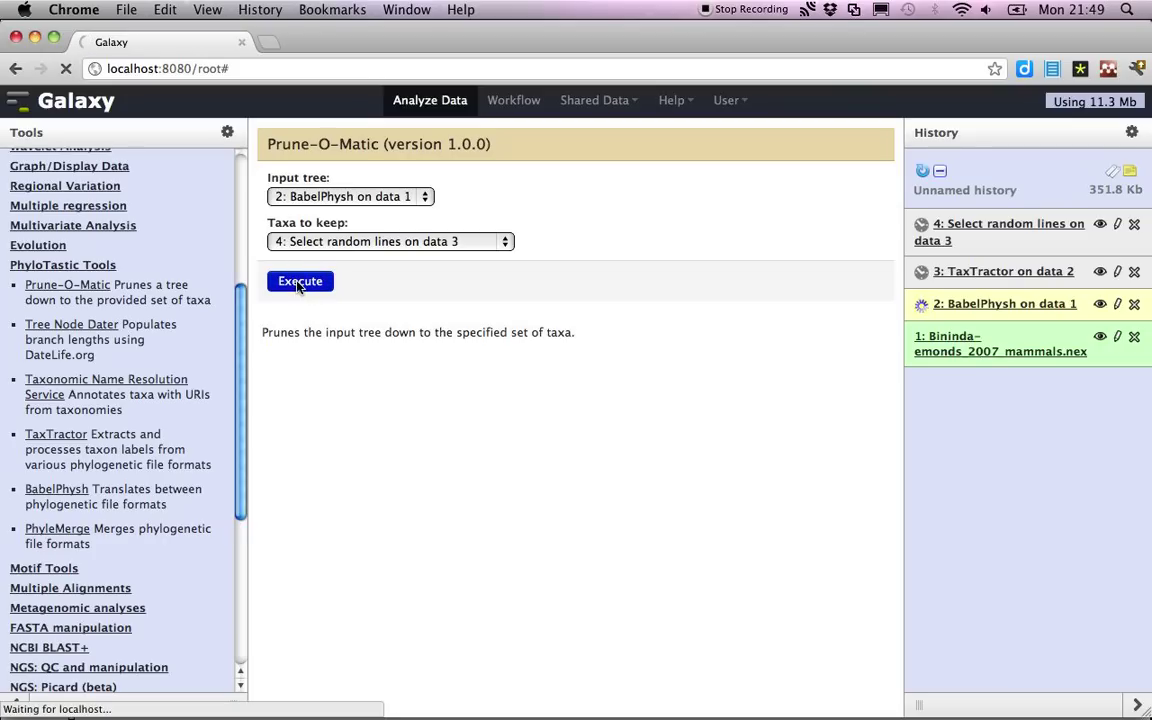
click(300, 280)
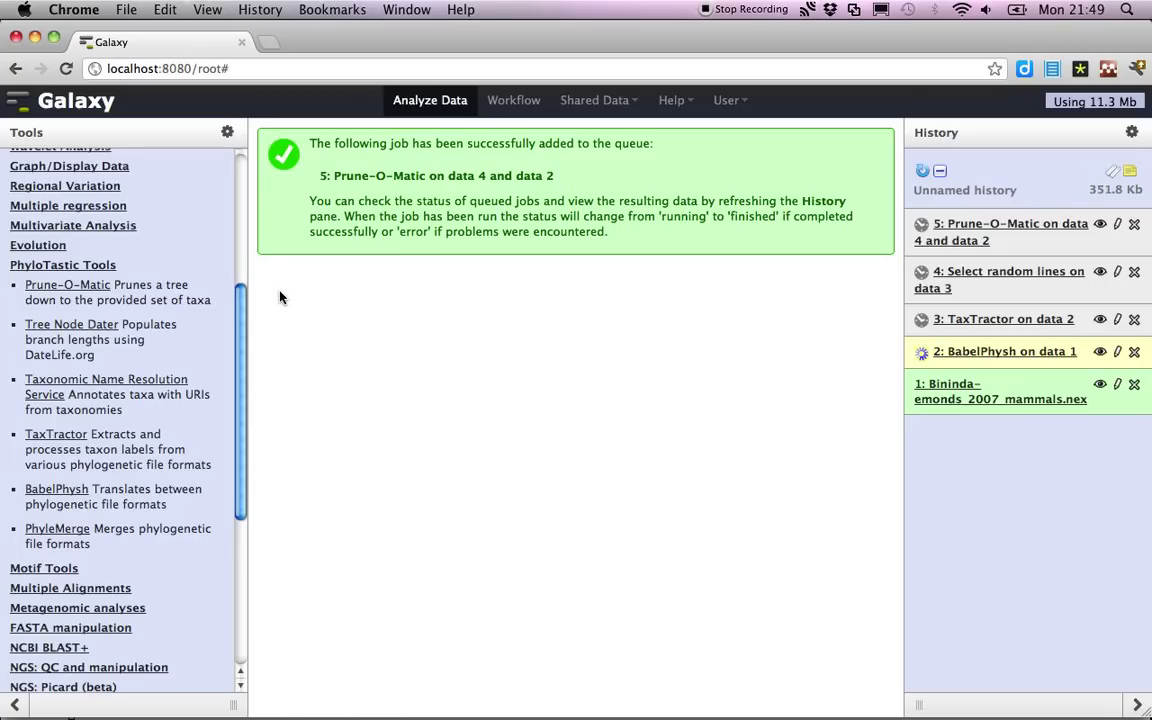
mouse_move(210, 370)
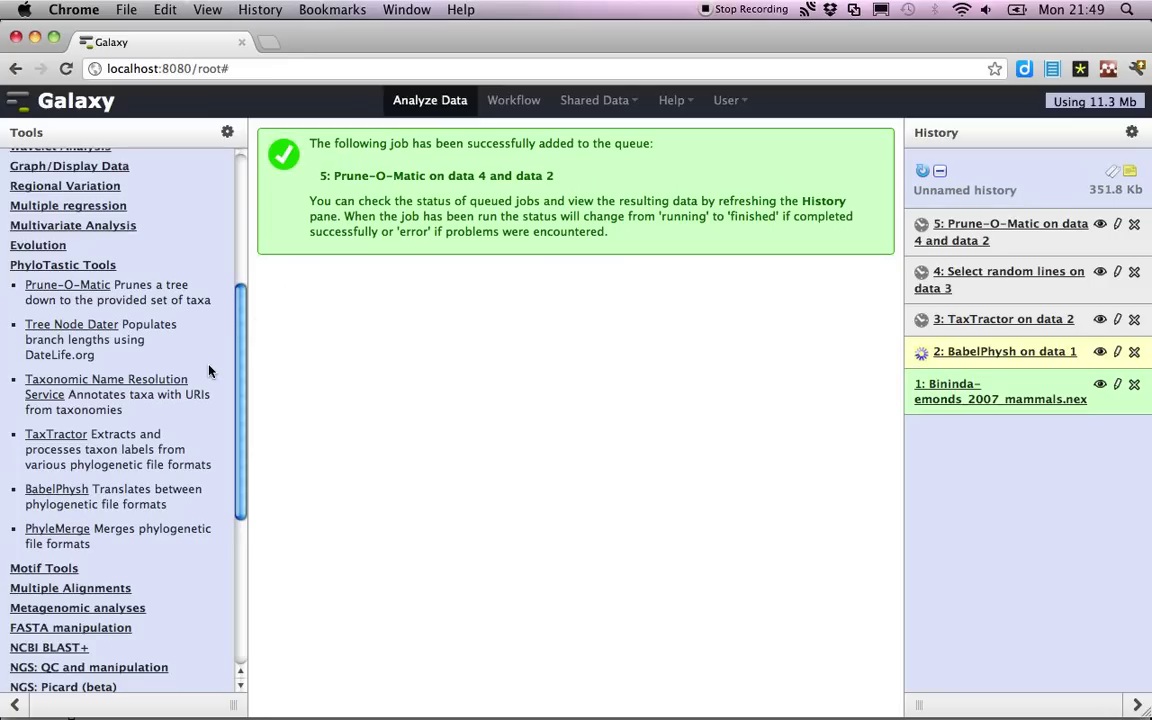
mouse_move(56, 432)
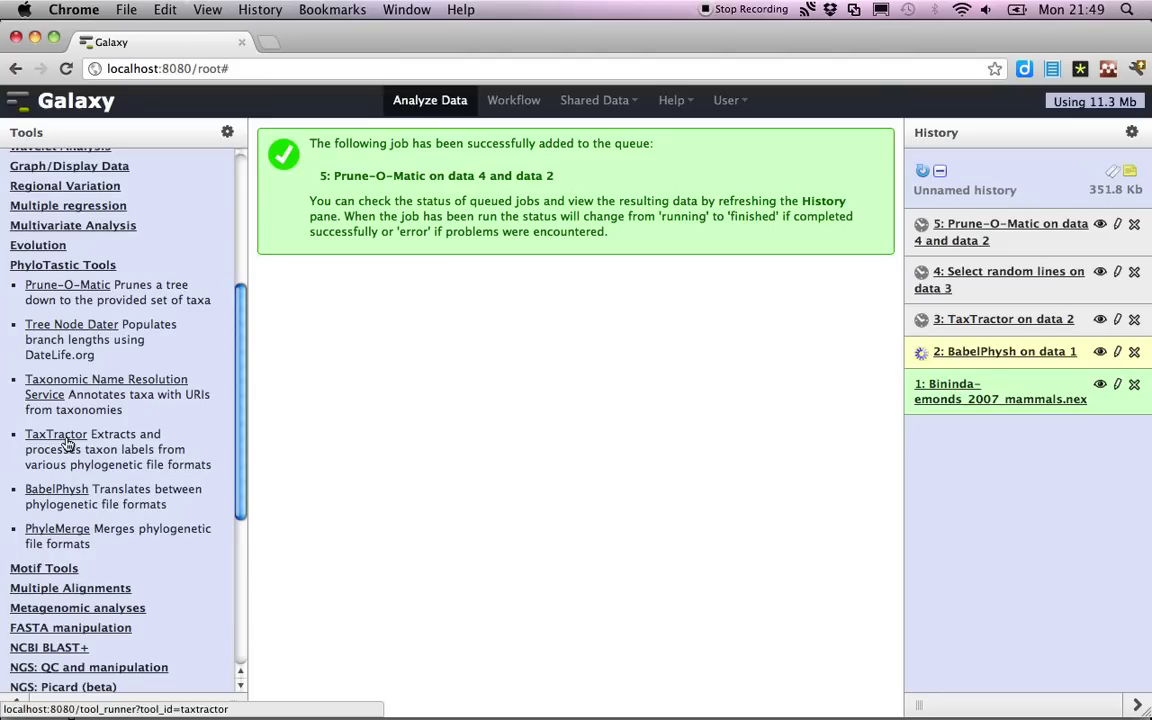
Step: Set TaxTractor's input to dataset 4, then view the original mammals NEXUS tree dataset
click(56, 434)
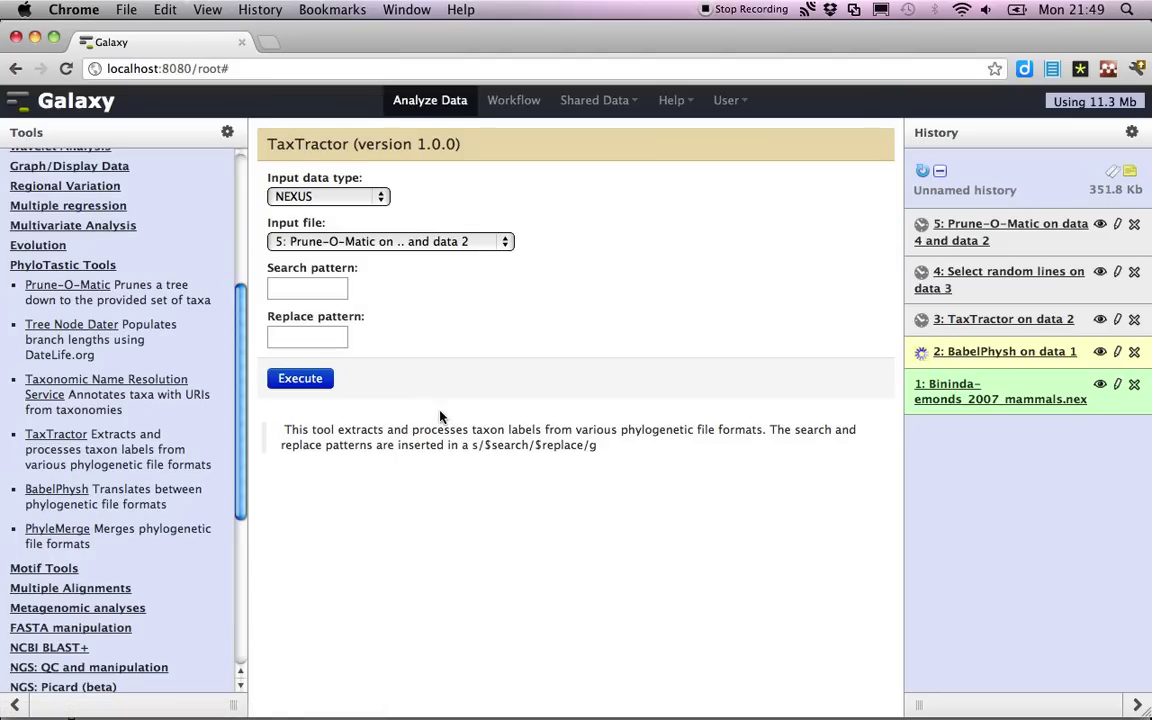
mouse_move(432, 318)
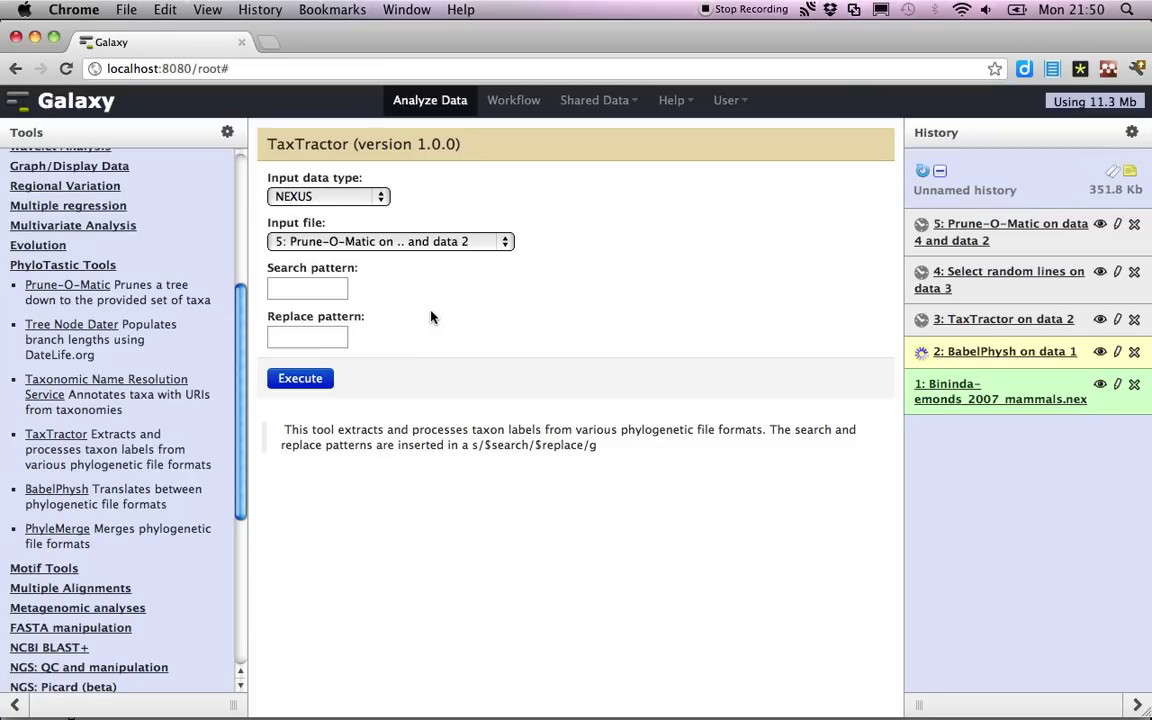
mouse_move(418, 248)
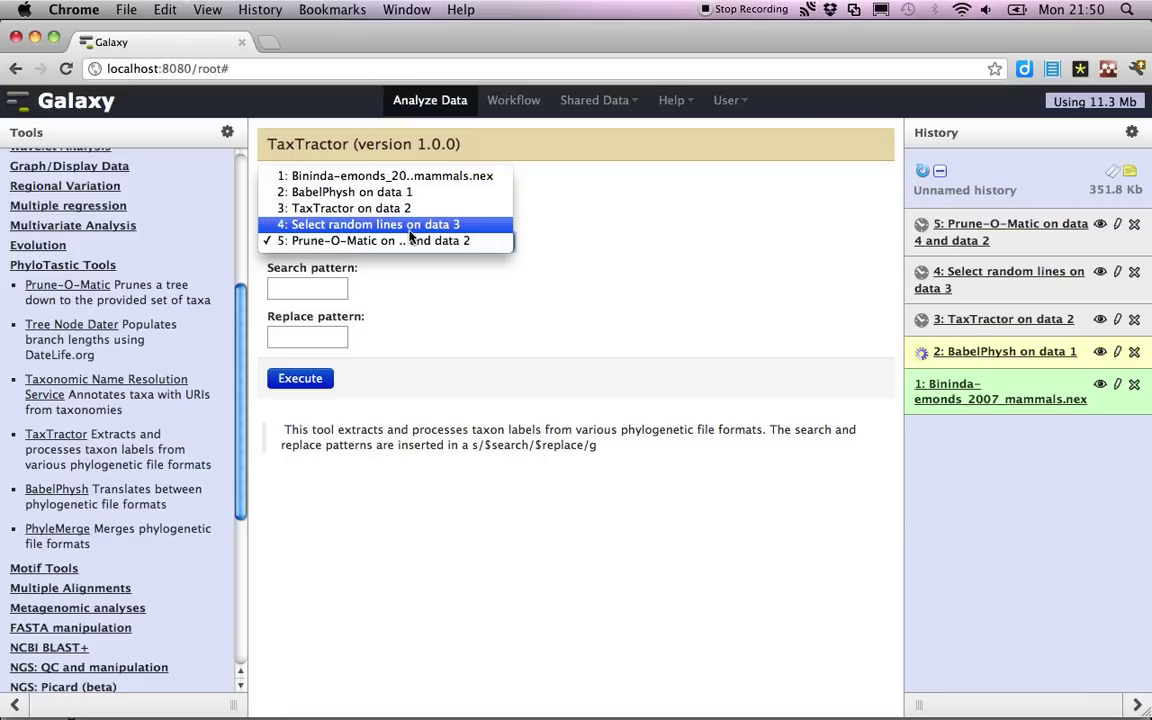
click(384, 224)
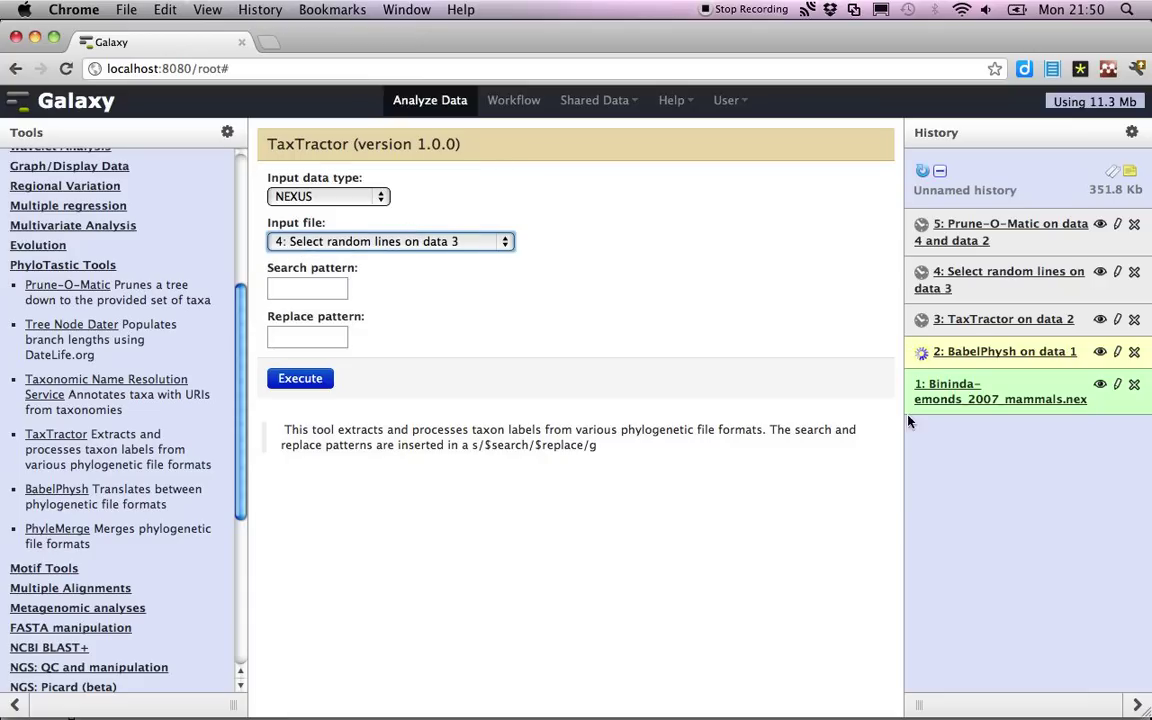
mouse_move(1100, 400)
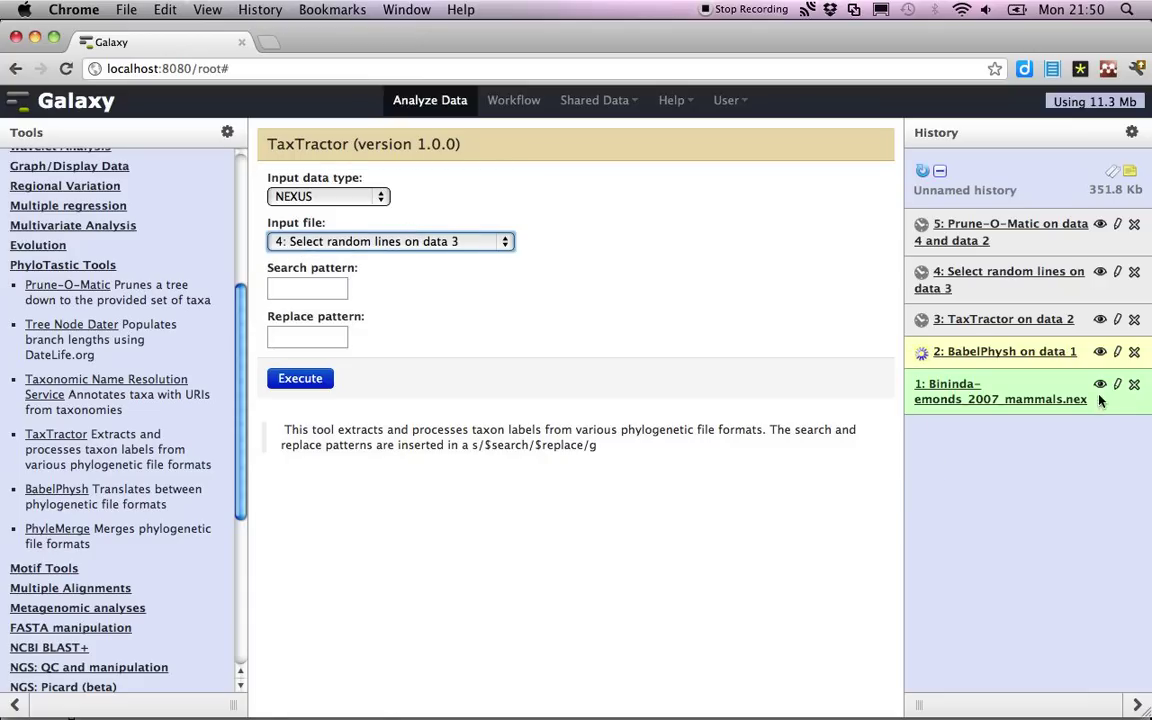
click(1100, 384)
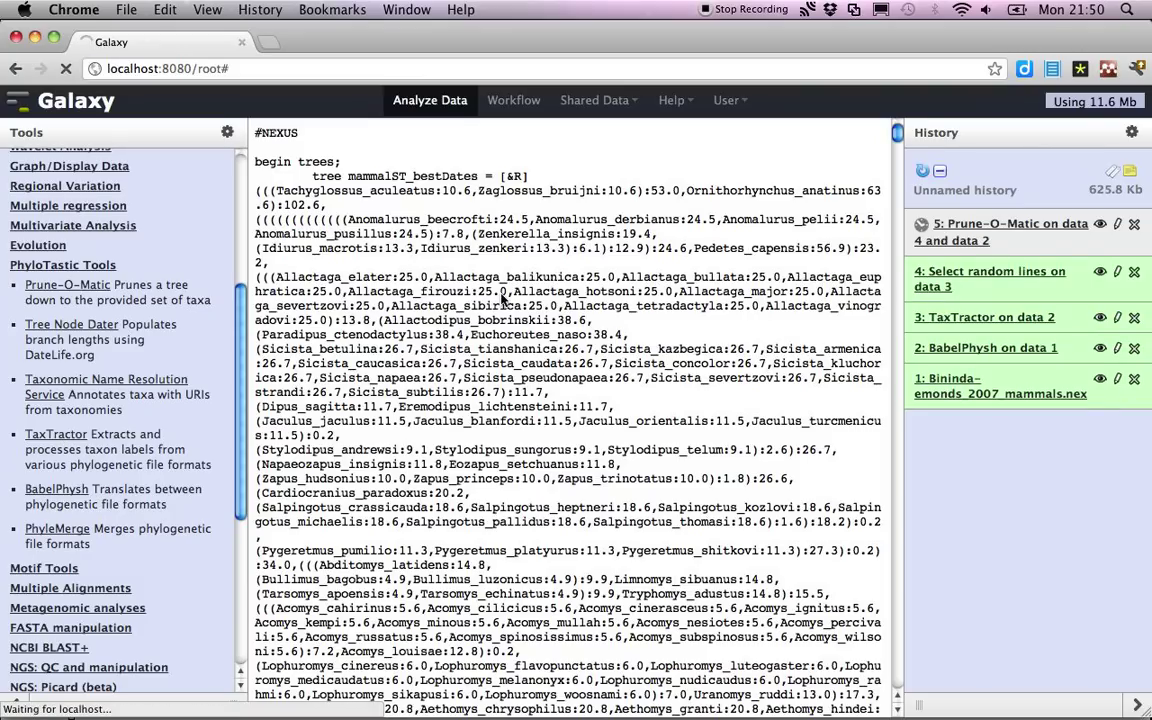
Step: Run TaxTractor on dataset 4 as Plain text with search pattern '-', queued as item 6
click(56, 434)
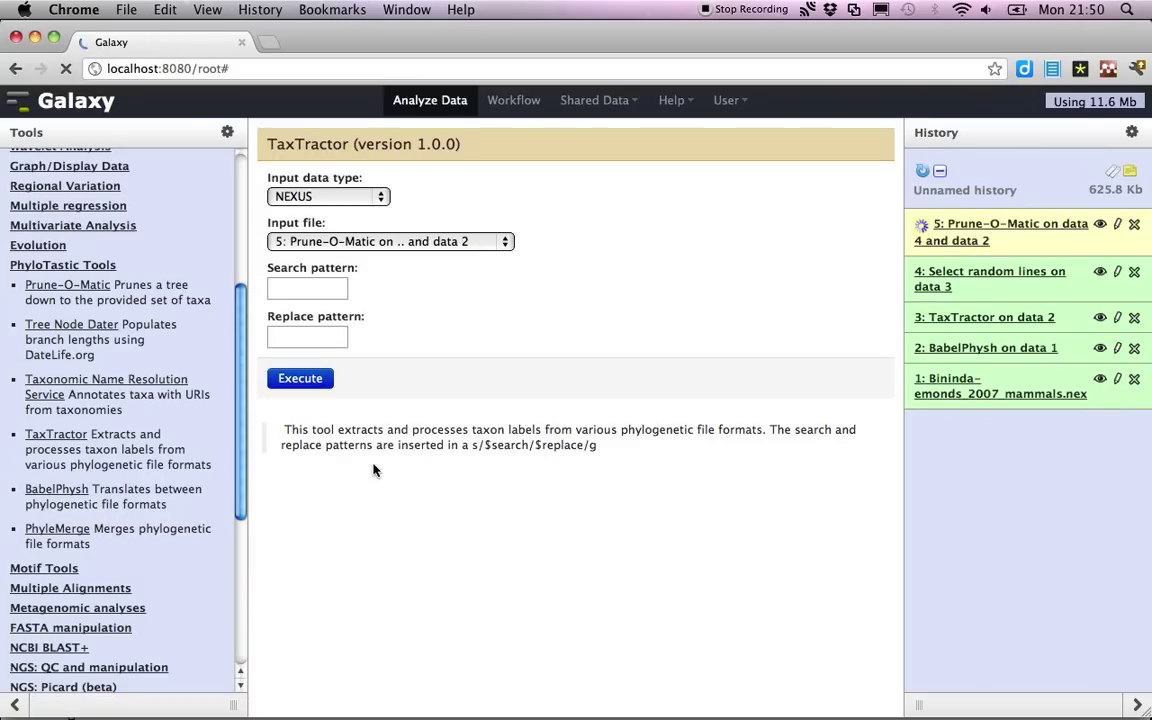
click(390, 240)
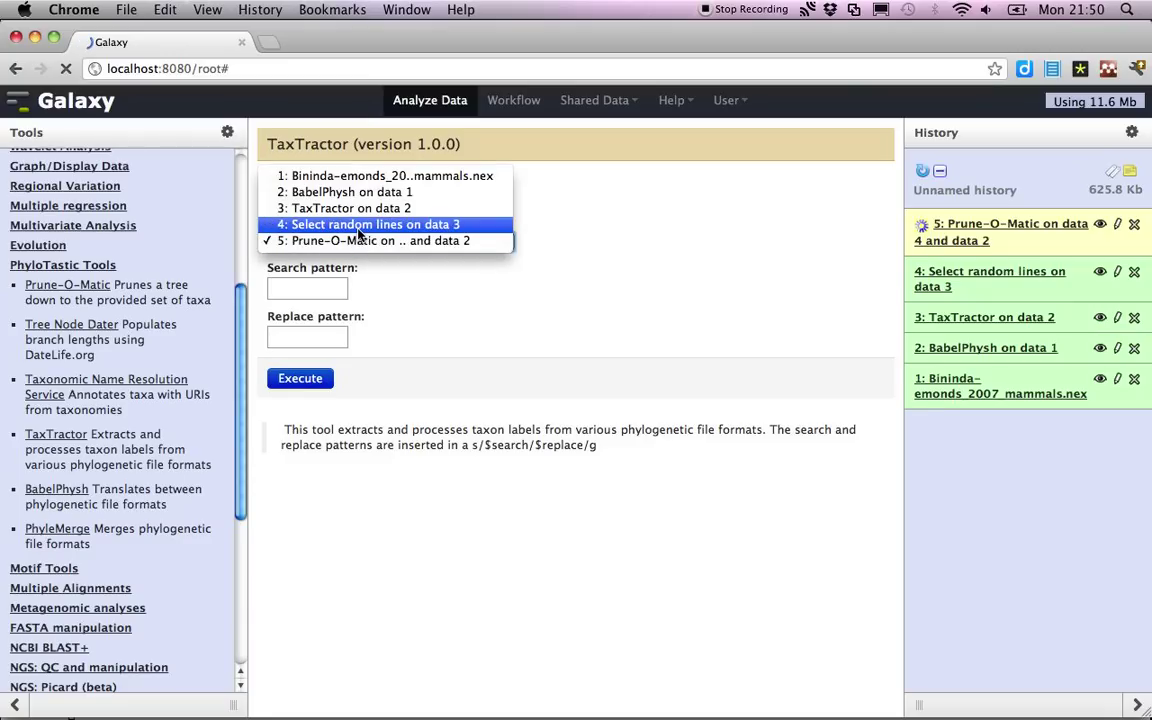
click(372, 224)
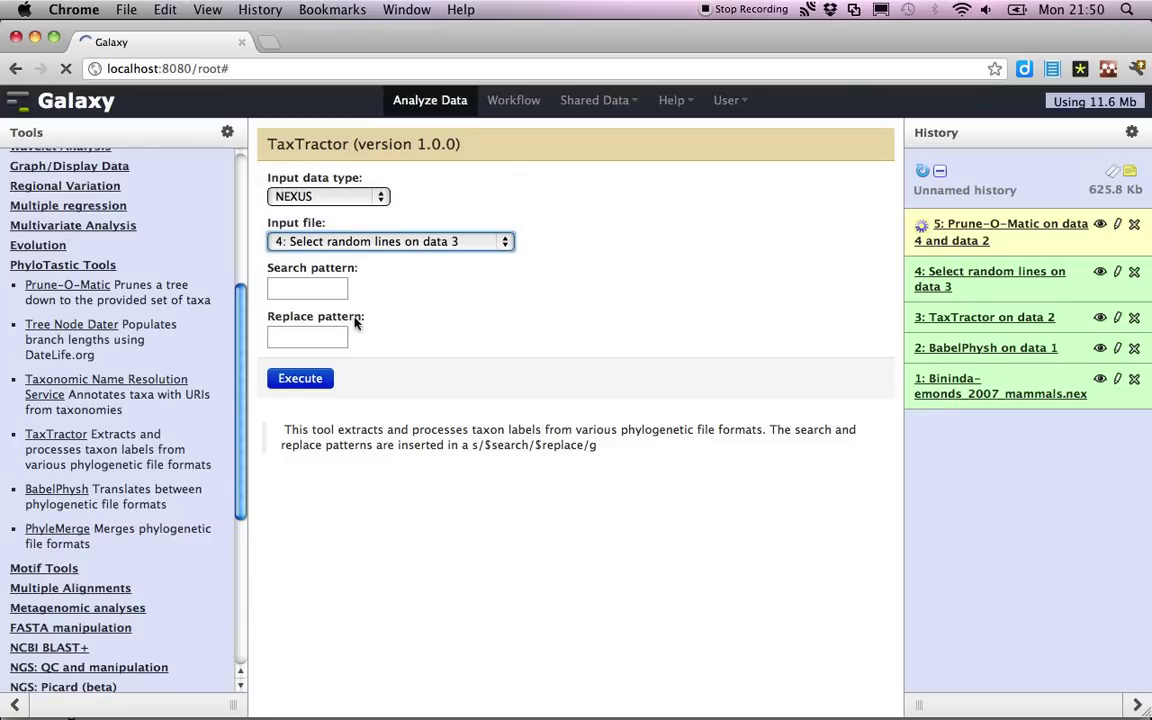
click(308, 288)
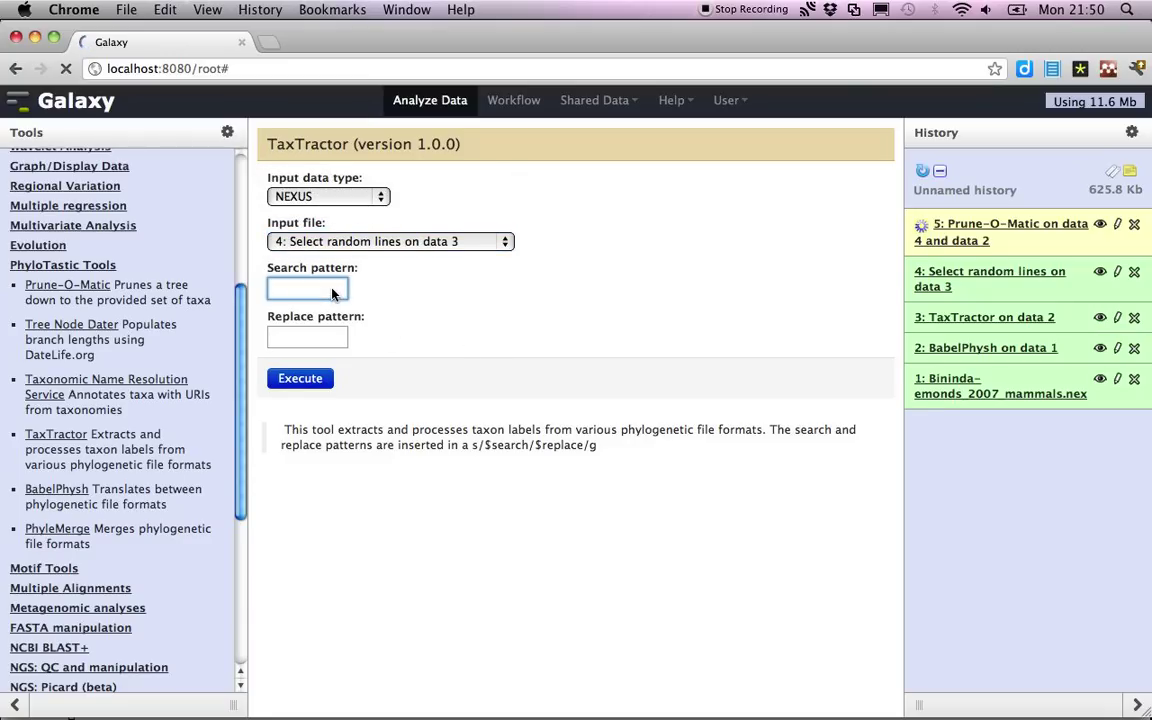
text(-)
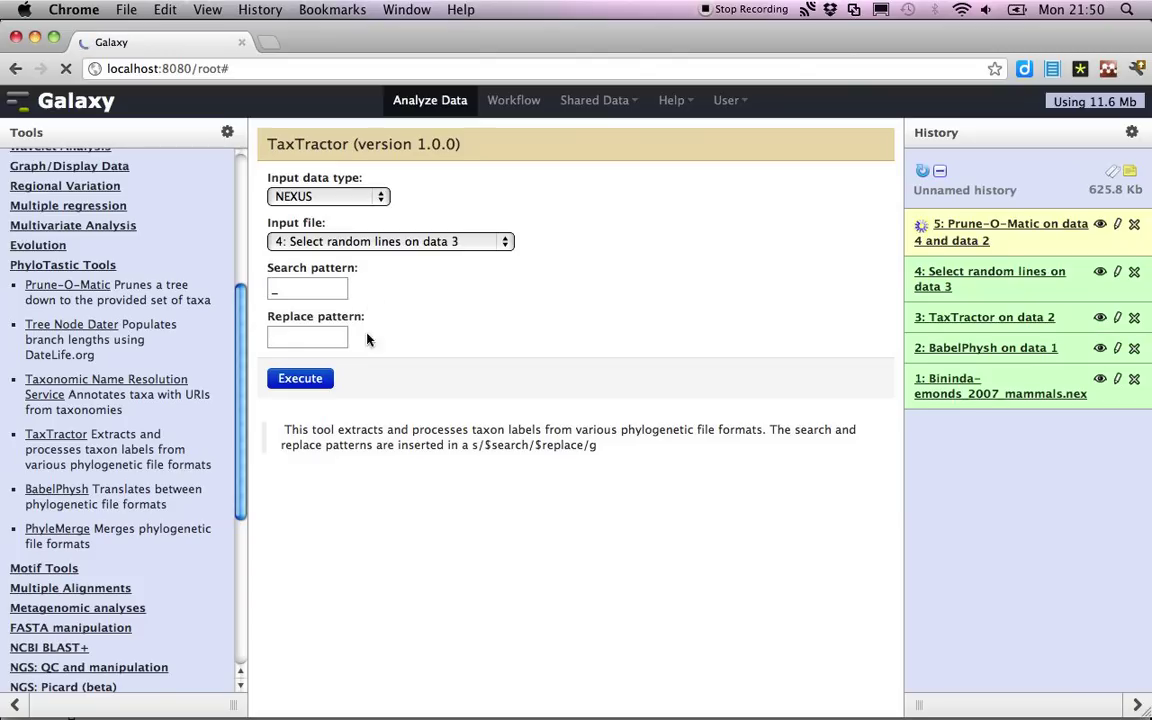
click(308, 336)
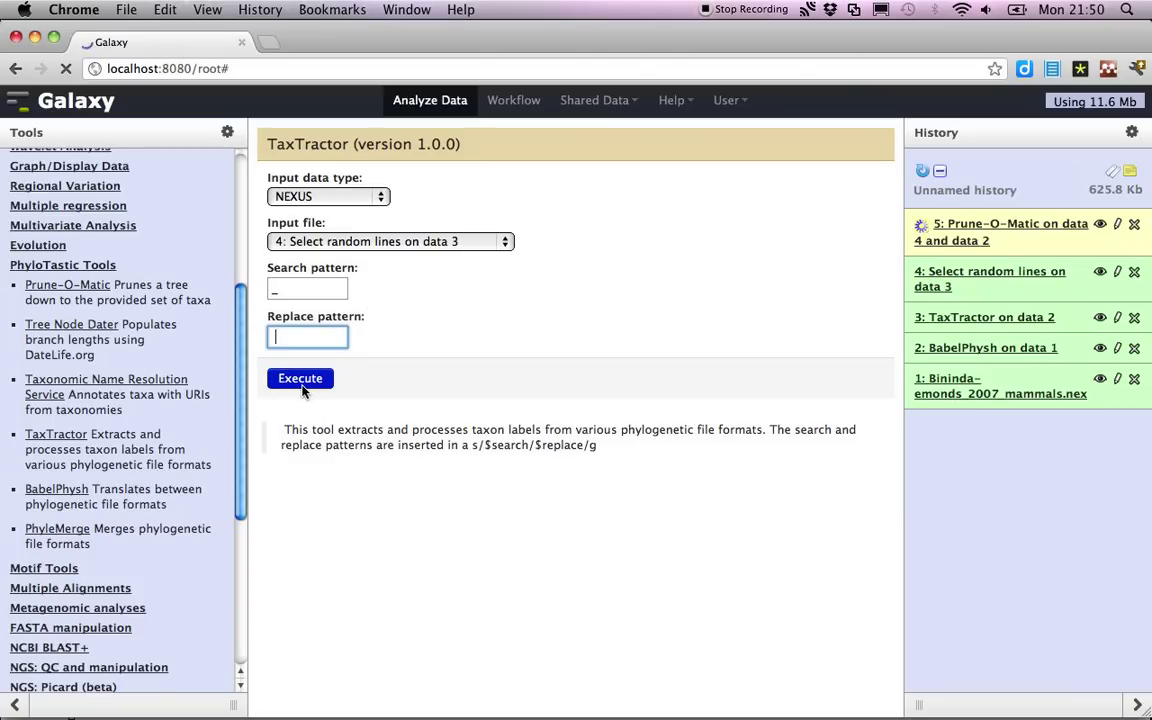
click(328, 196)
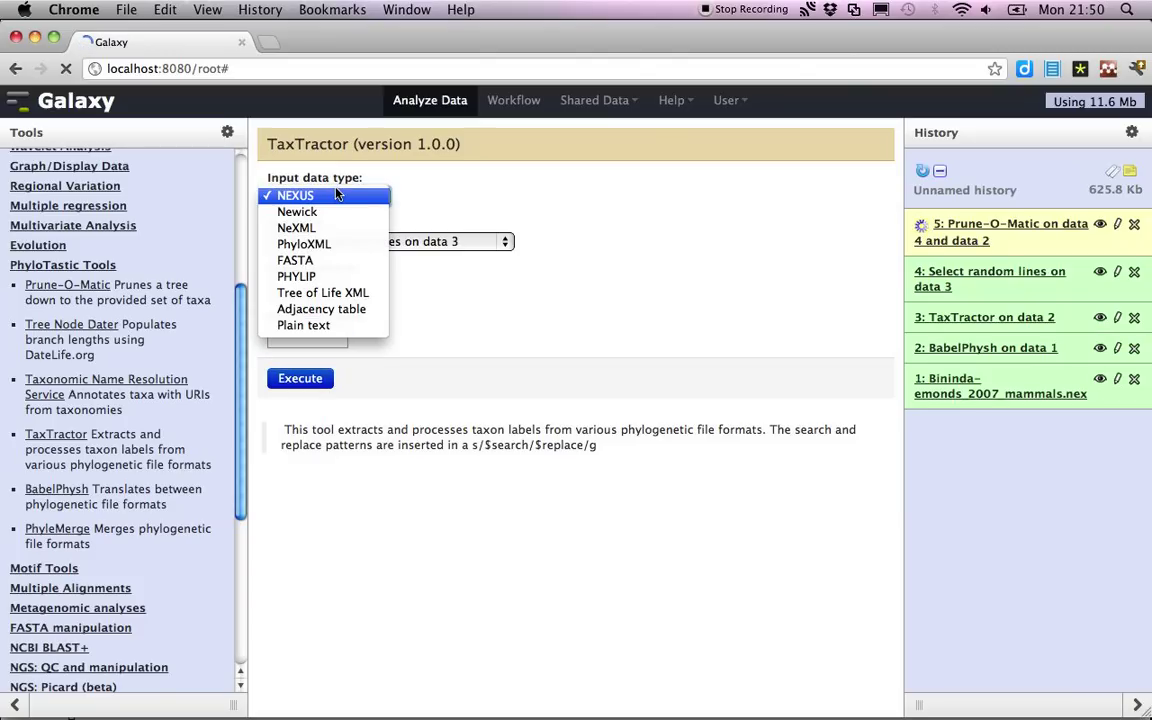
mouse_move(296, 276)
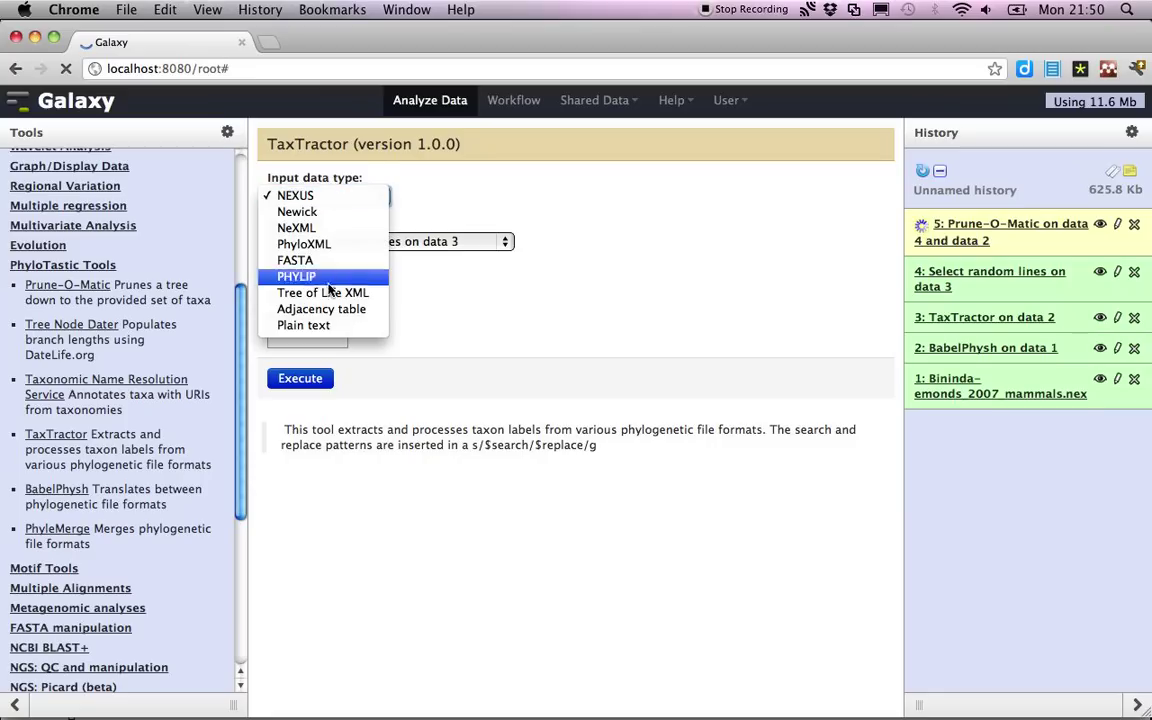
click(304, 324)
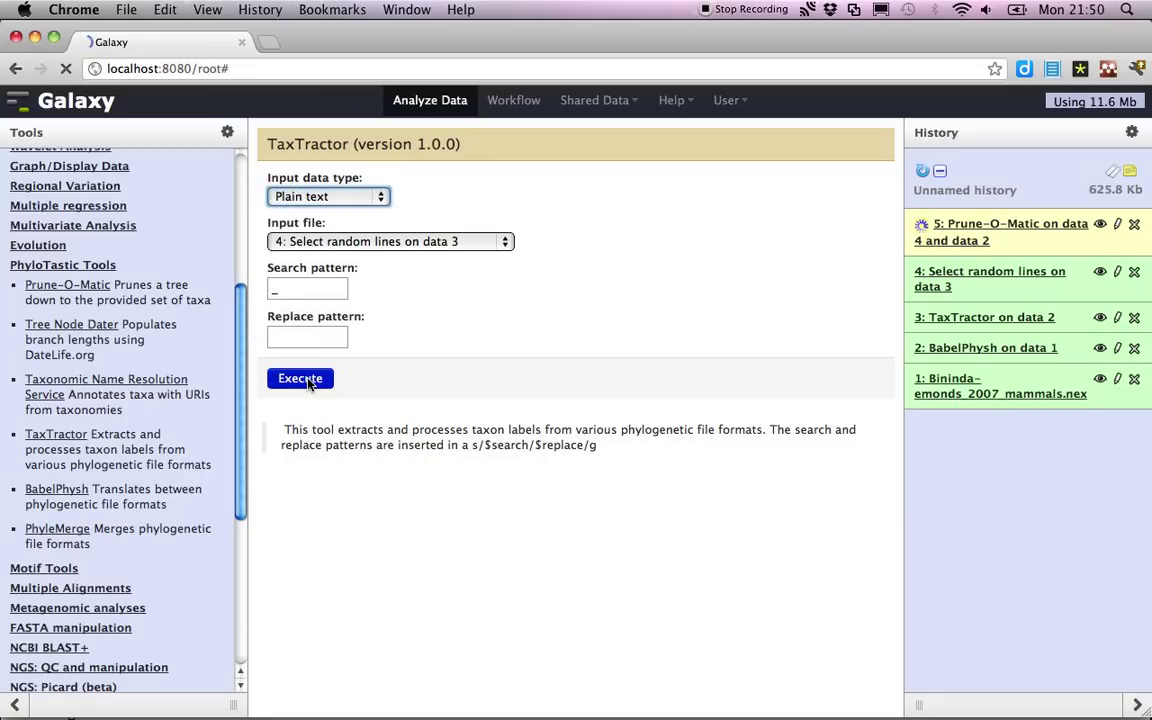
click(300, 378)
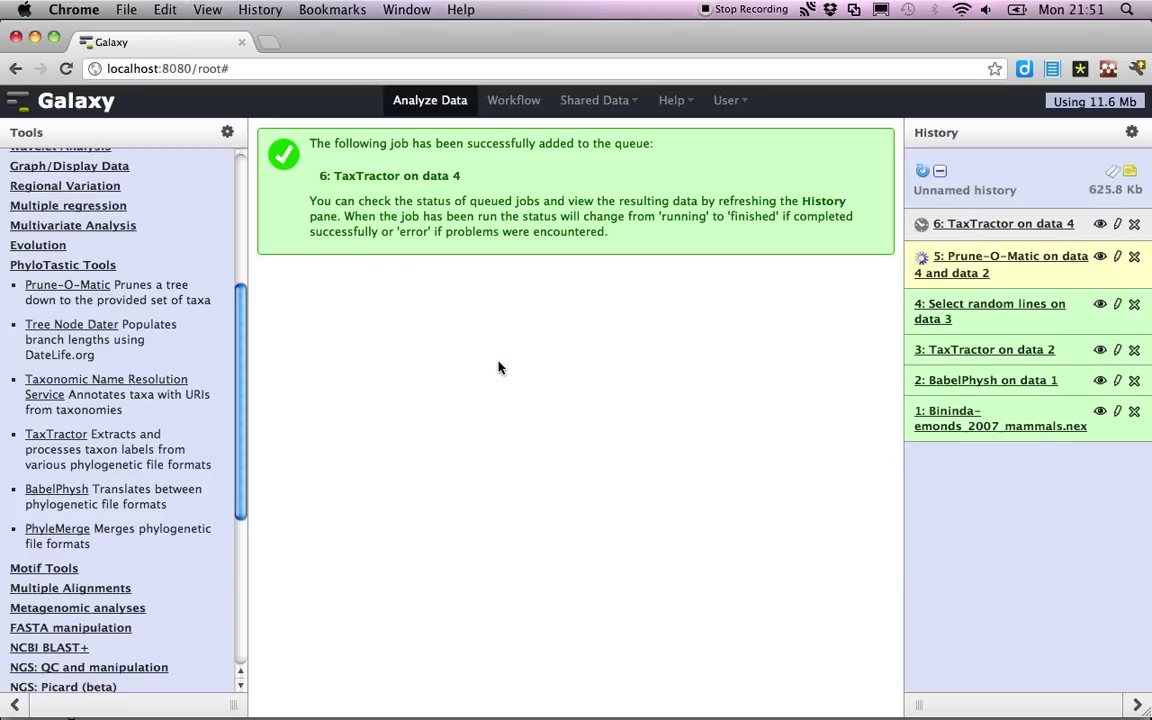
mouse_move(448, 438)
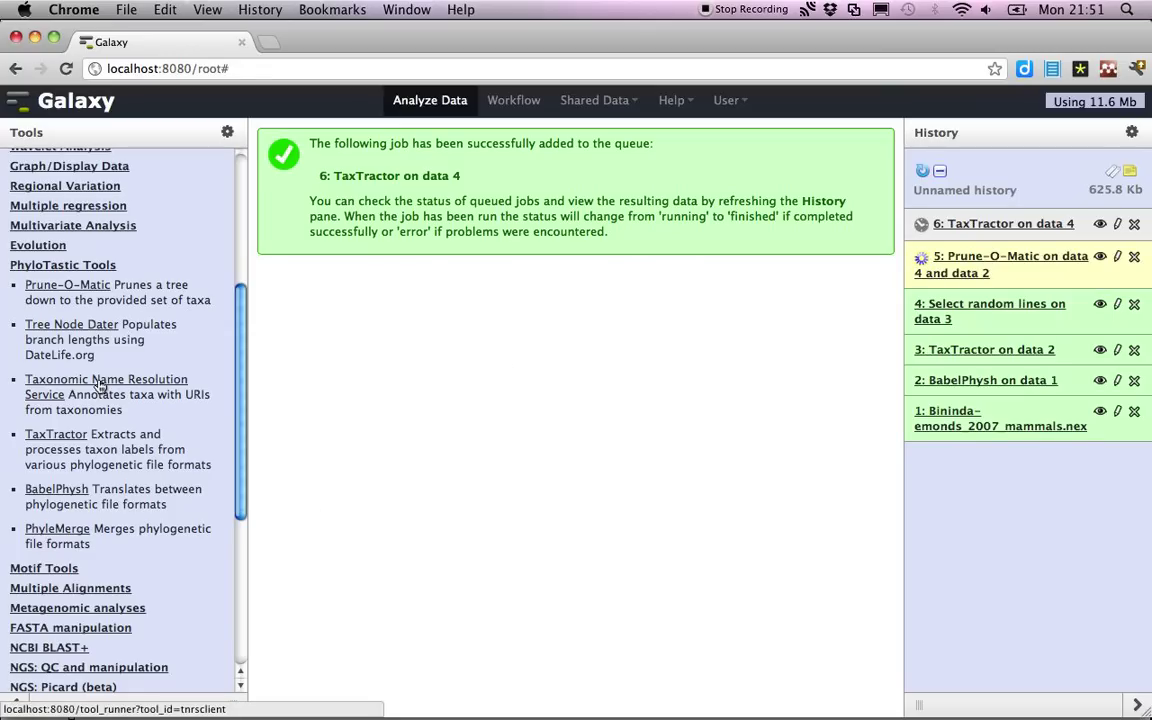
Step: Run Taxonomic Name Resolution Service on '6: TaxTractor on data 4', queued as history item 7
click(106, 386)
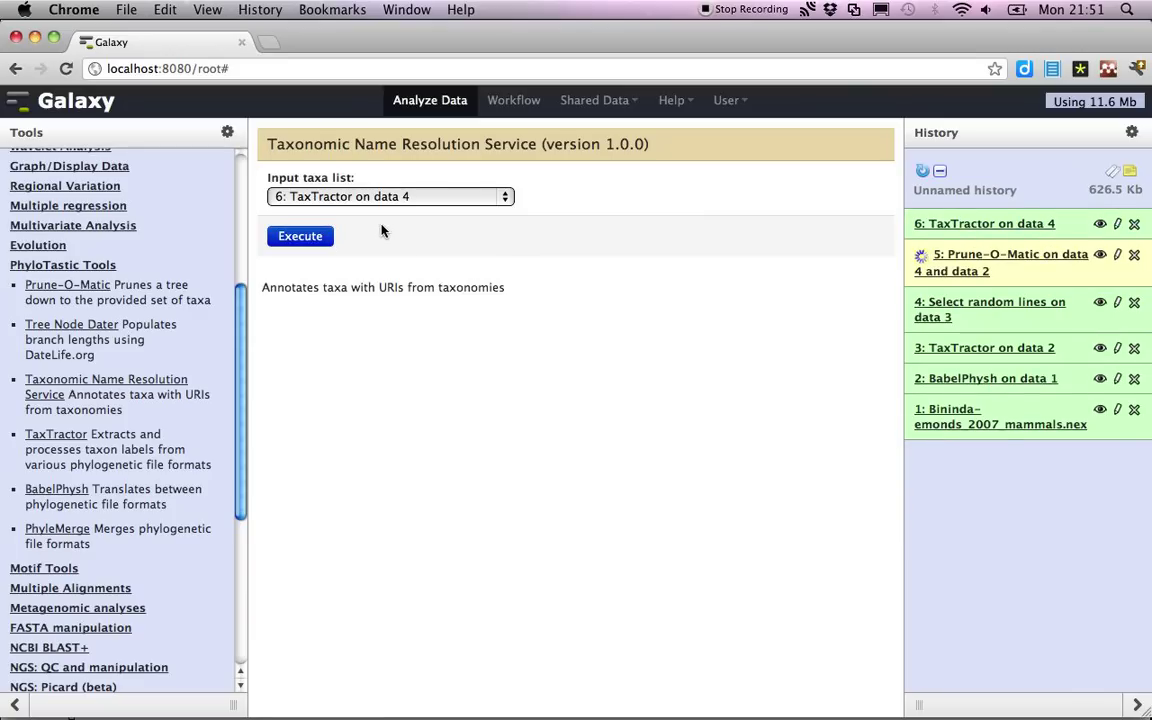
mouse_move(368, 288)
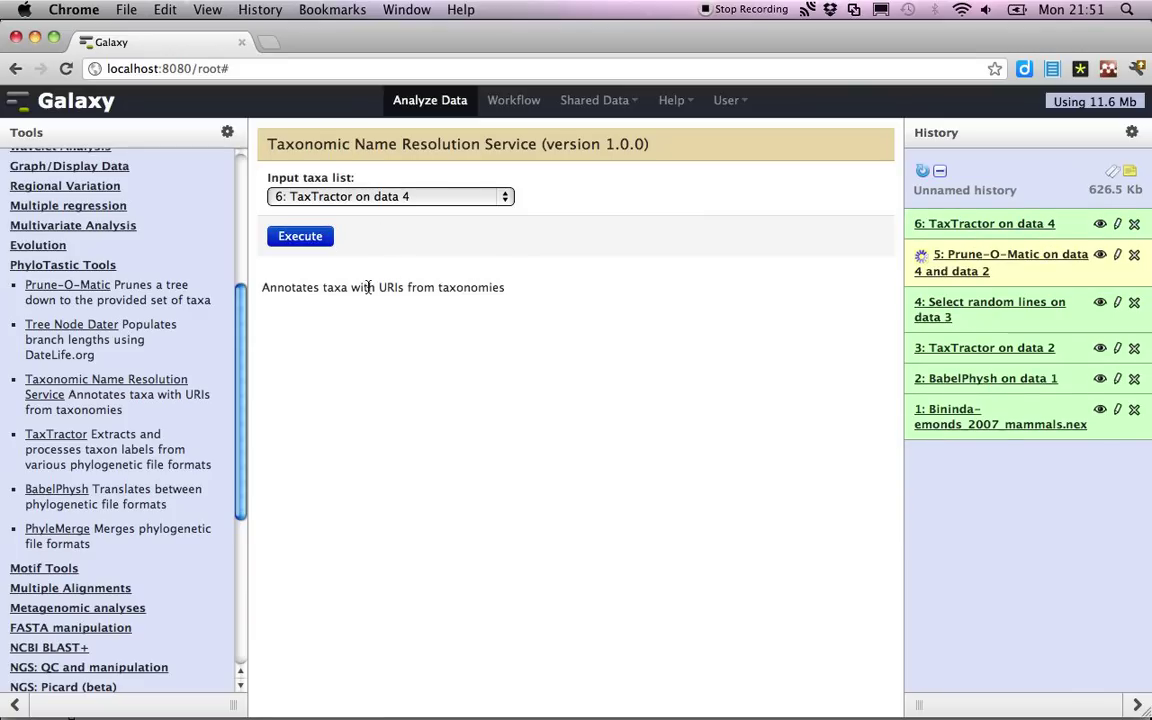
click(300, 236)
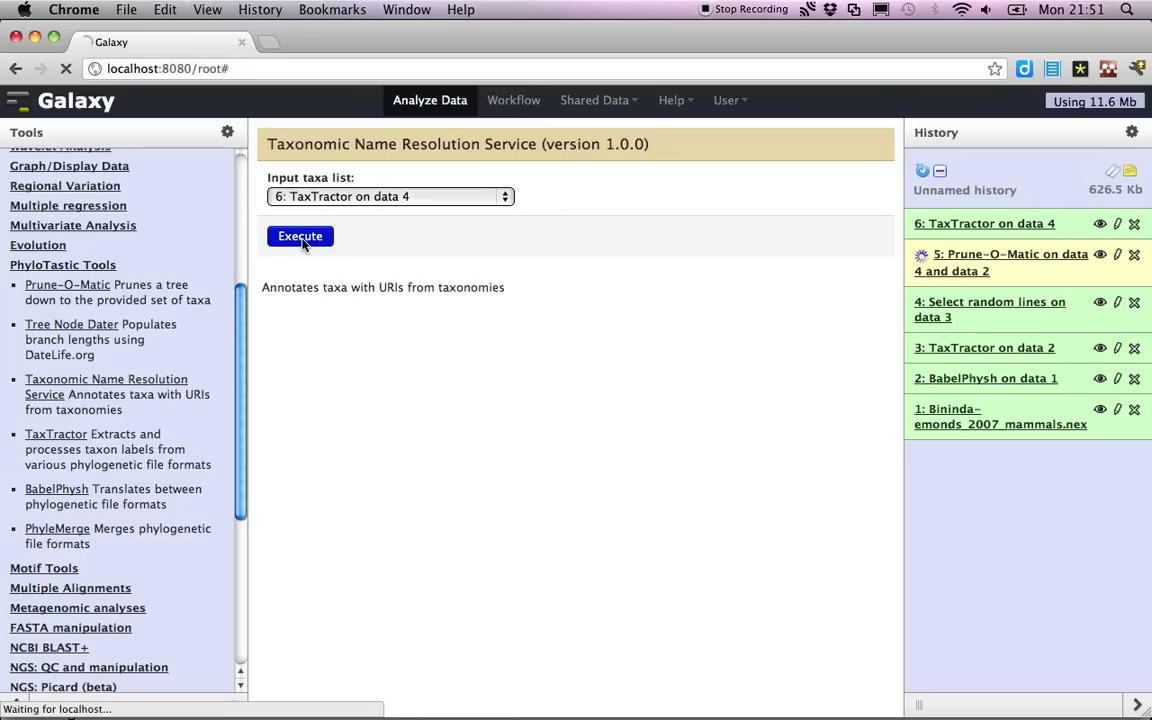
click(300, 236)
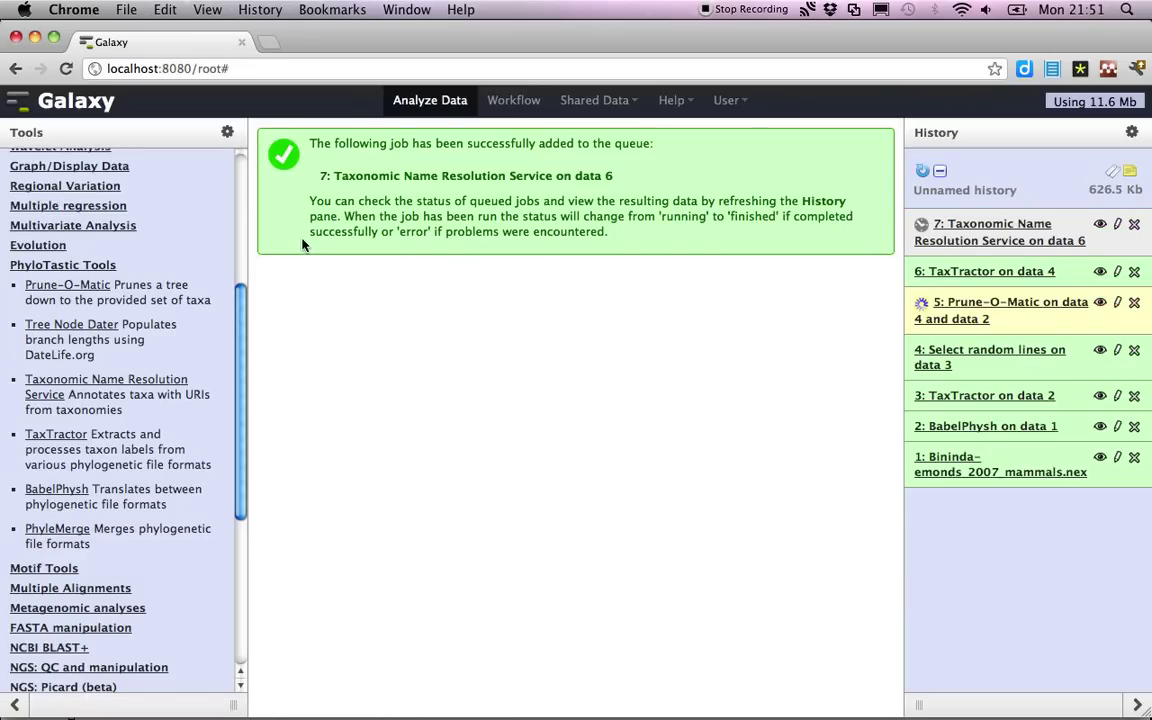
mouse_move(390, 408)
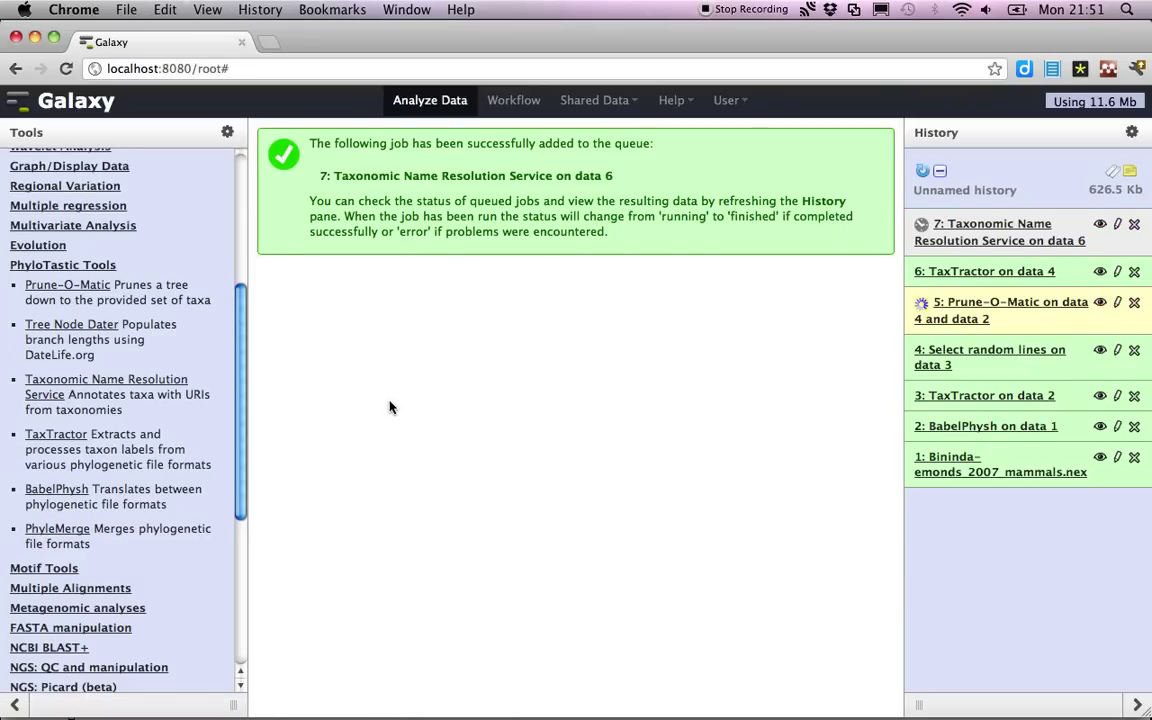
mouse_move(72, 324)
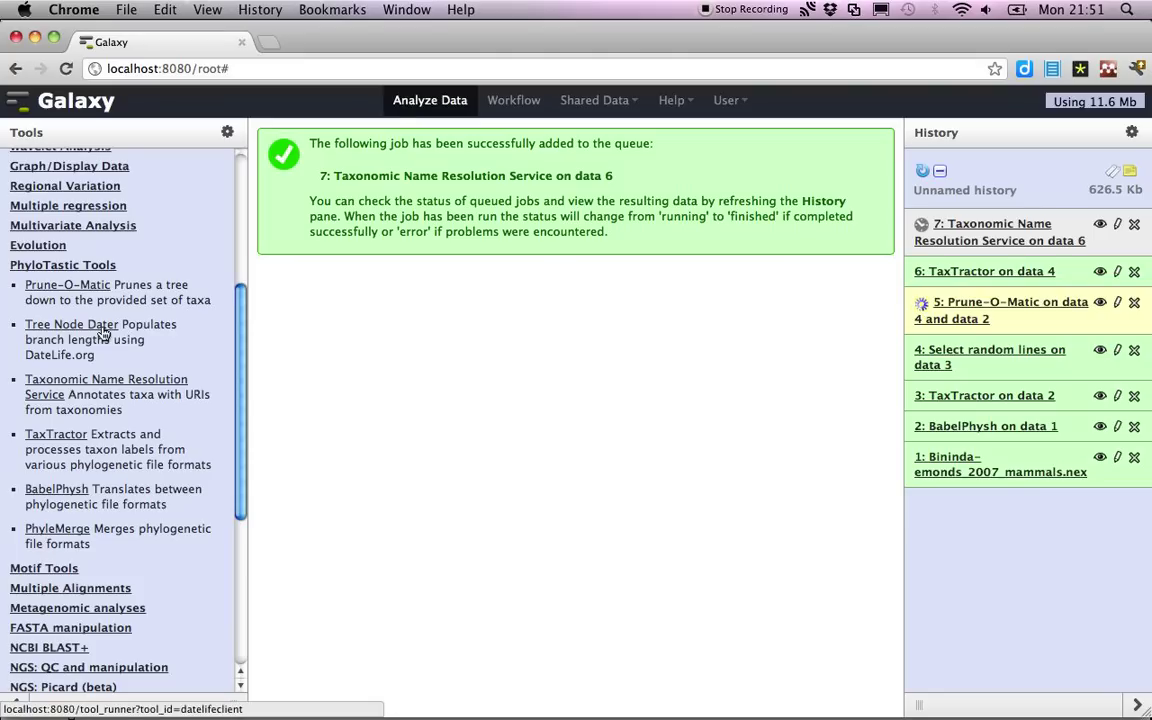
Step: Run Tree Node Dater on '5: Prune-O-Matic' pruned tree, queued as history item 8
click(72, 324)
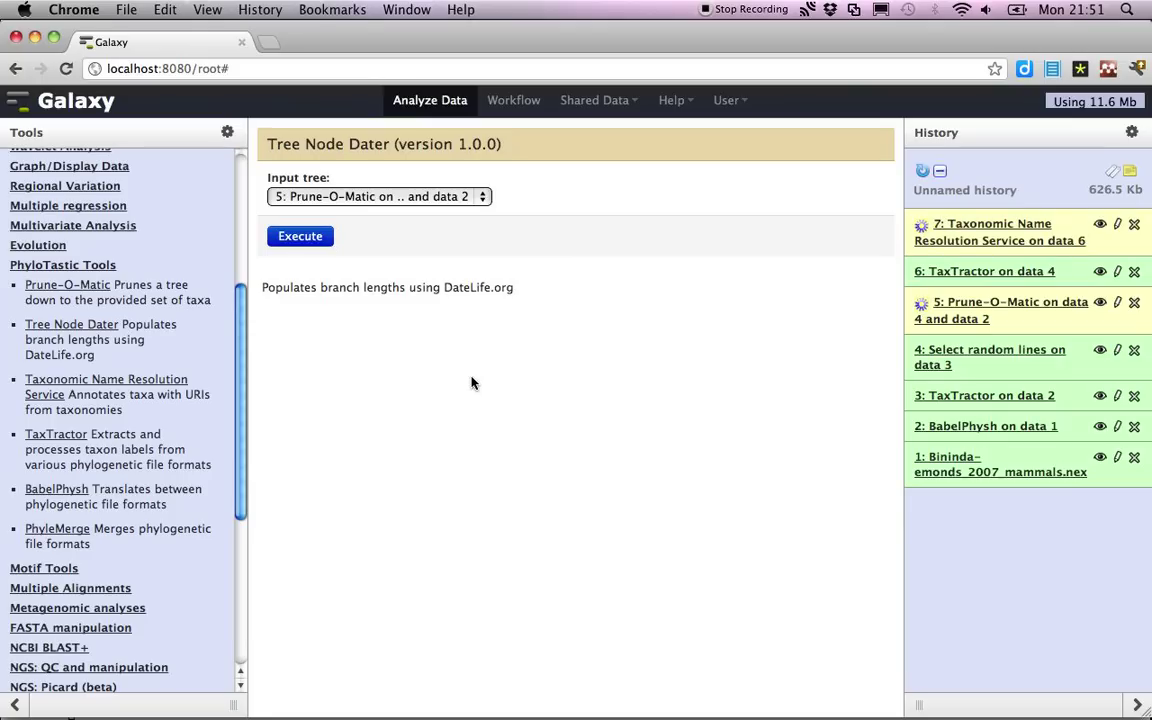
mouse_move(448, 248)
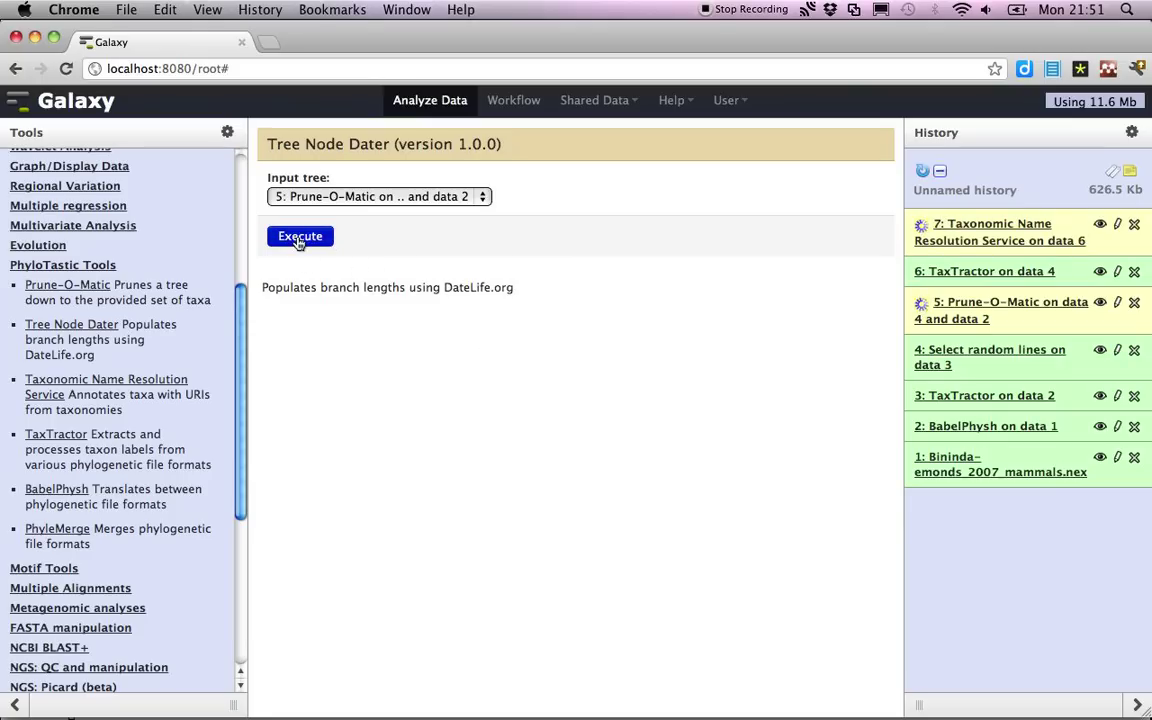
click(300, 236)
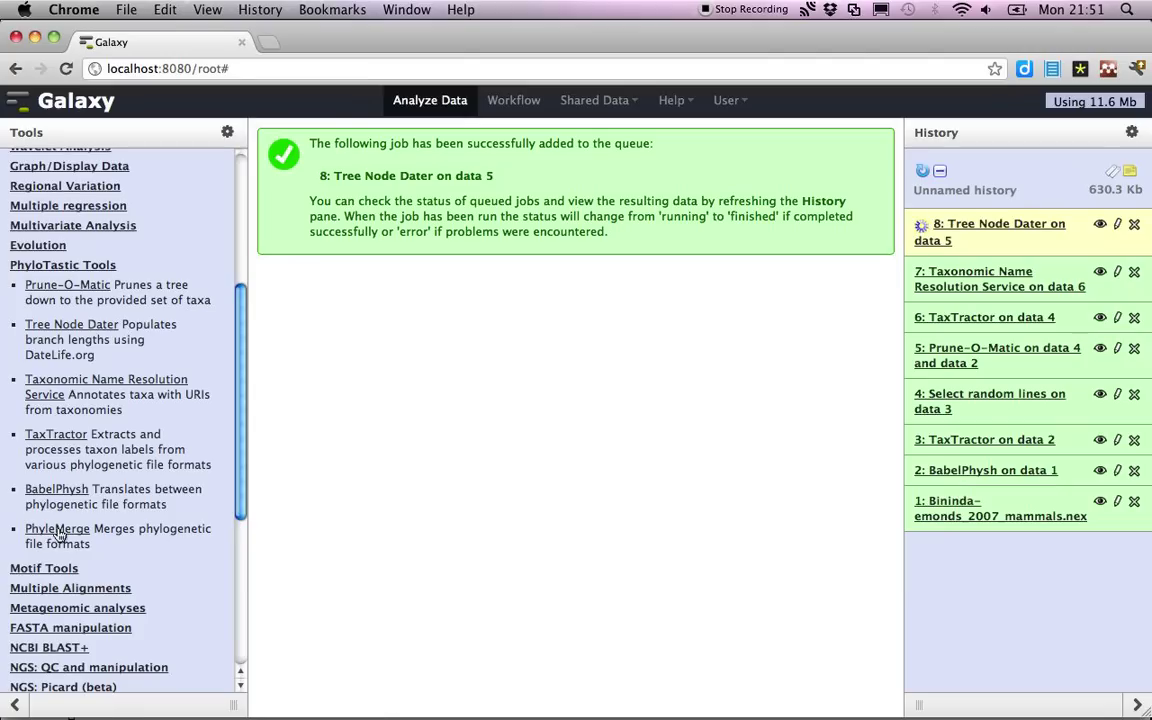
Step: Set PhyleMerge file 1 as Adjacency table and file 2 to dataset 7 name resolution results
click(56, 528)
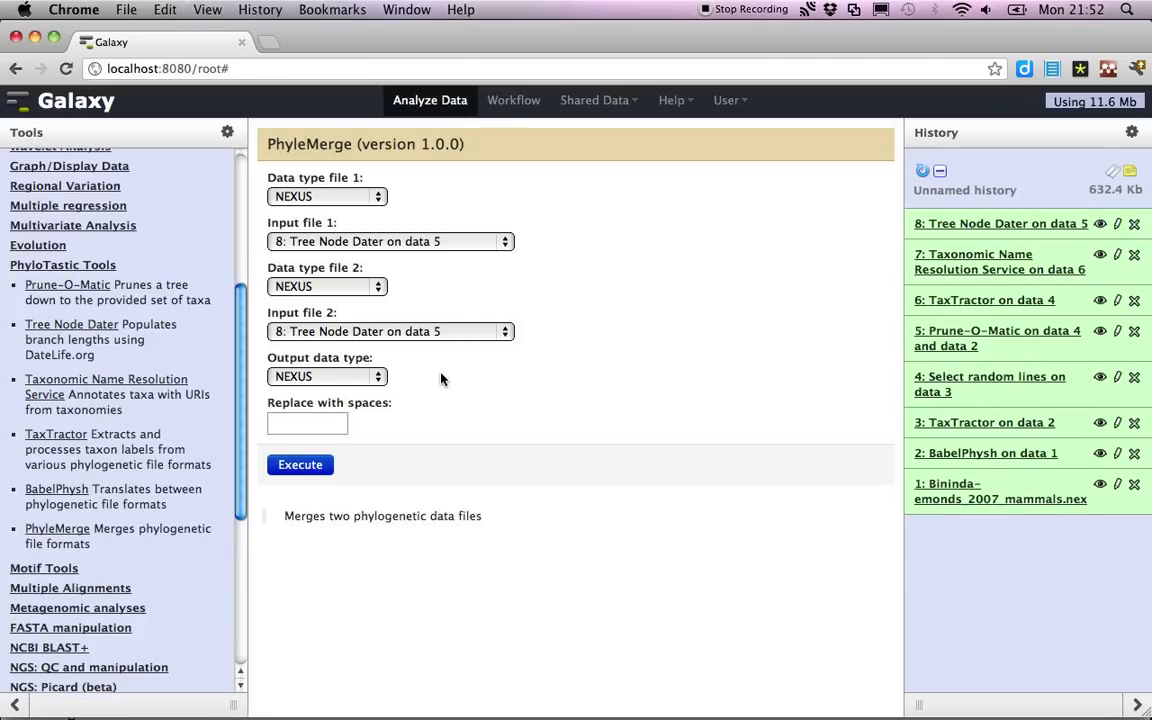
mouse_move(340, 194)
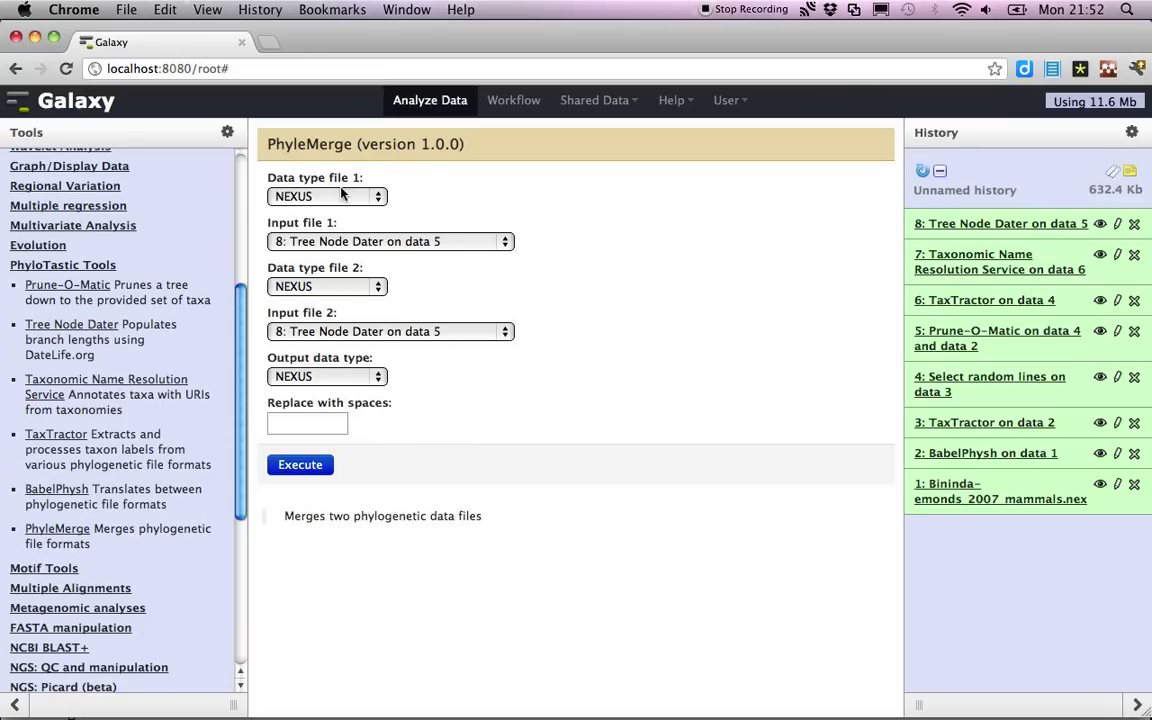
mouse_move(348, 214)
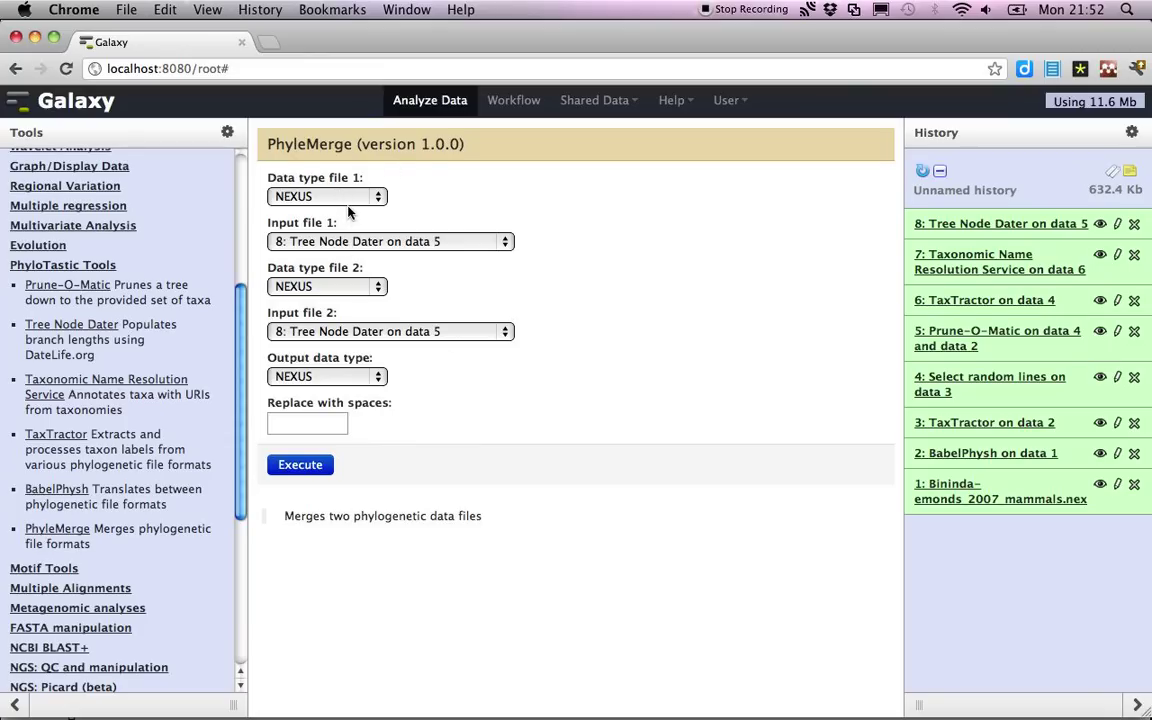
click(328, 196)
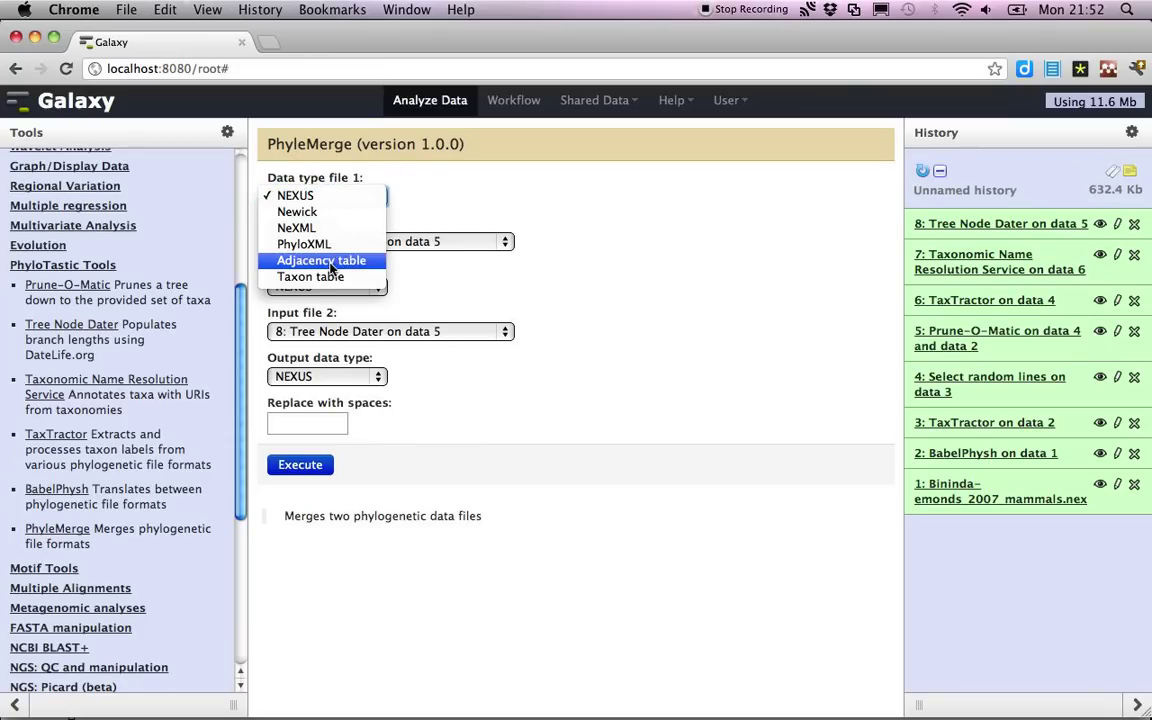
click(320, 260)
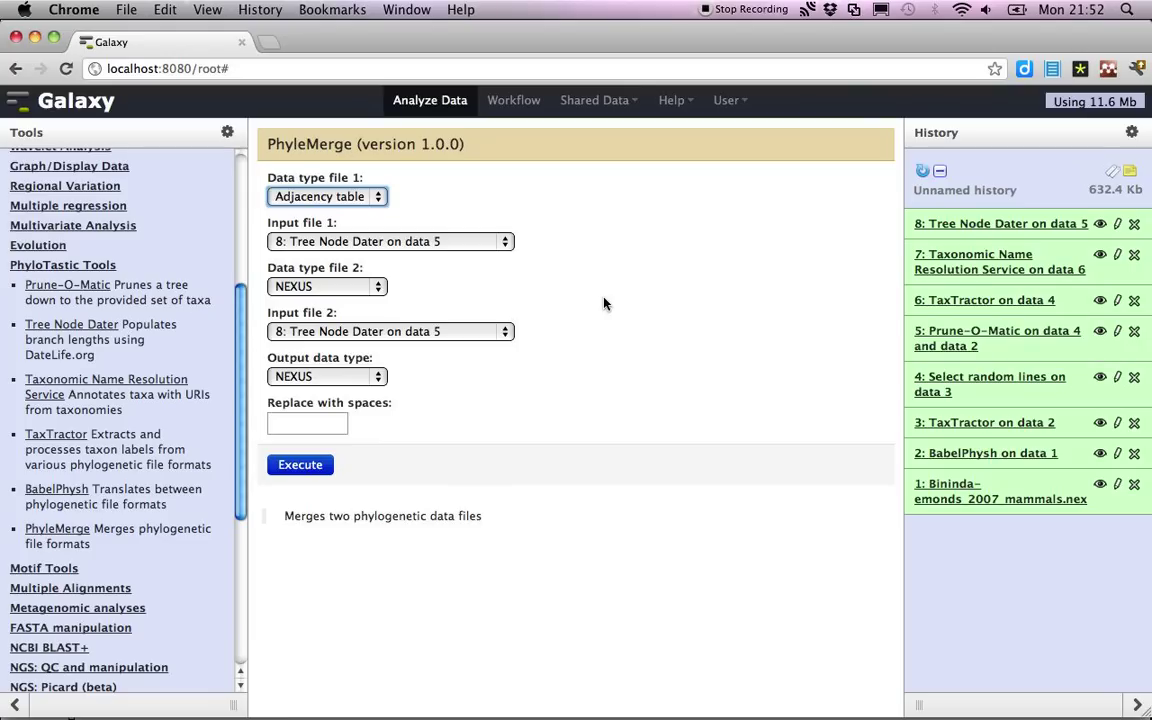
mouse_move(504, 288)
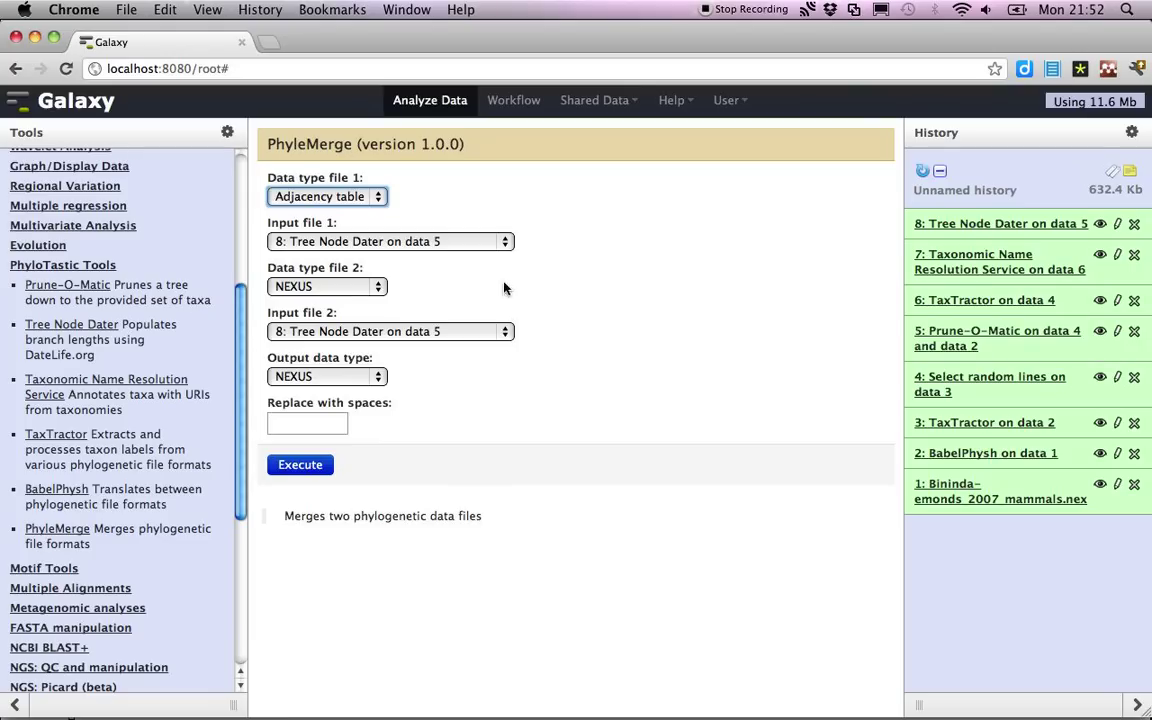
click(390, 240)
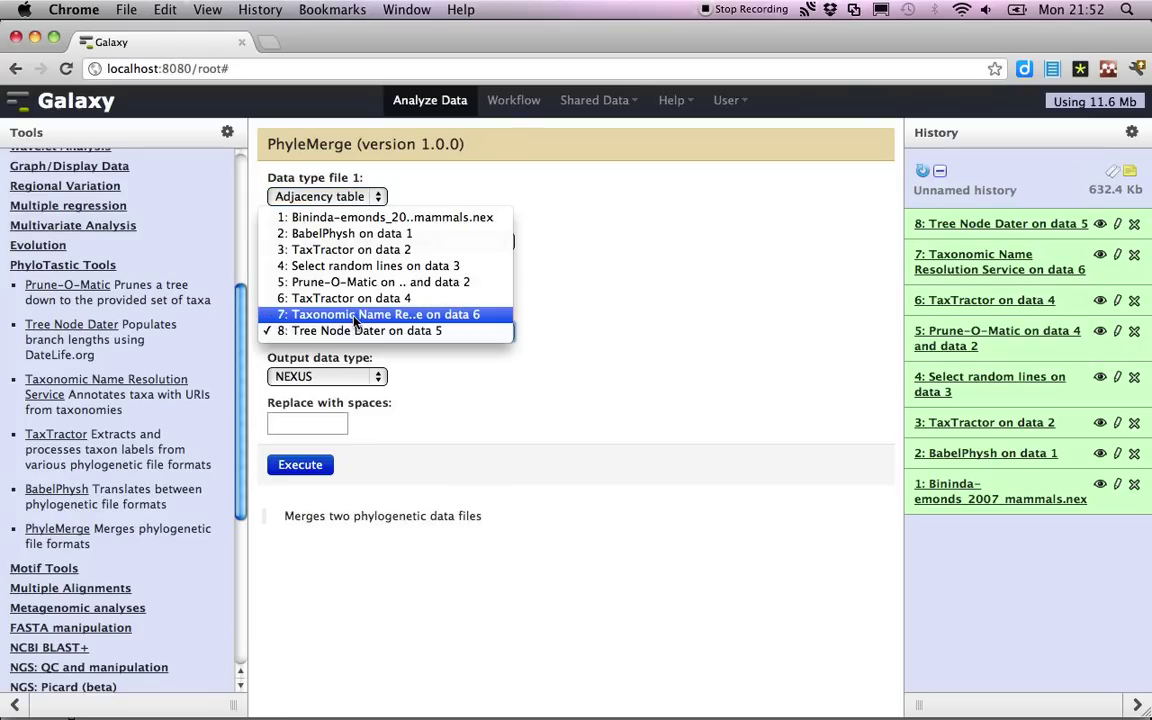
click(378, 330)
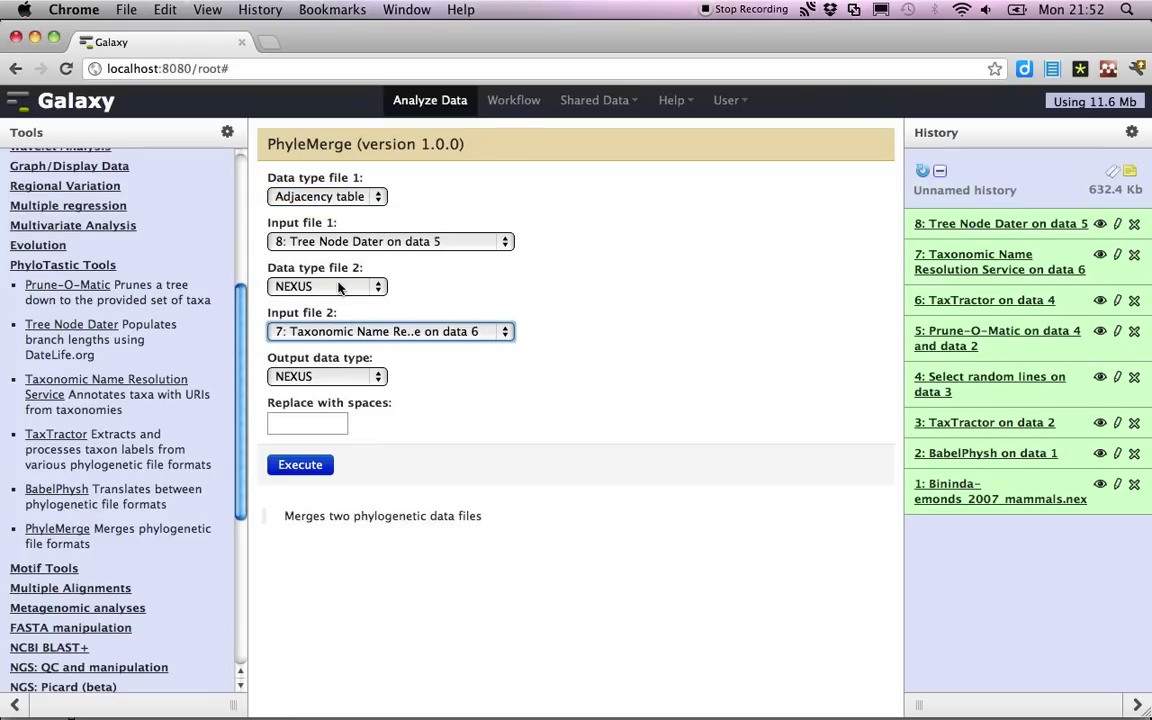
Step: Set file 2 type Taxon table, output format Web page, and submit the merge as item 9
click(328, 286)
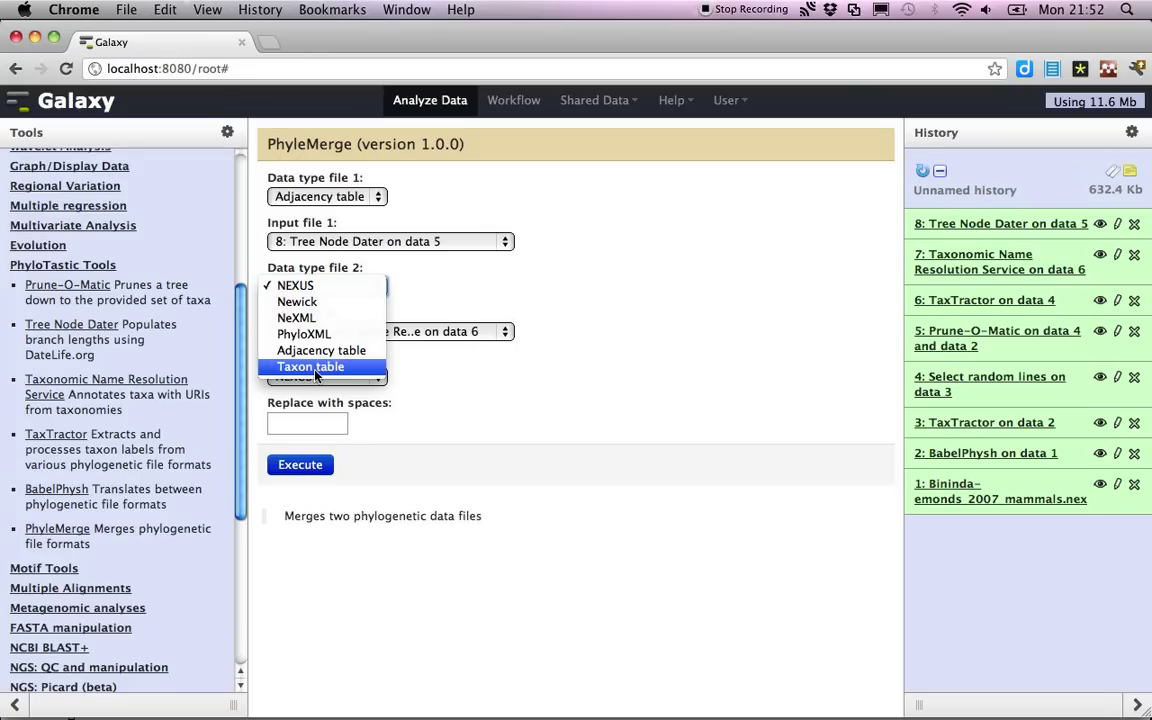
click(310, 366)
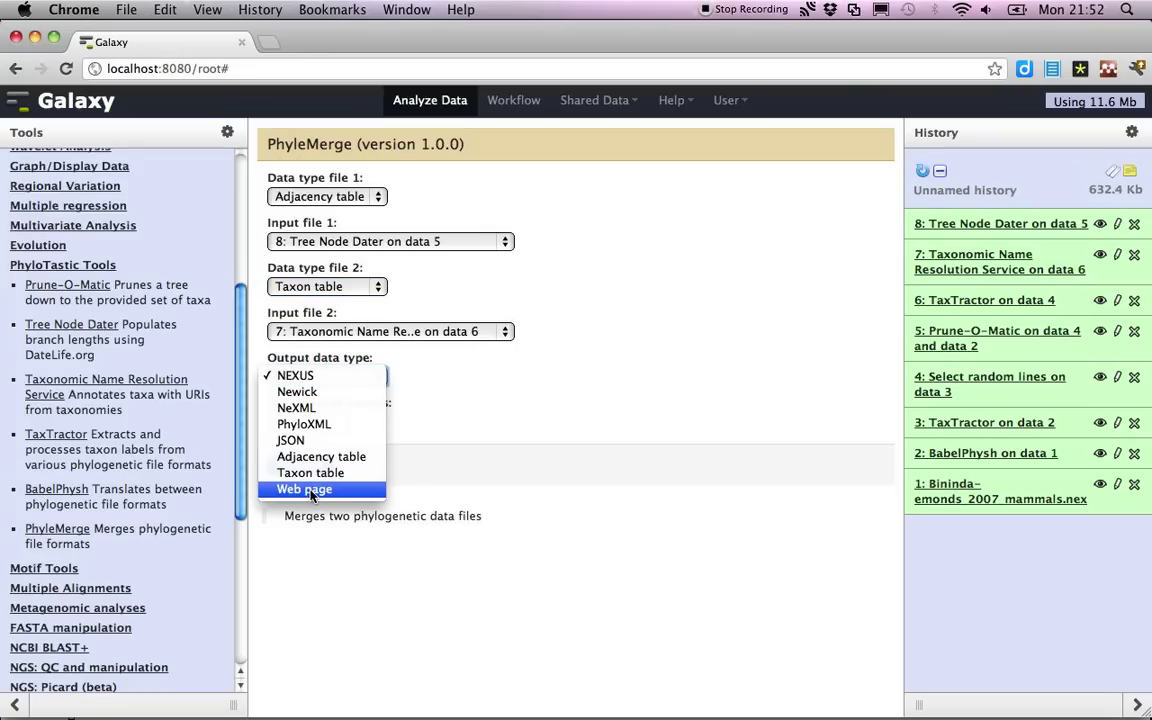
click(304, 488)
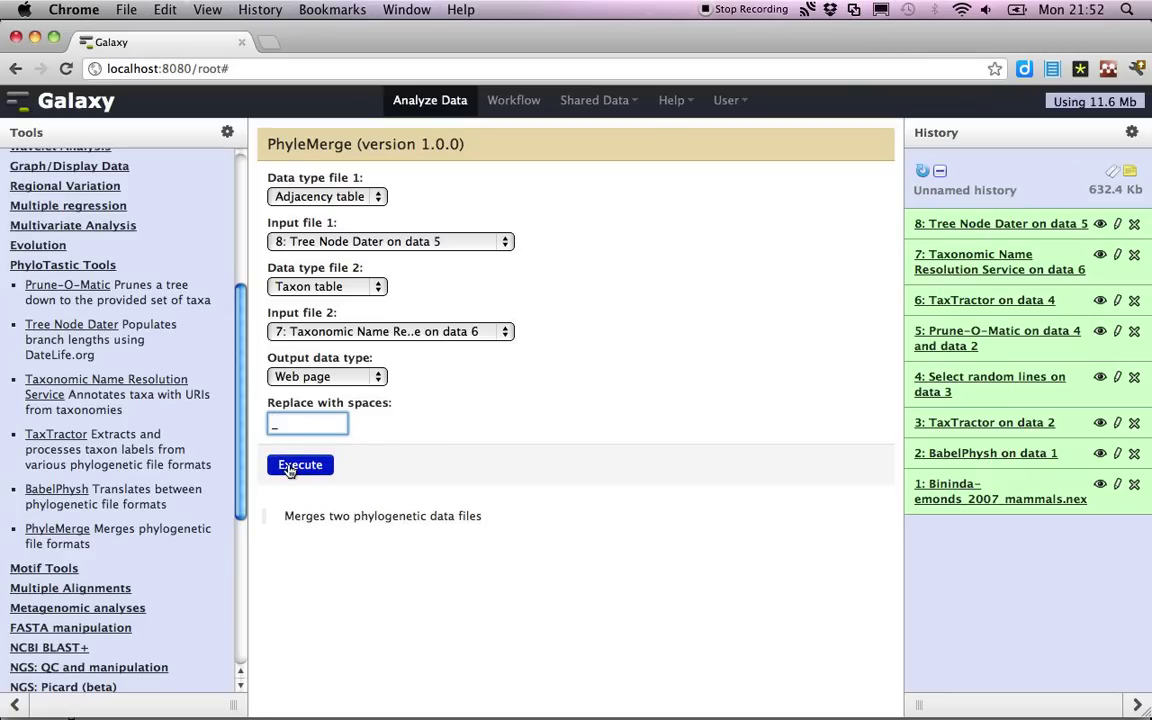
click(300, 464)
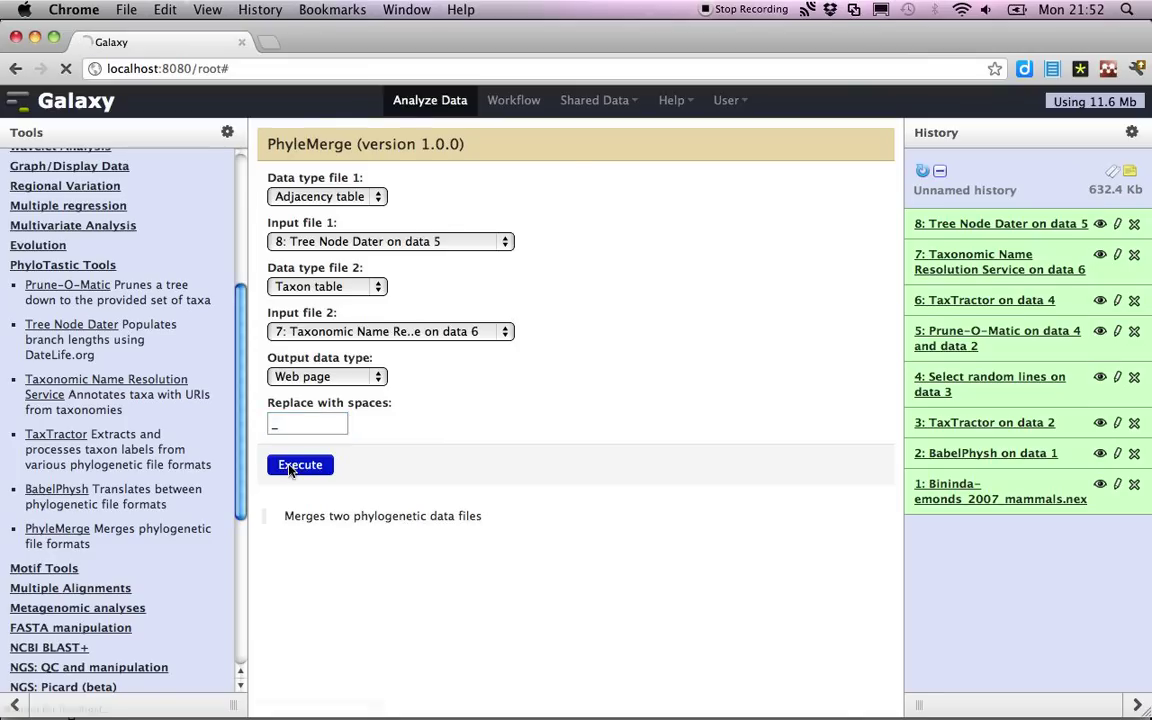
click(300, 464)
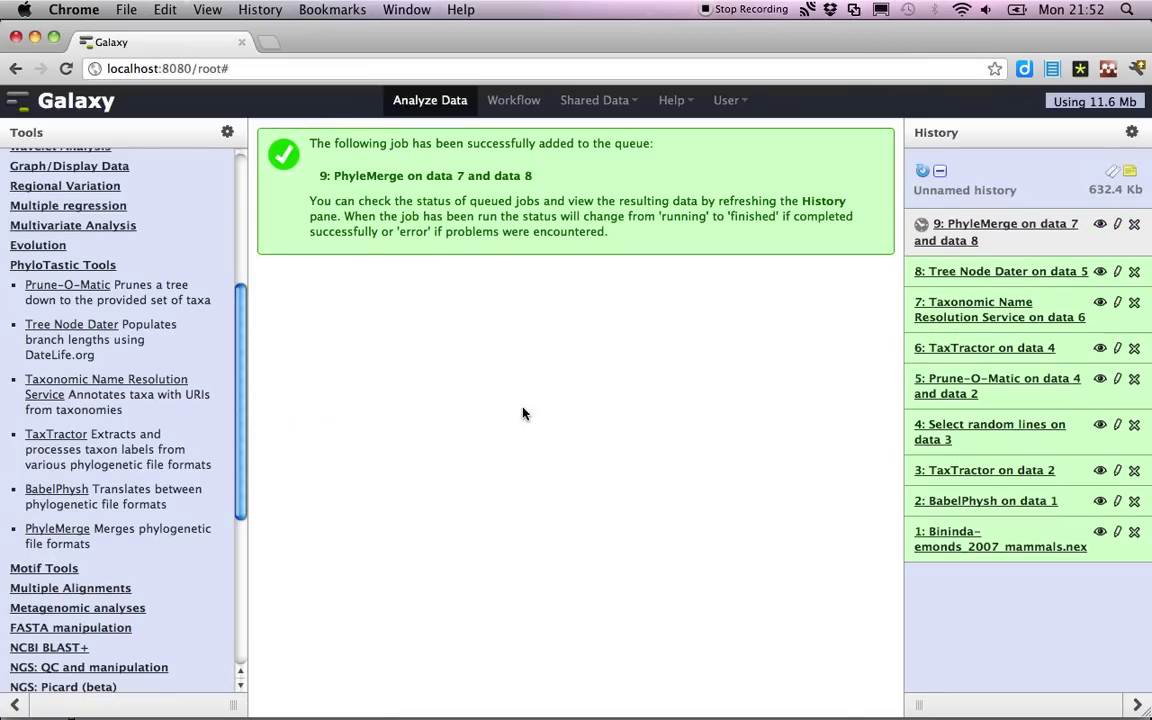
mouse_move(674, 426)
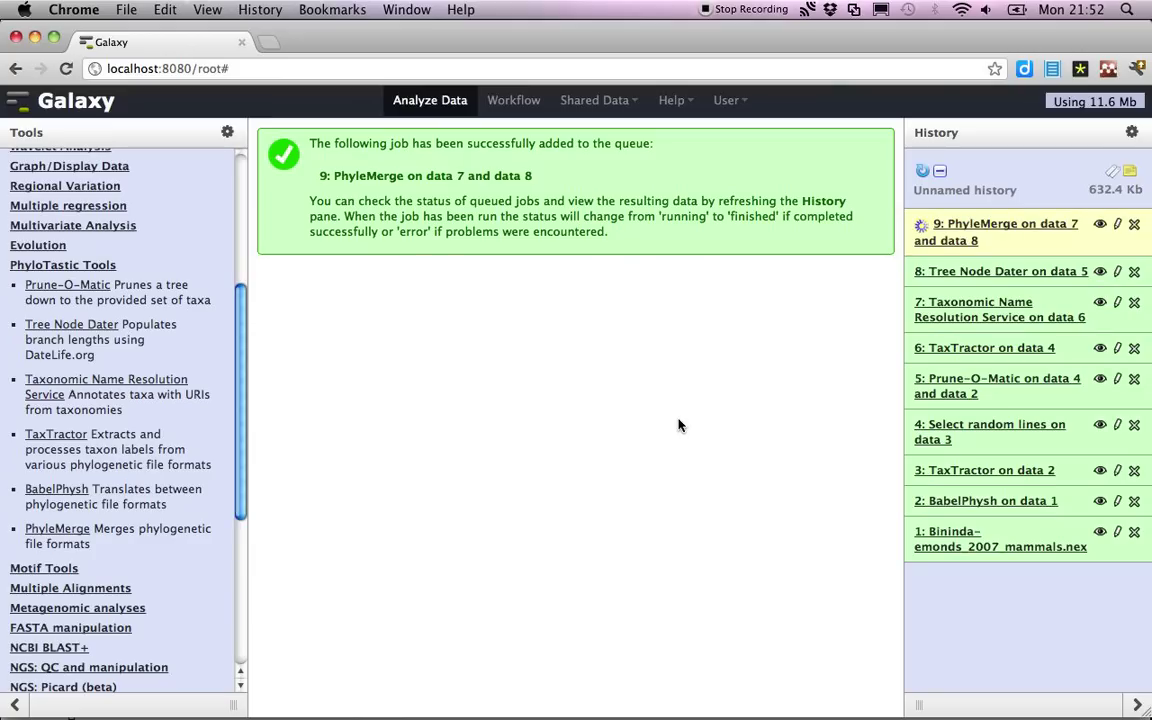
mouse_move(700, 396)
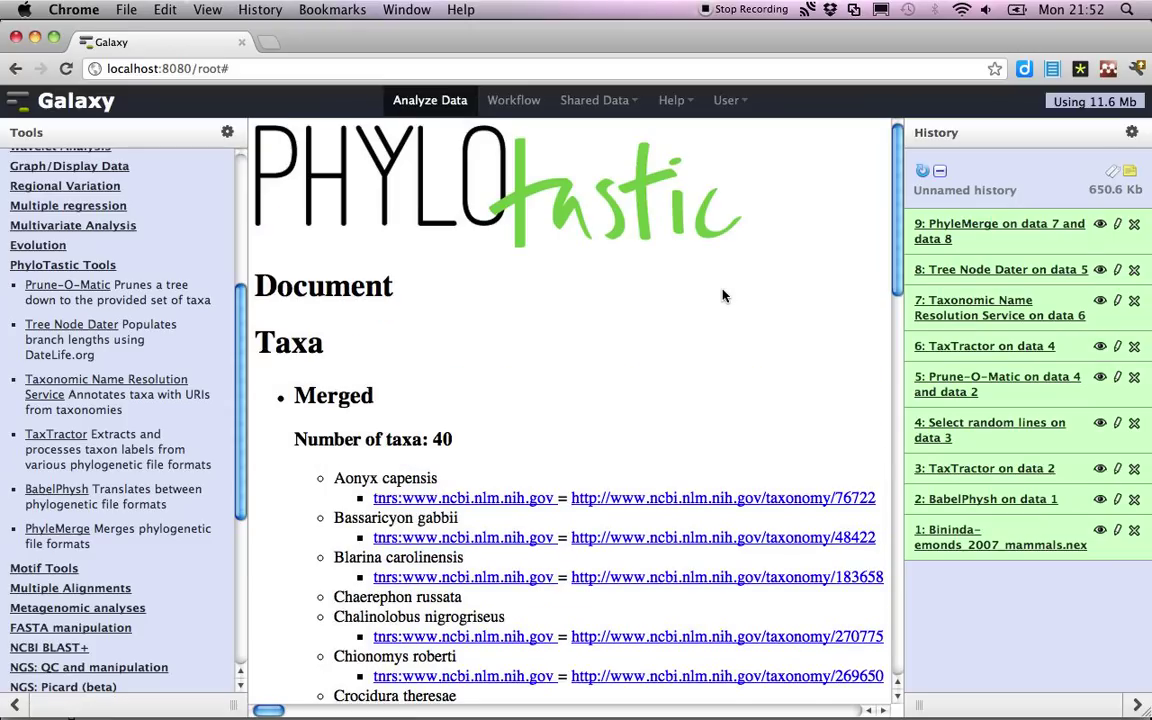
Step: Scroll through the PhyleMerge page past 40 taxa to the Trees section with the dated Newick tree
scroll(down, 3)
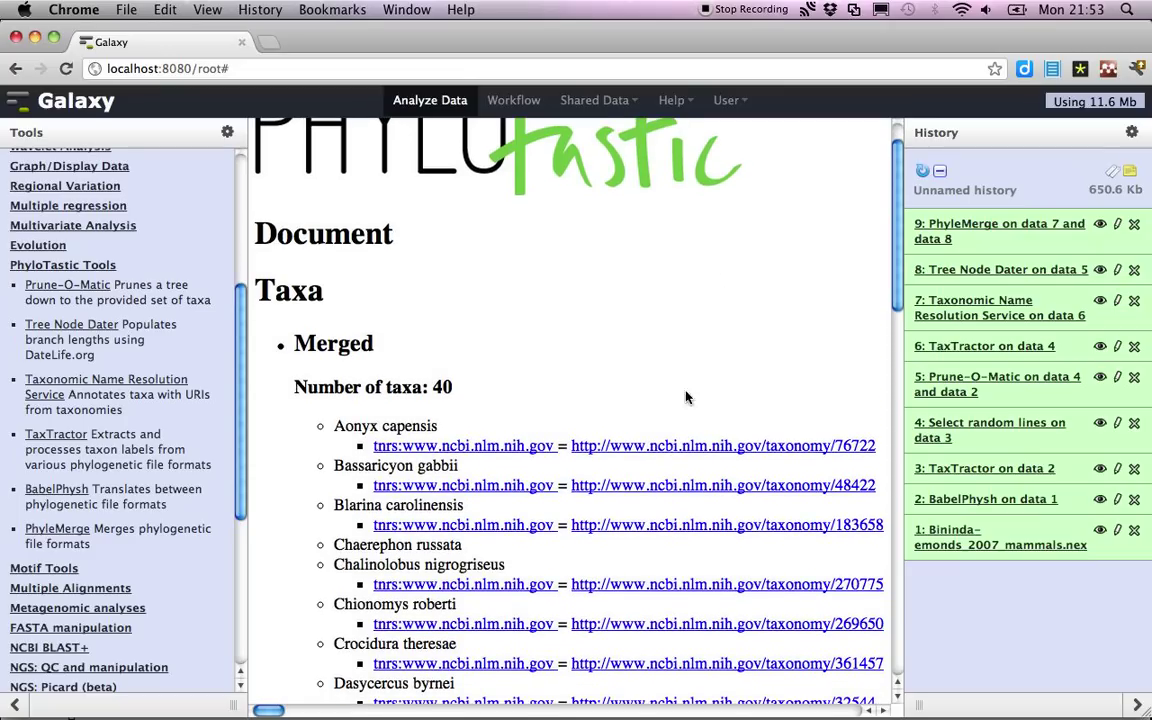
scroll(down, 3)
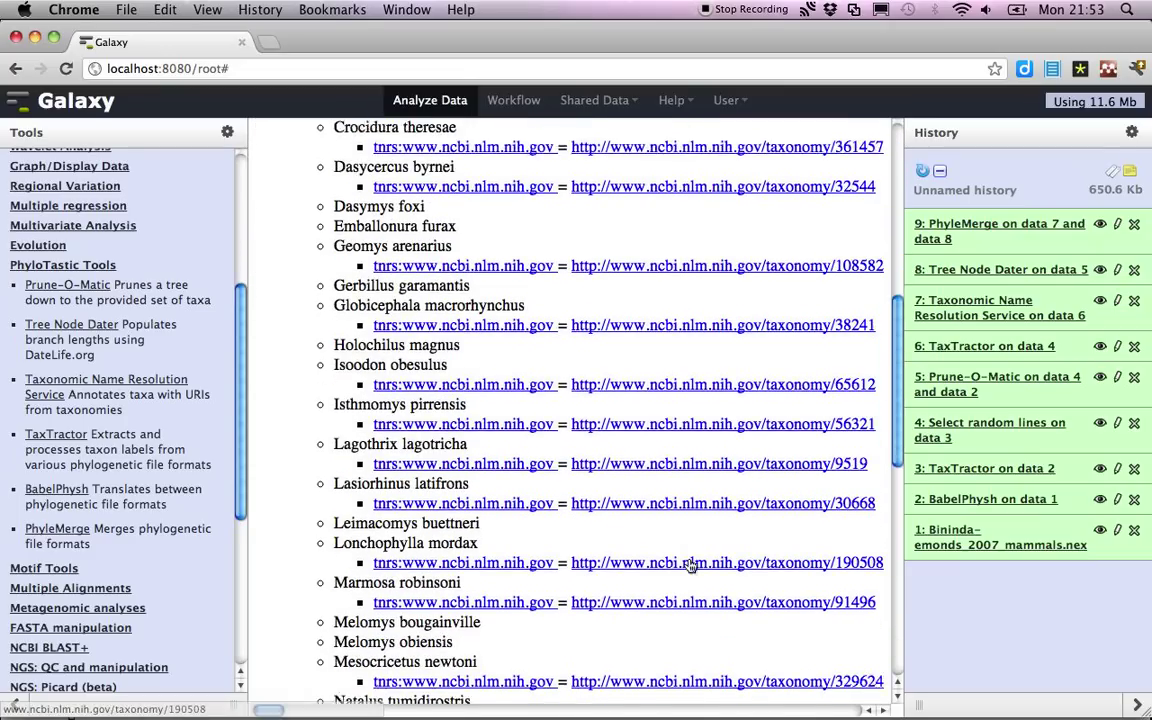
scroll(down, 3)
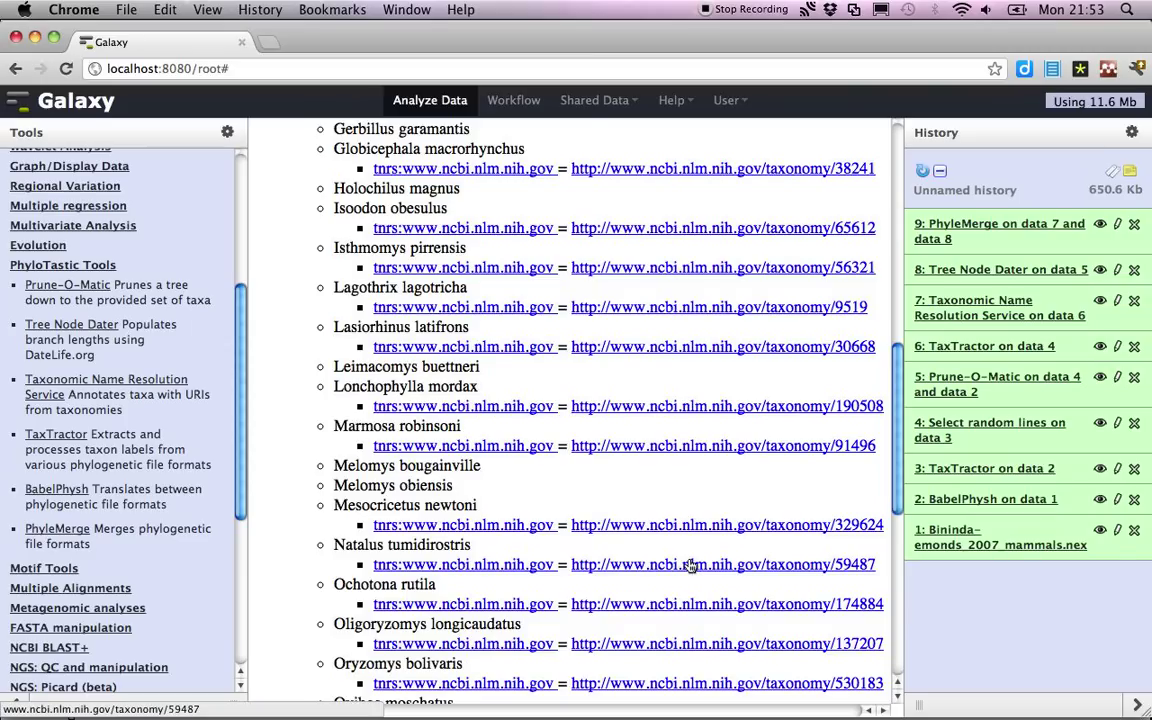
scroll(down, 3)
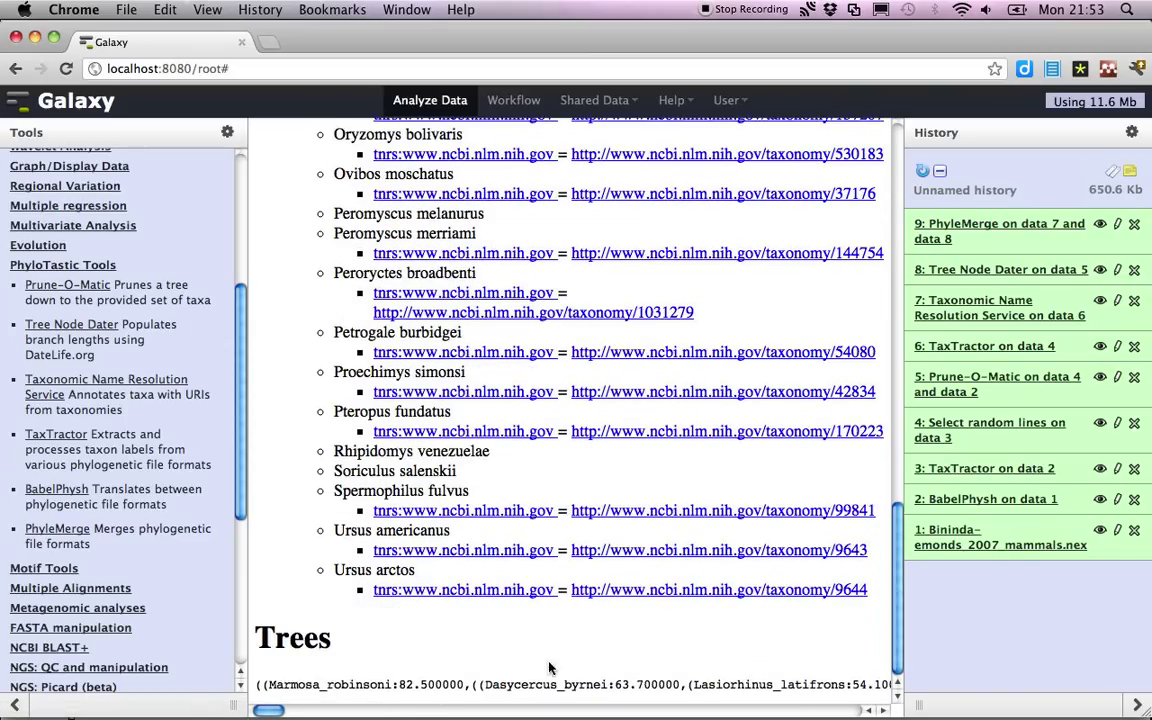
scroll(up, 3)
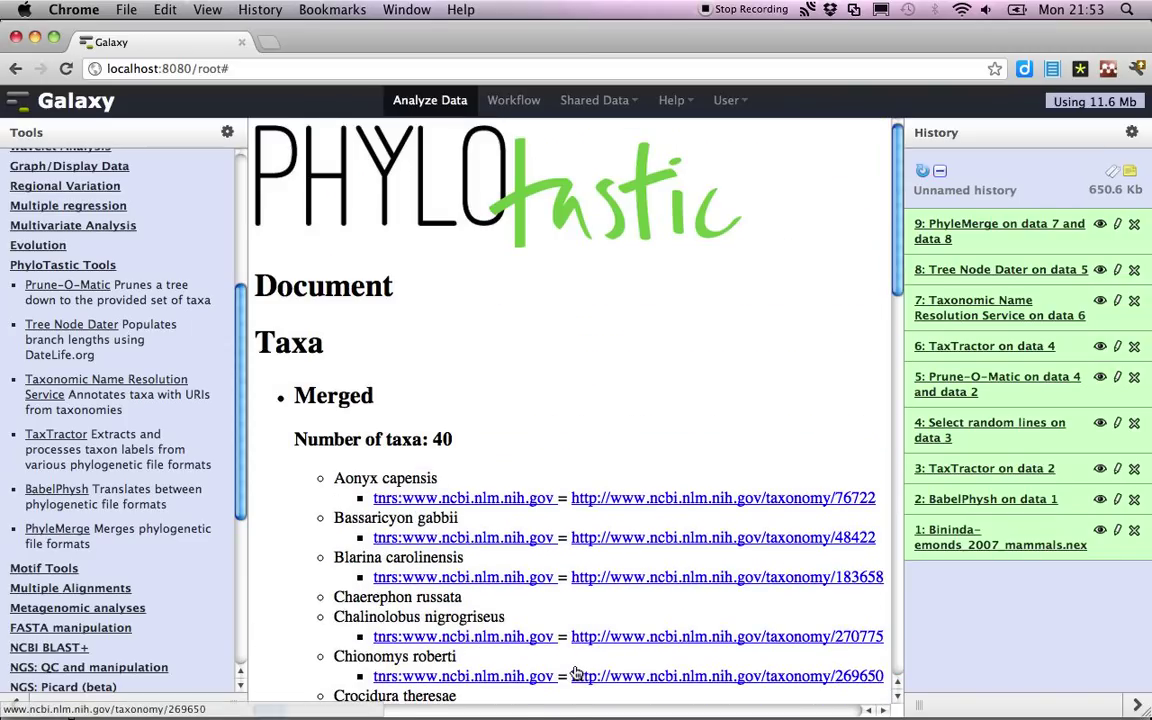
mouse_move(712, 16)
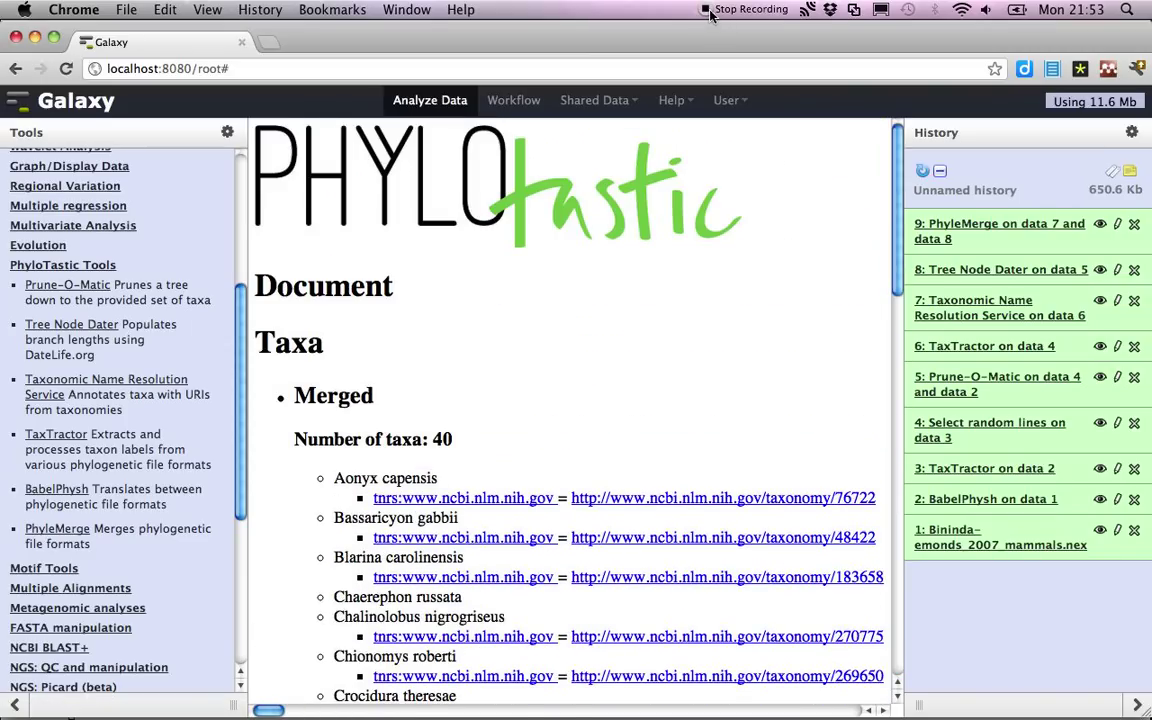